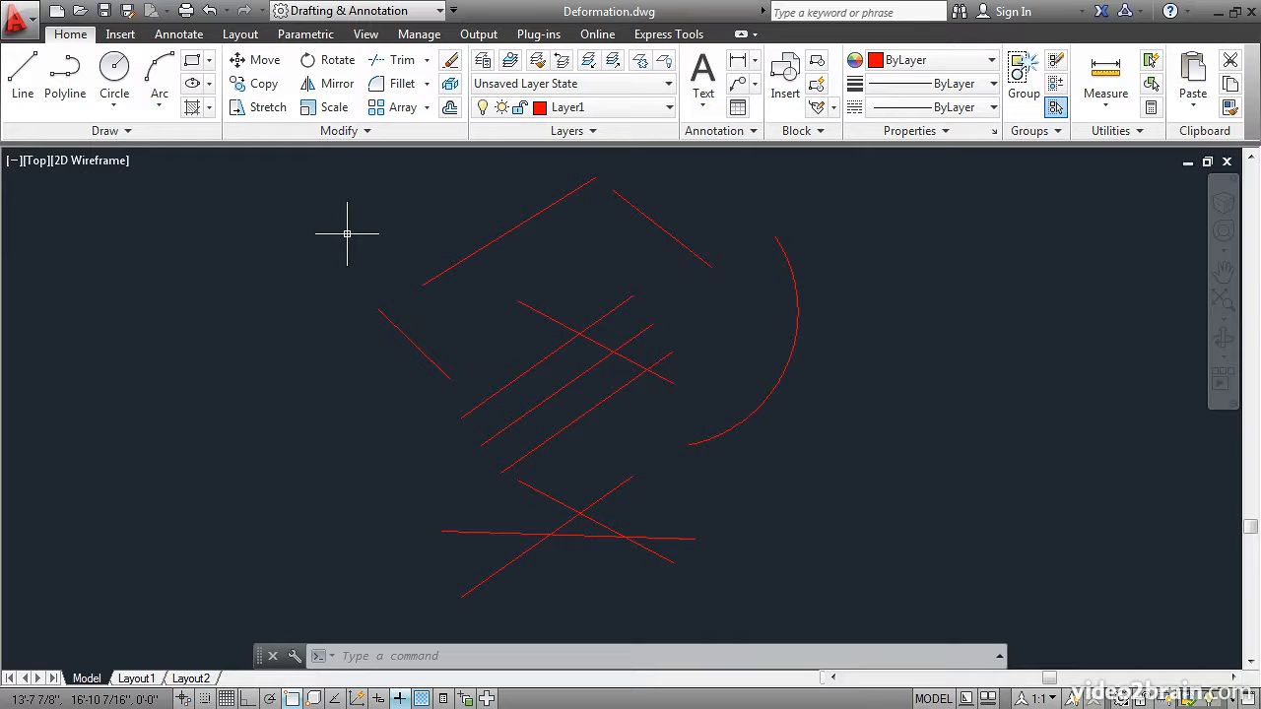
{"action": "mouse_move", "coordinate": [352, 221]}
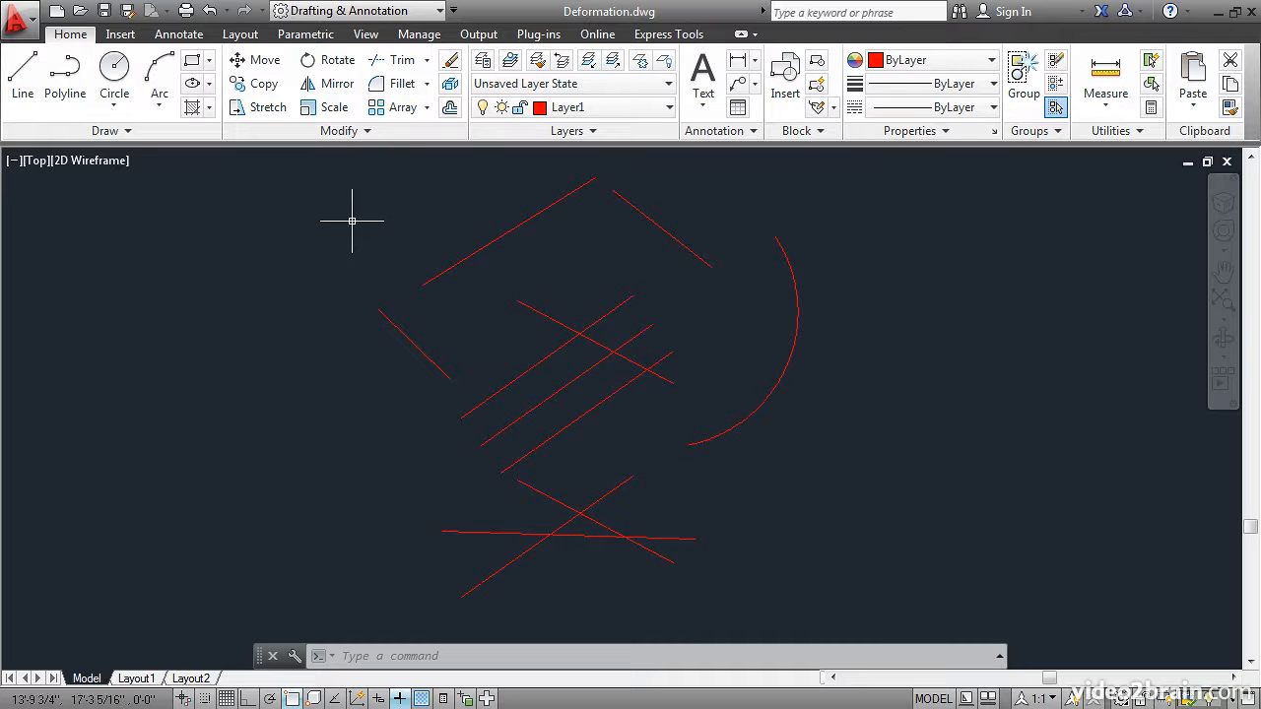
{"action": "mouse_move", "coordinate": [399, 59]}
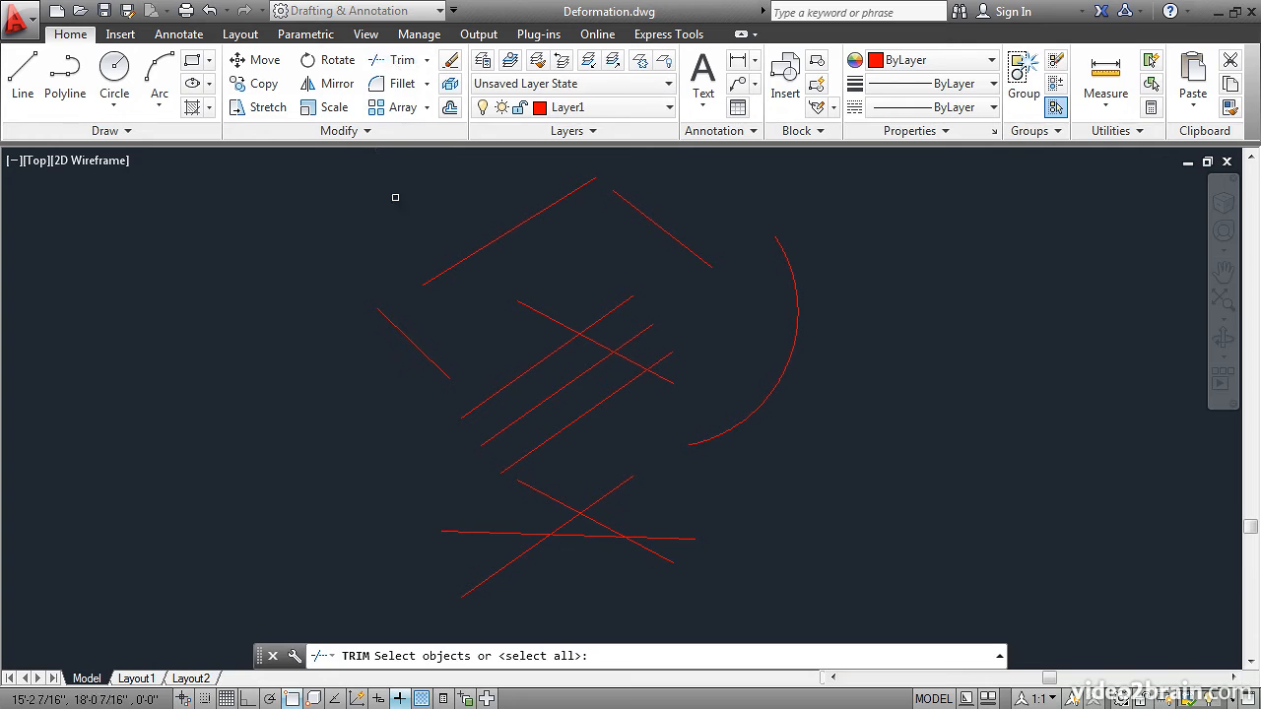
{"action": "mouse_move", "coordinate": [392, 242]}
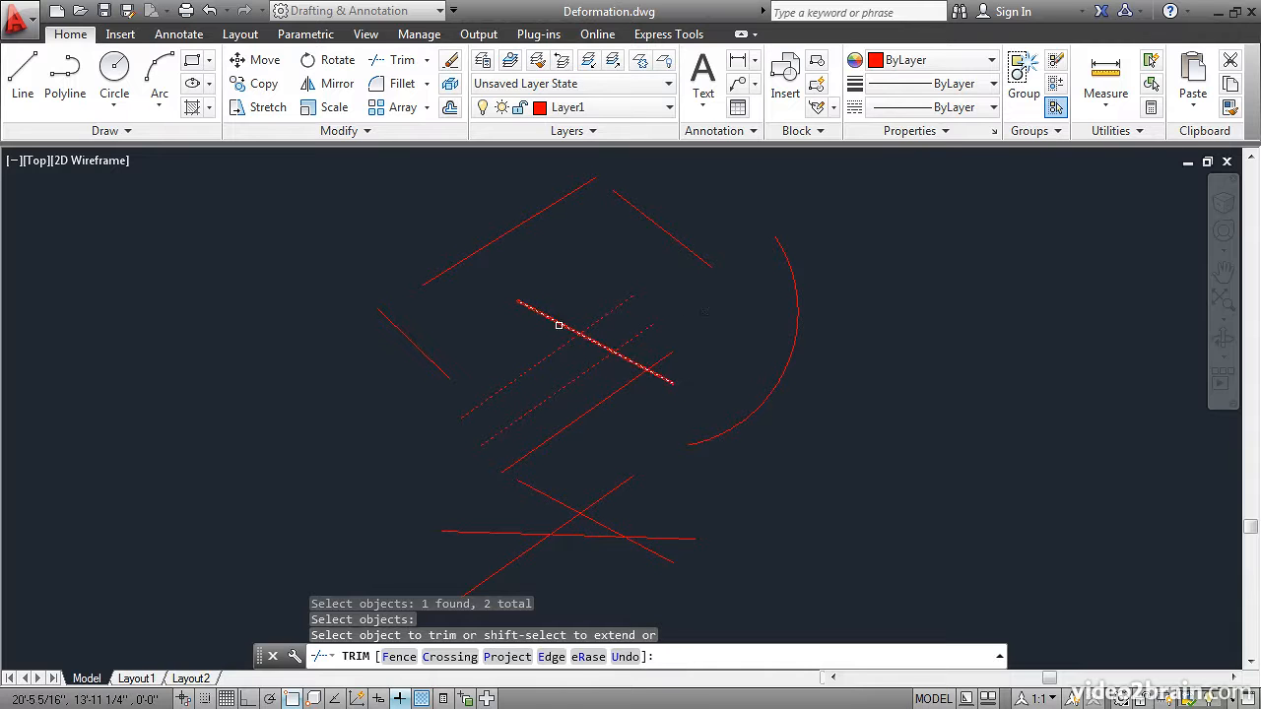
Trim both ends of the crossing diagonal, leaving a short rung between the top two parallels
{"action": "left_click", "coordinate": [557, 325]}
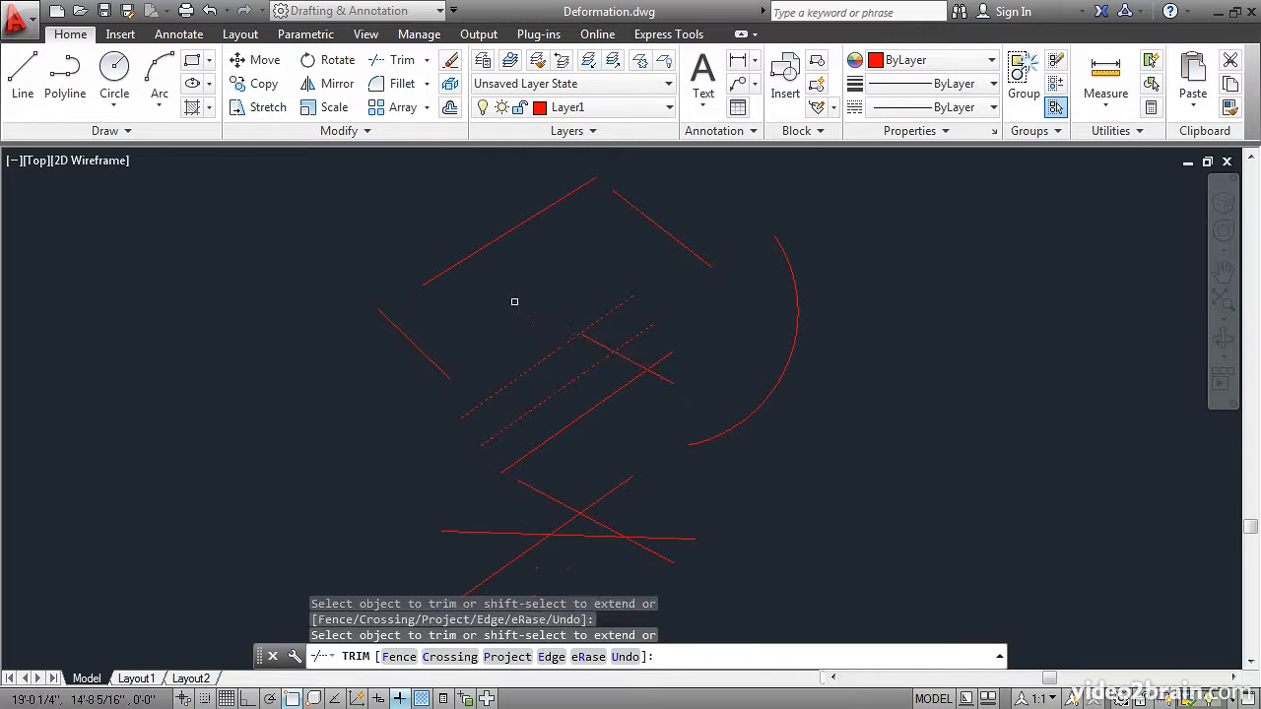
{"action": "mouse_move", "coordinate": [610, 309]}
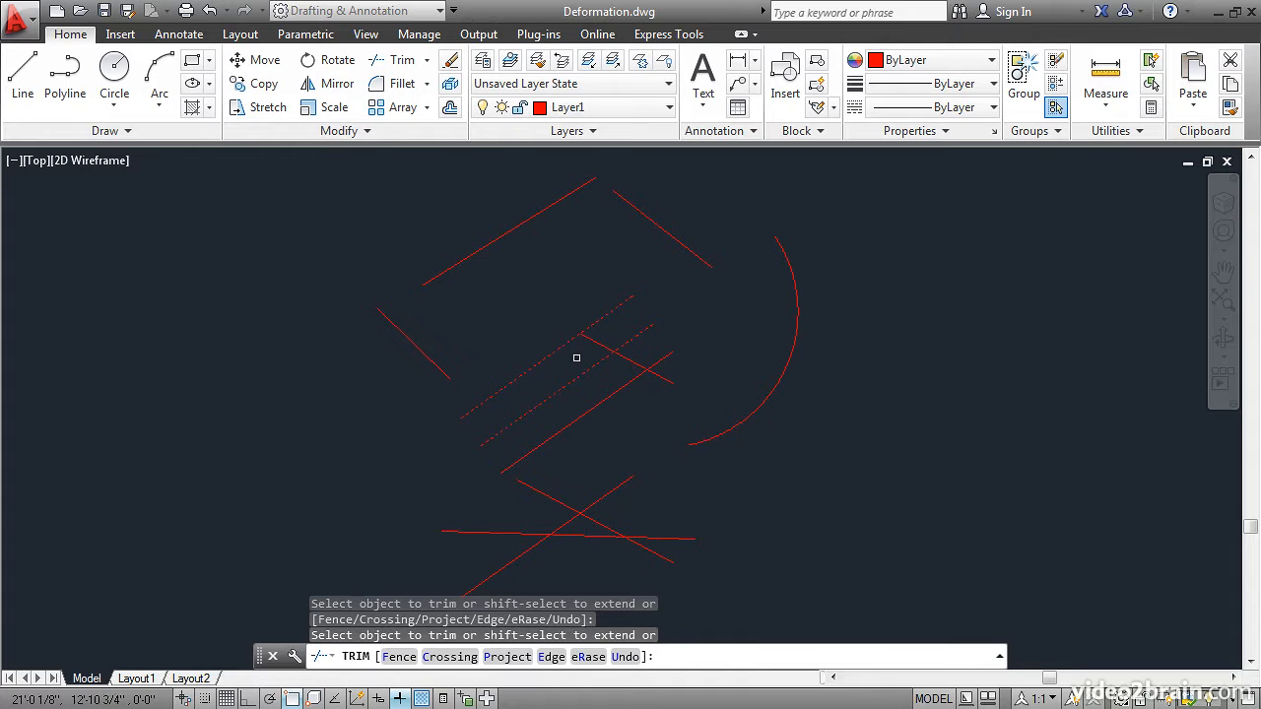
{"action": "left_click", "coordinate": [628, 360]}
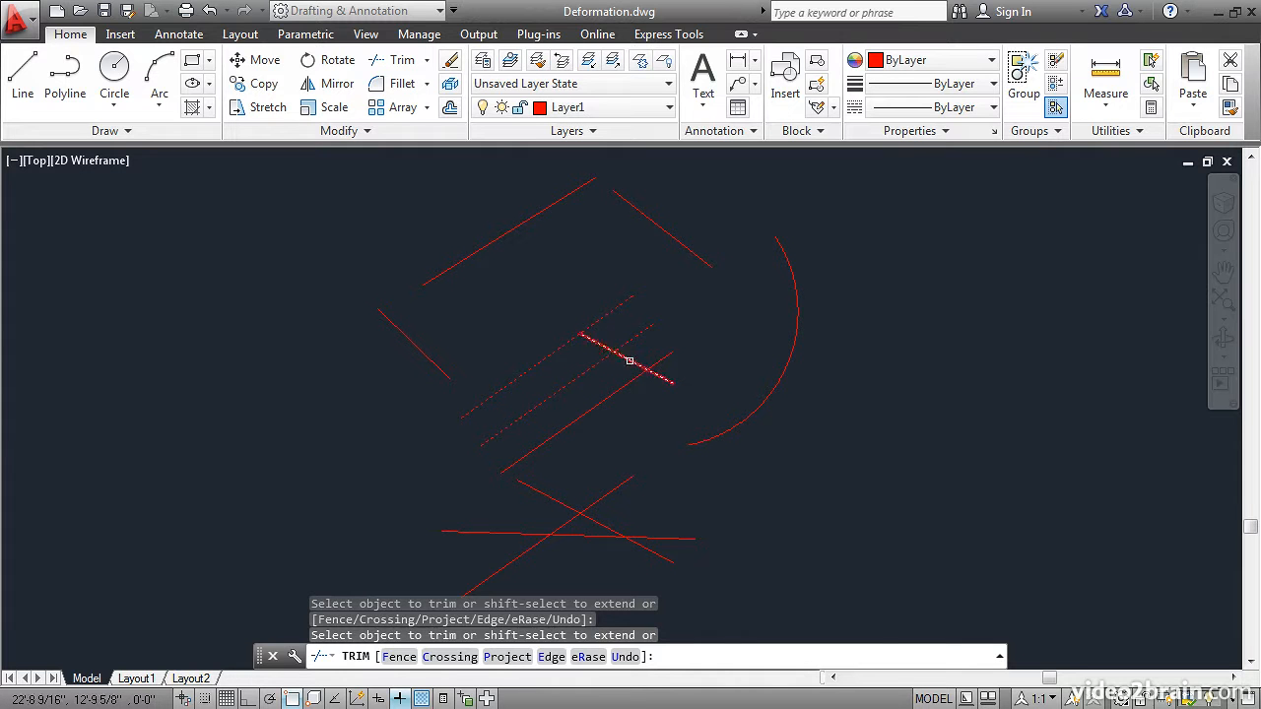
{"action": "left_click", "coordinate": [629, 361]}
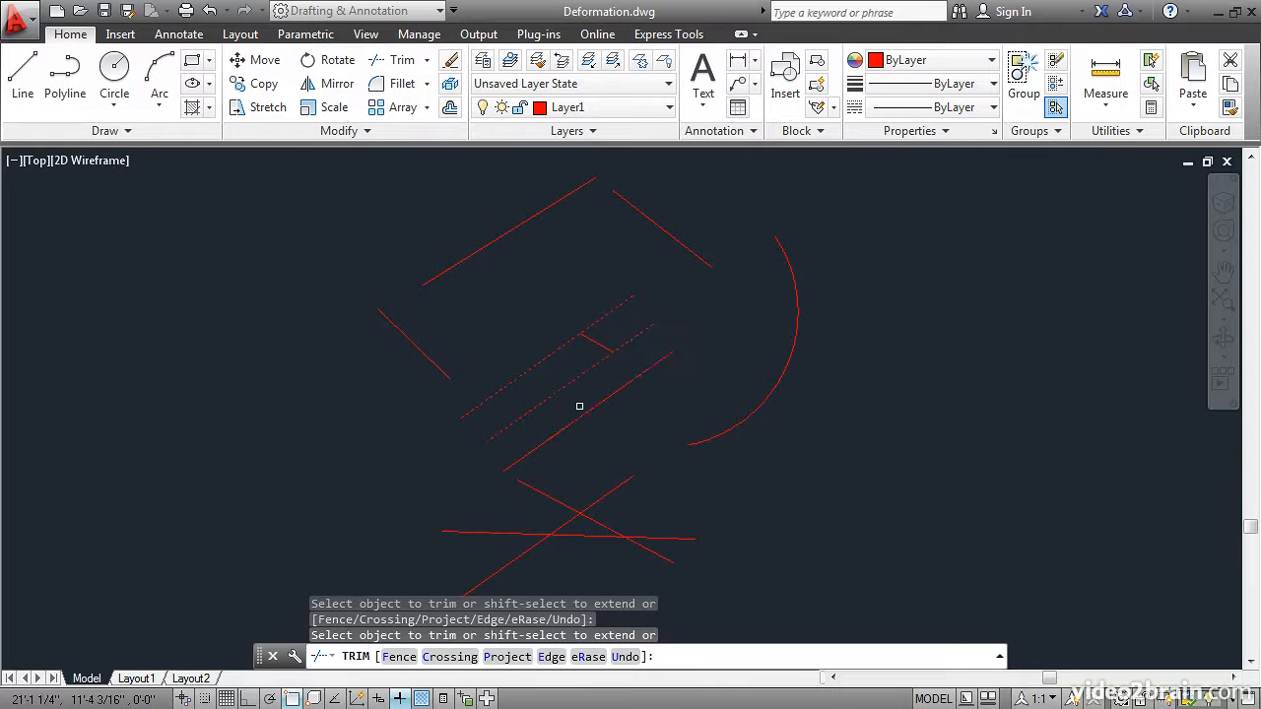
{"action": "left_click", "coordinate": [597, 344]}
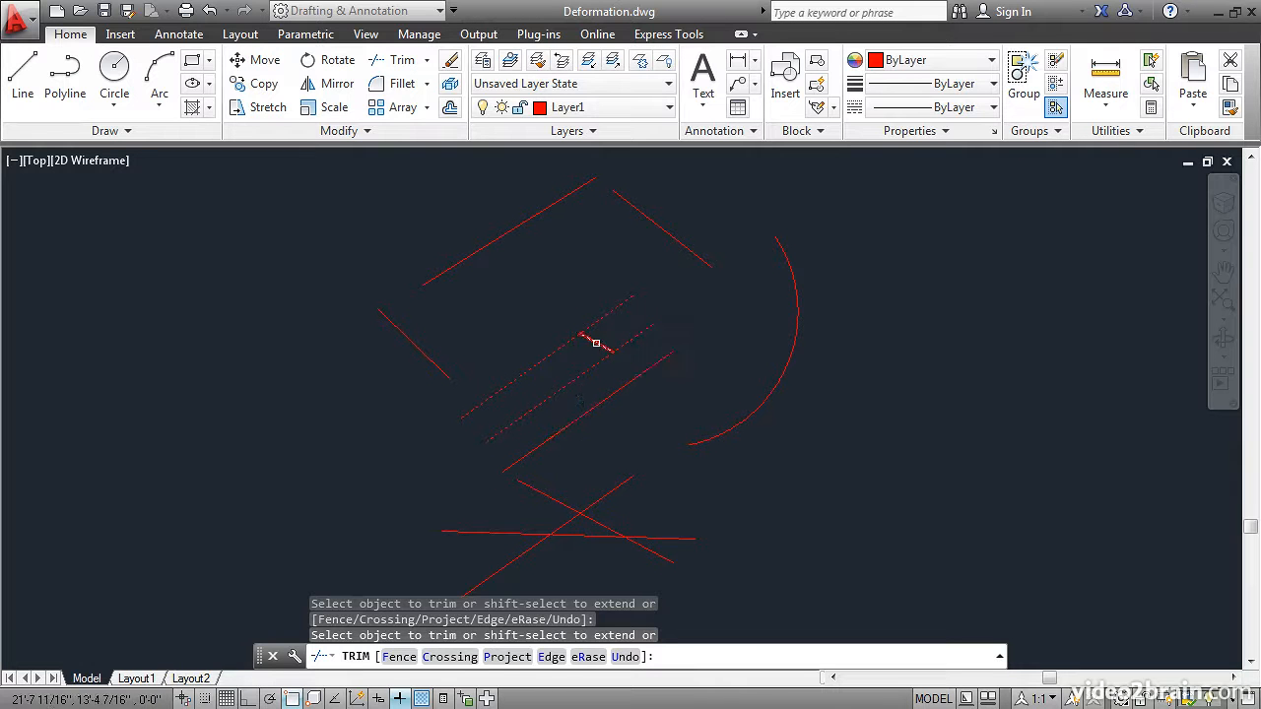
{"action": "left_click", "coordinate": [596, 343]}
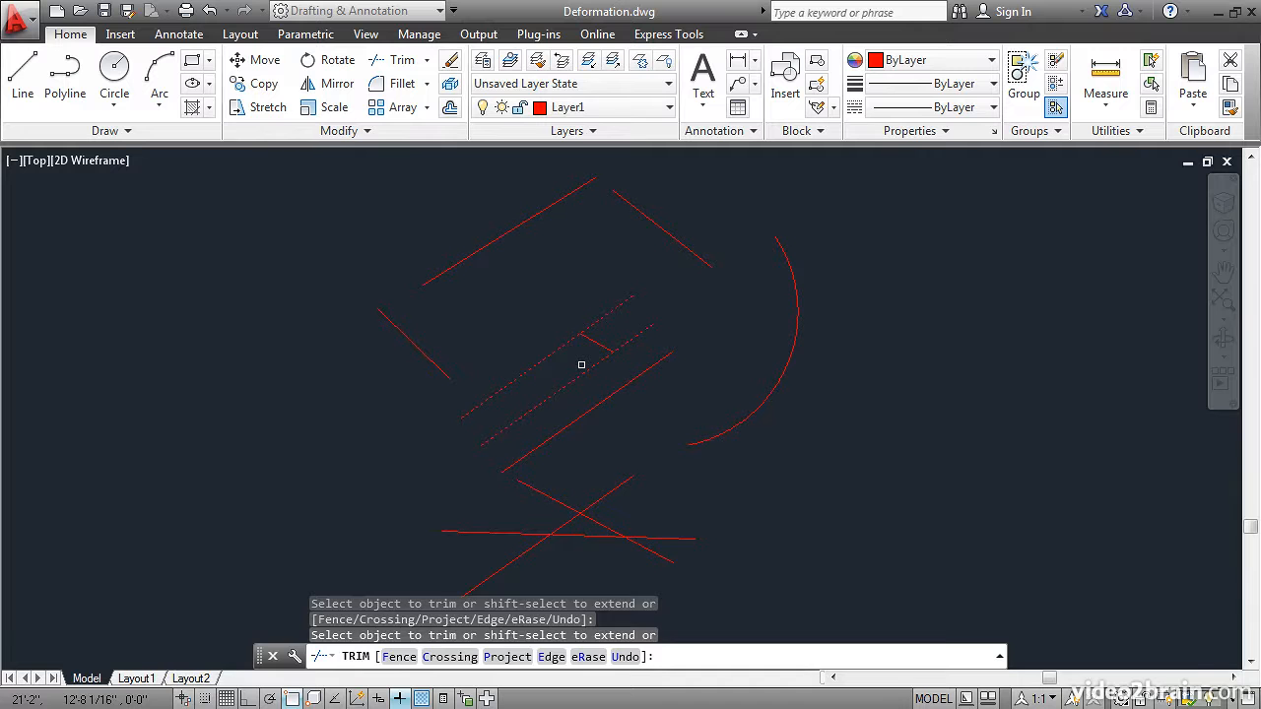
{"action": "left_click", "coordinate": [581, 365]}
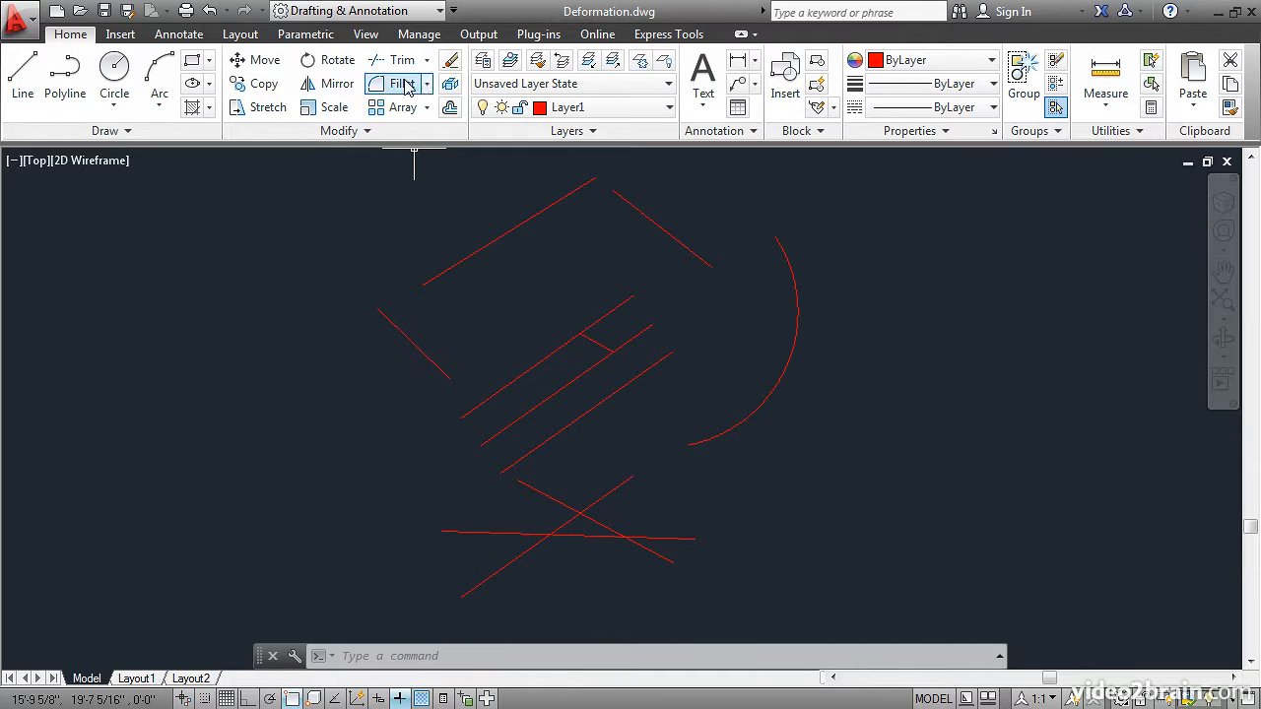
Trim the middle parallel's upper-right end and the middle of the lower crossing lines
{"action": "left_click", "coordinate": [397, 84]}
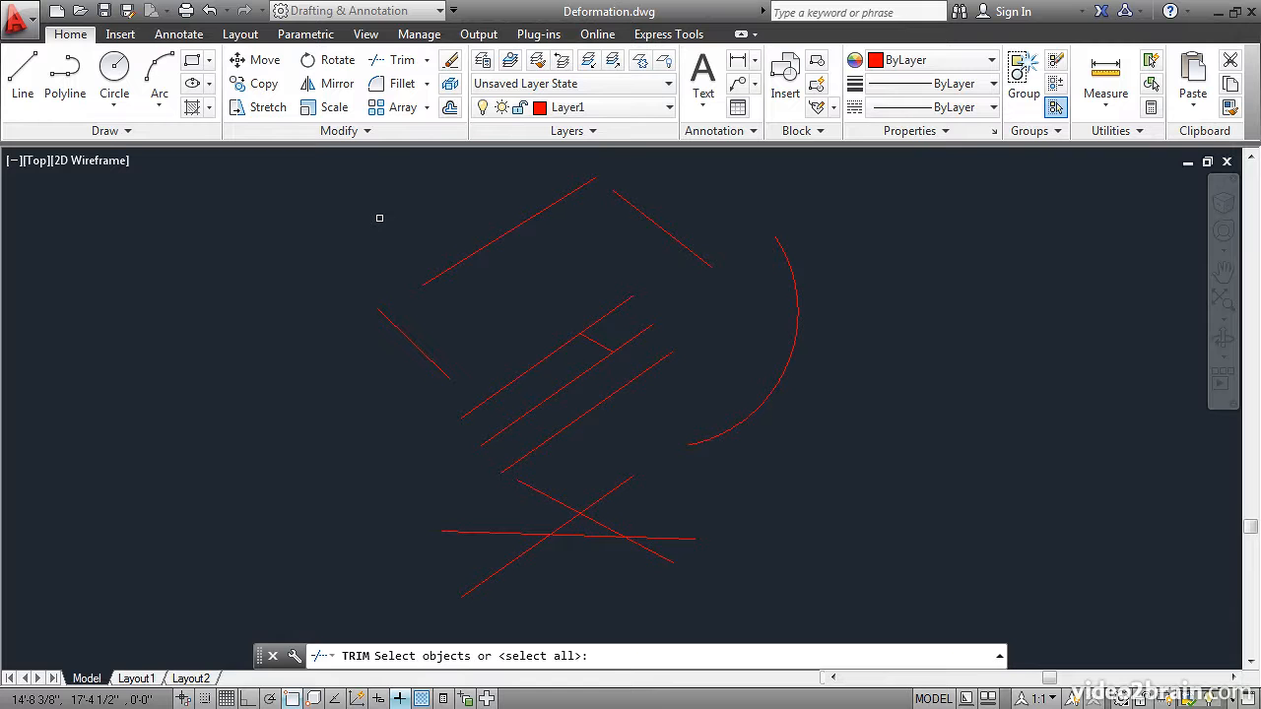
{"action": "mouse_move", "coordinate": [523, 661]}
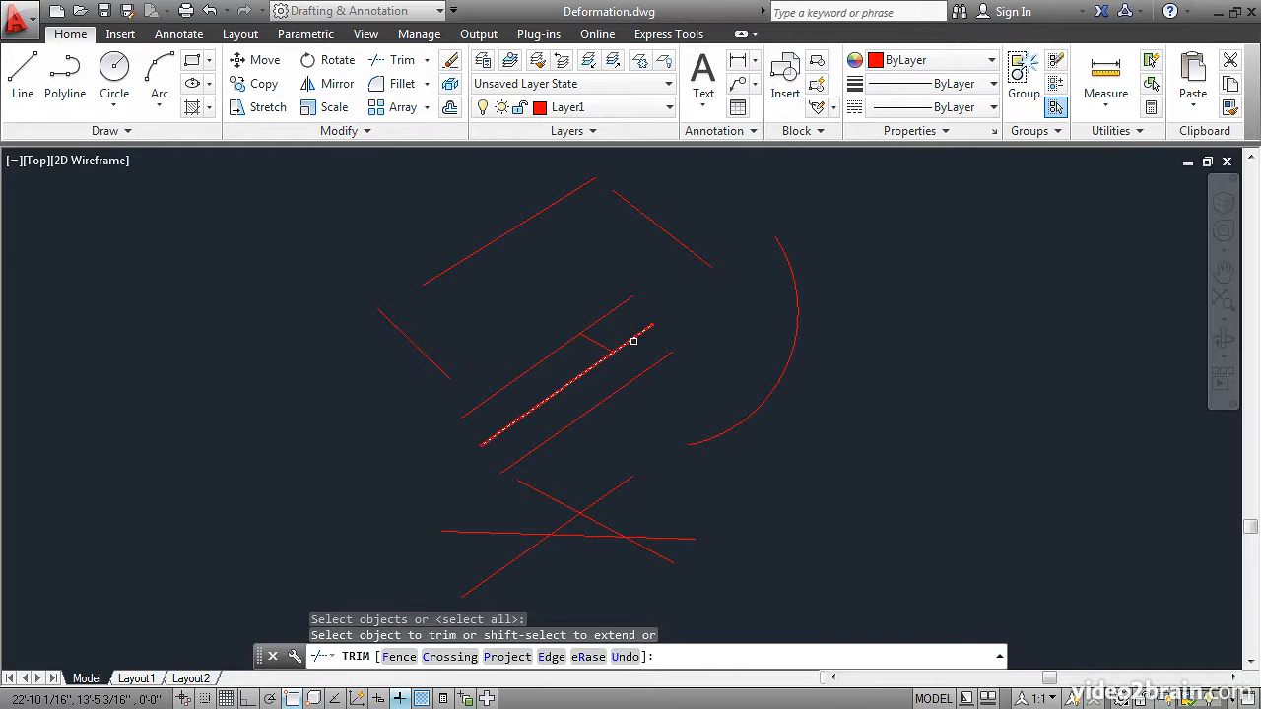
{"action": "left_click", "coordinate": [601, 340]}
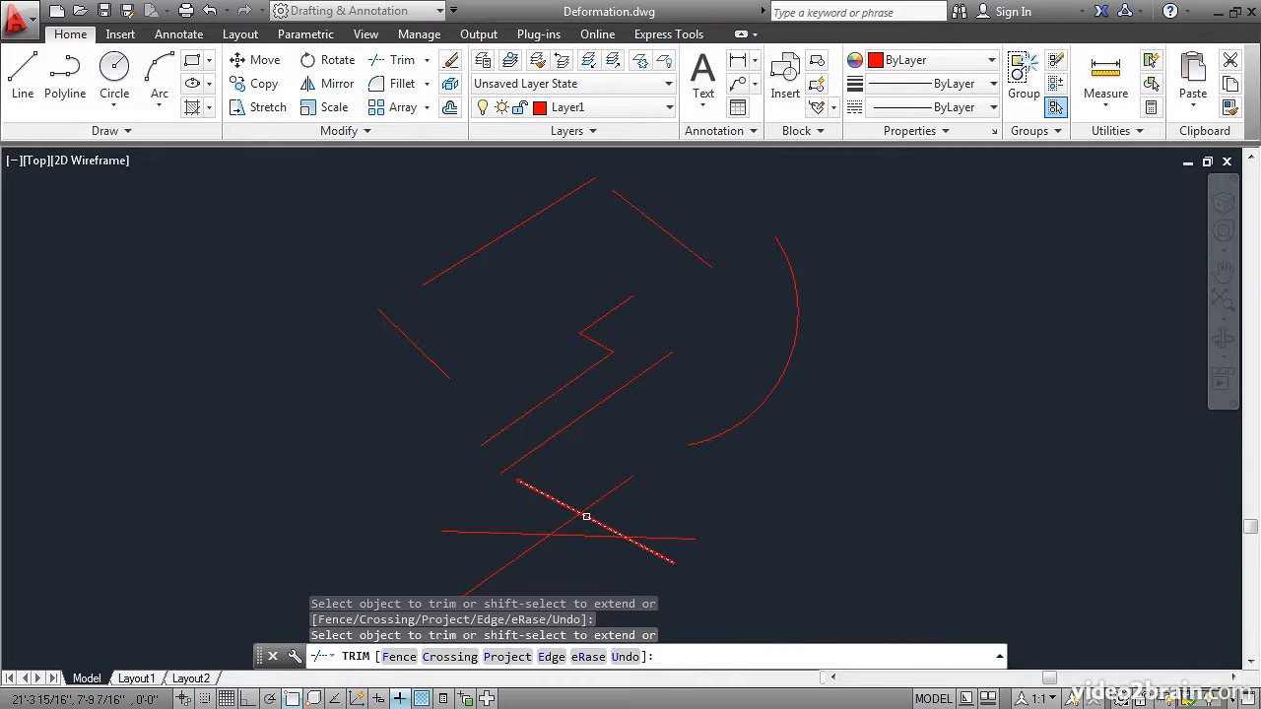
{"action": "left_click", "coordinate": [587, 516]}
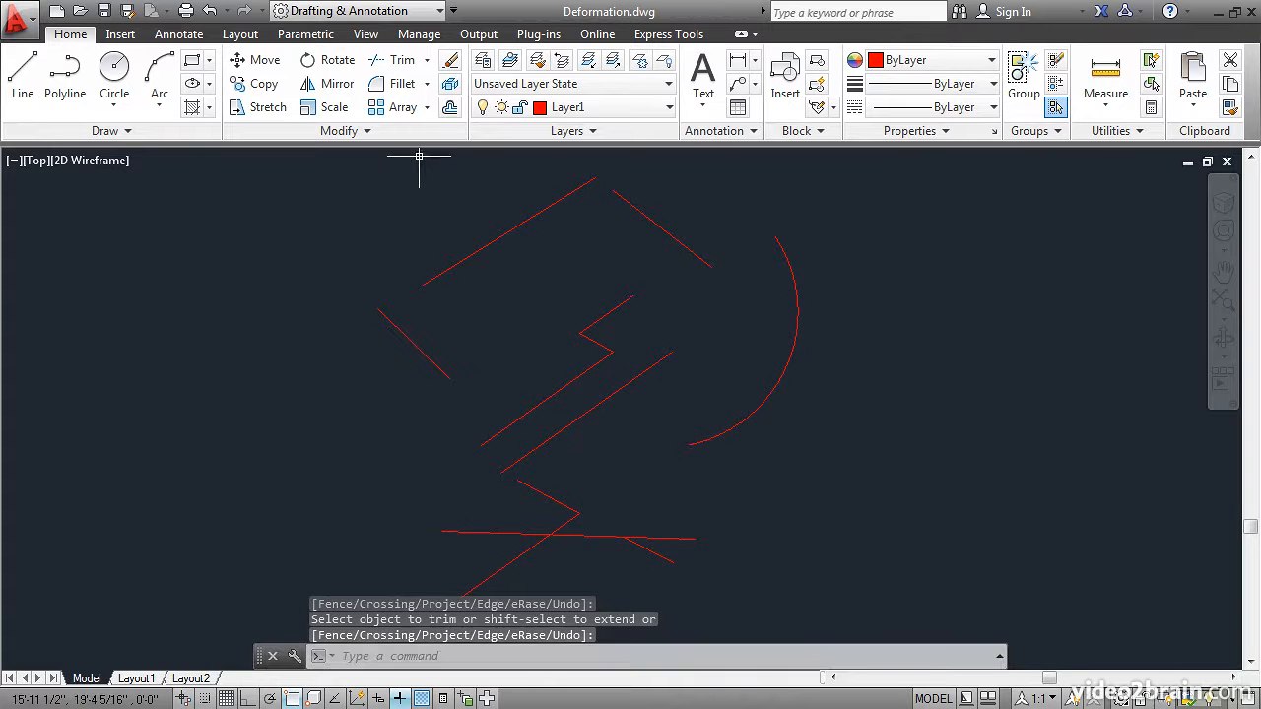
Switch to Extend and extend the top parallel to the right-hand line
{"action": "left_click", "coordinate": [426, 61]}
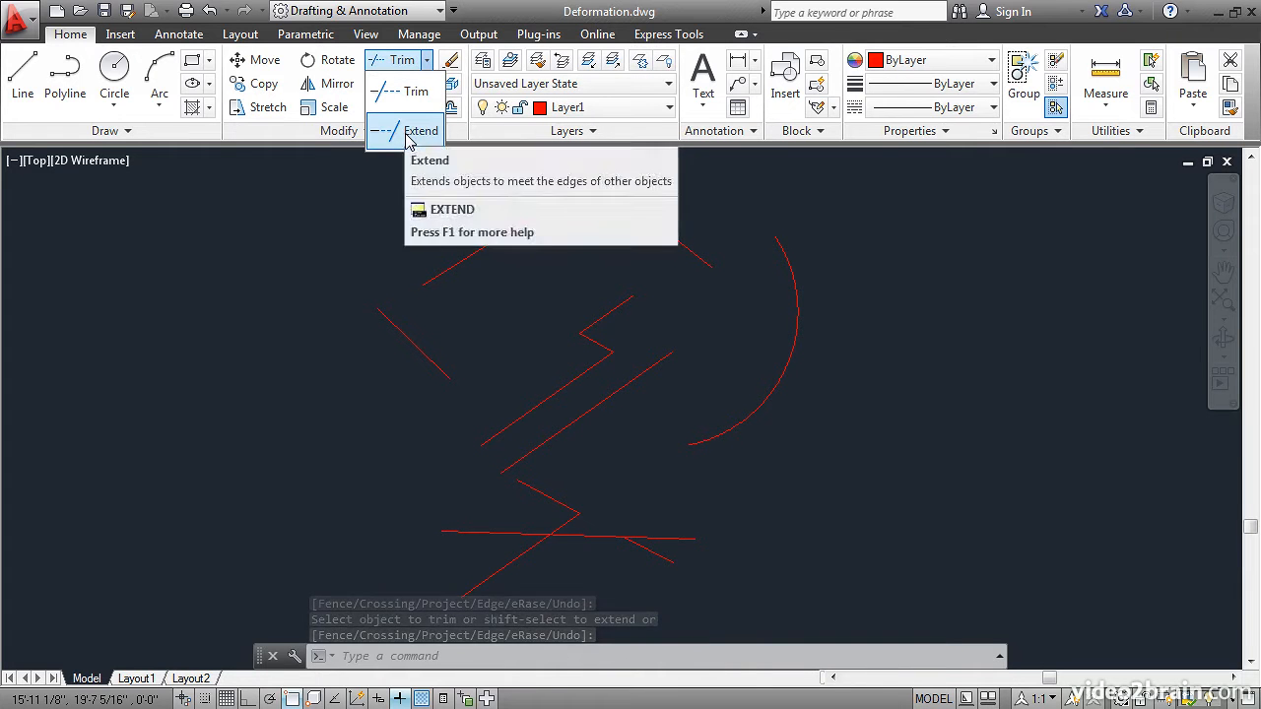
{"action": "left_click", "coordinate": [420, 130]}
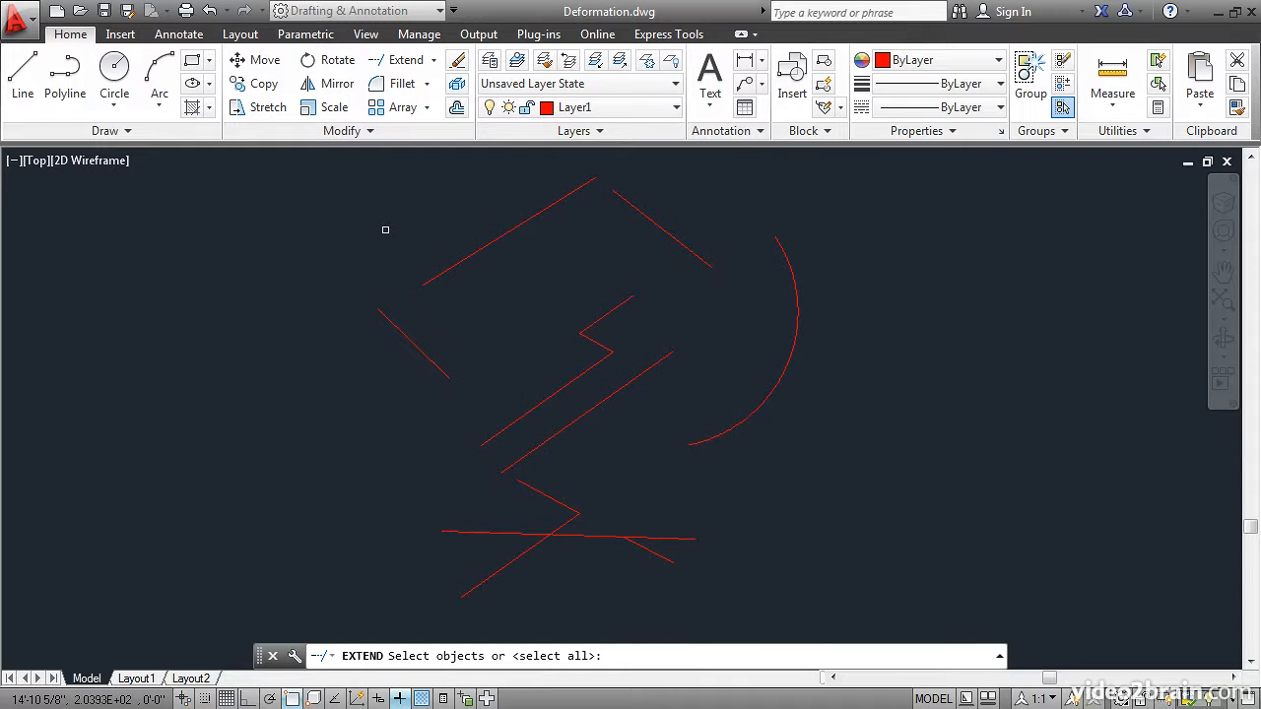
{"action": "mouse_move", "coordinate": [383, 267]}
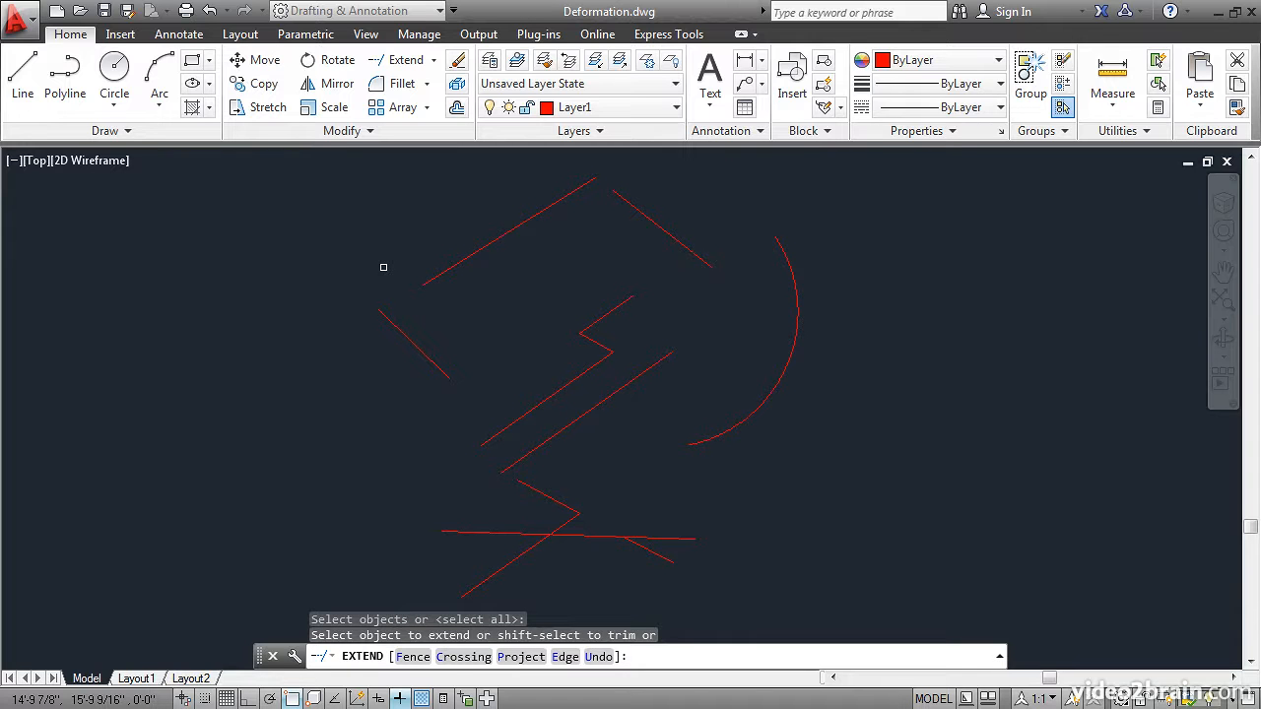
{"action": "mouse_move", "coordinate": [412, 267]}
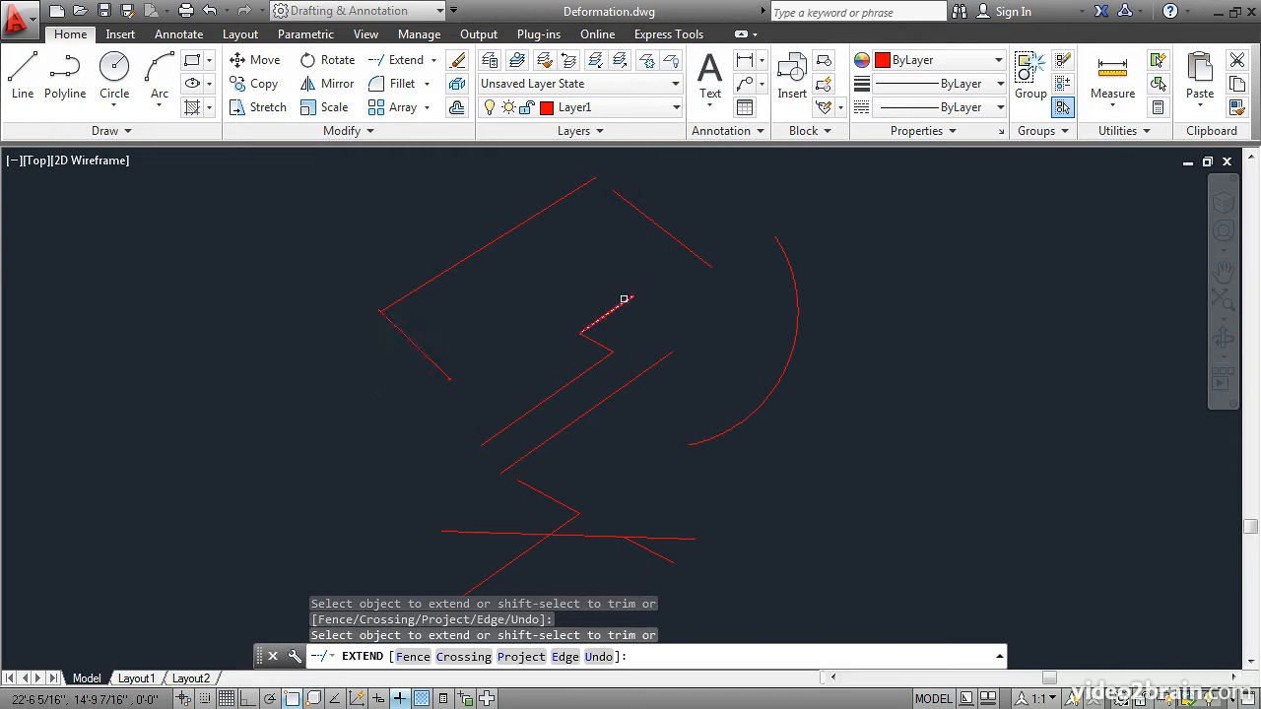
{"action": "left_click", "coordinate": [611, 306]}
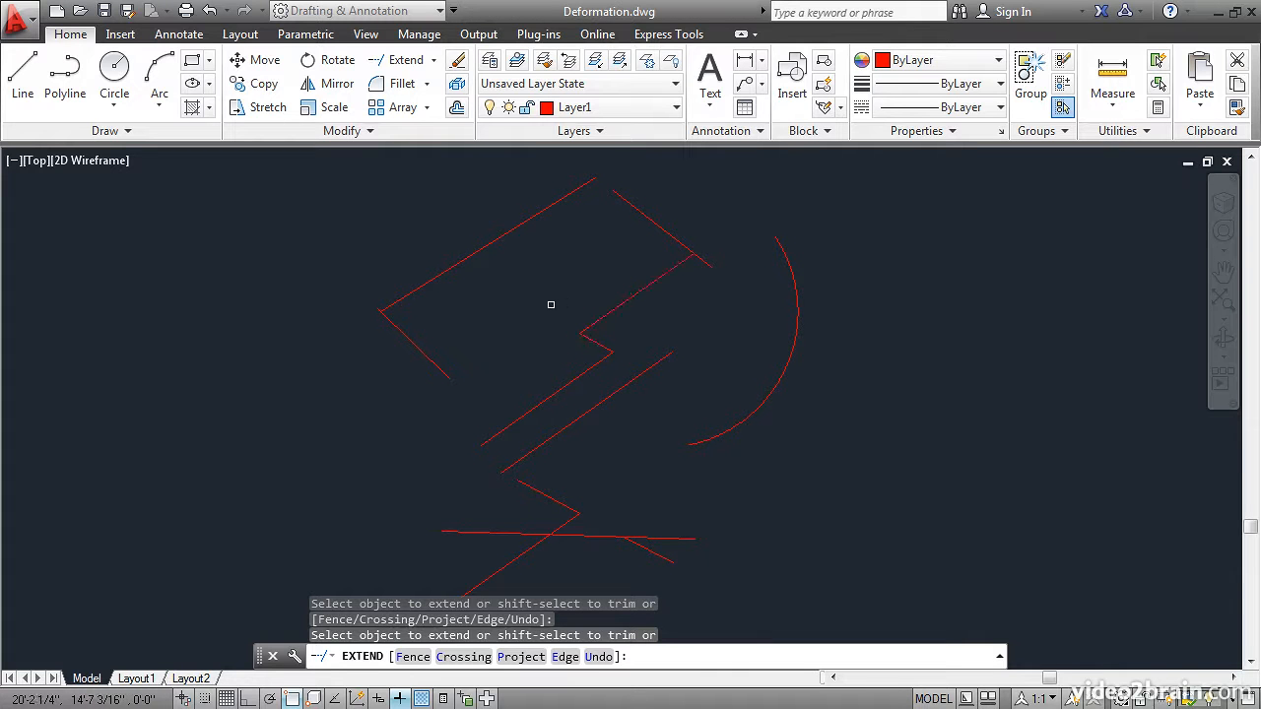
{"action": "left_click", "coordinate": [591, 325]}
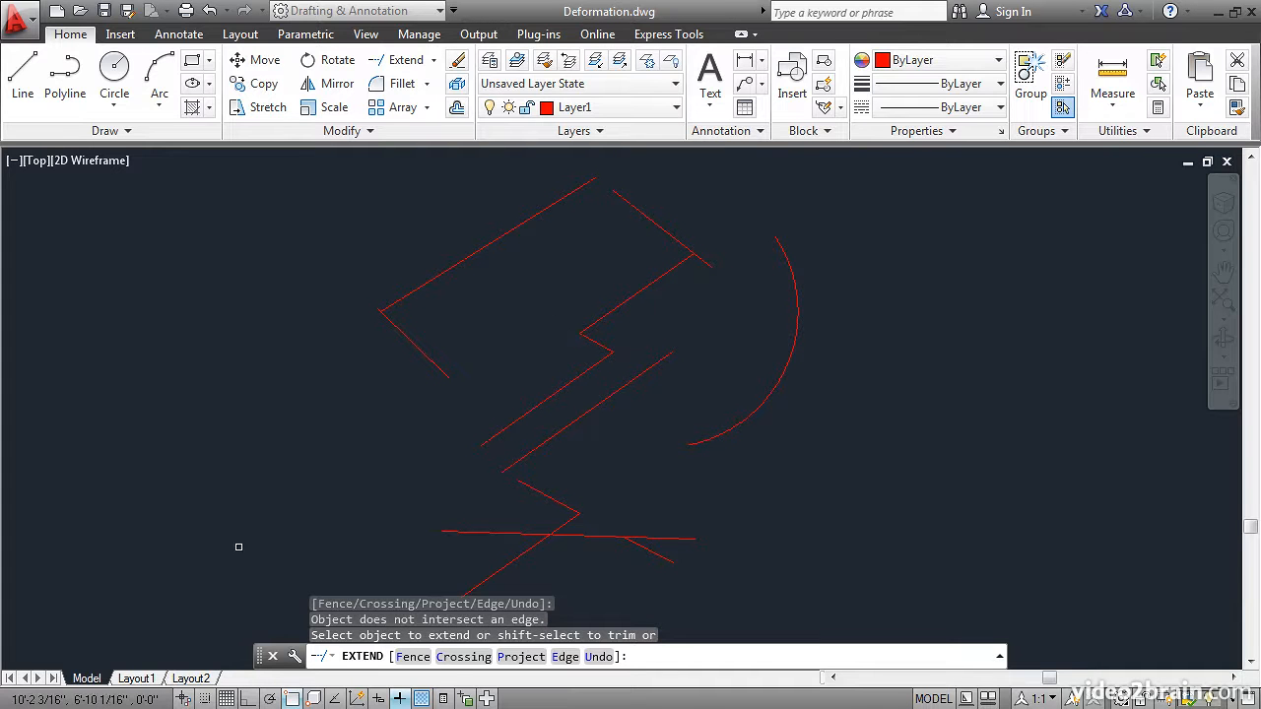
{"action": "mouse_move", "coordinate": [432, 371]}
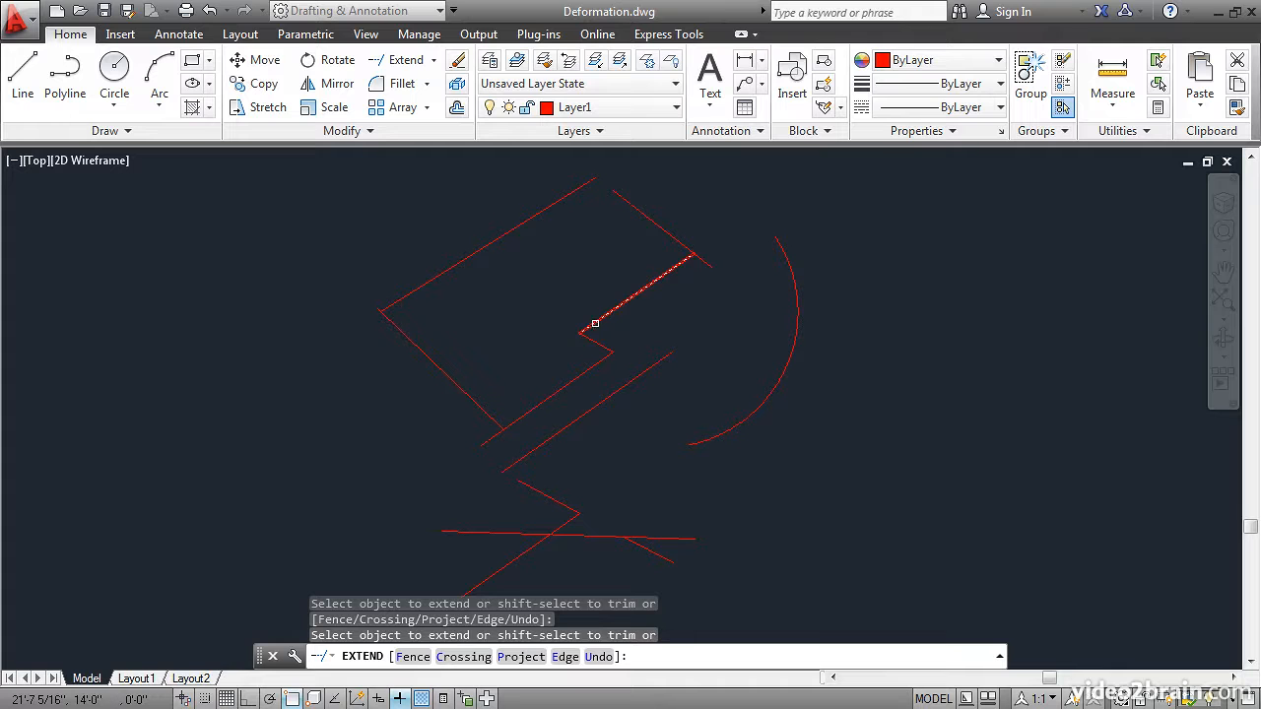
Extend another line to its boundary and grow the arc into a full circle
{"action": "left_click", "coordinate": [594, 323]}
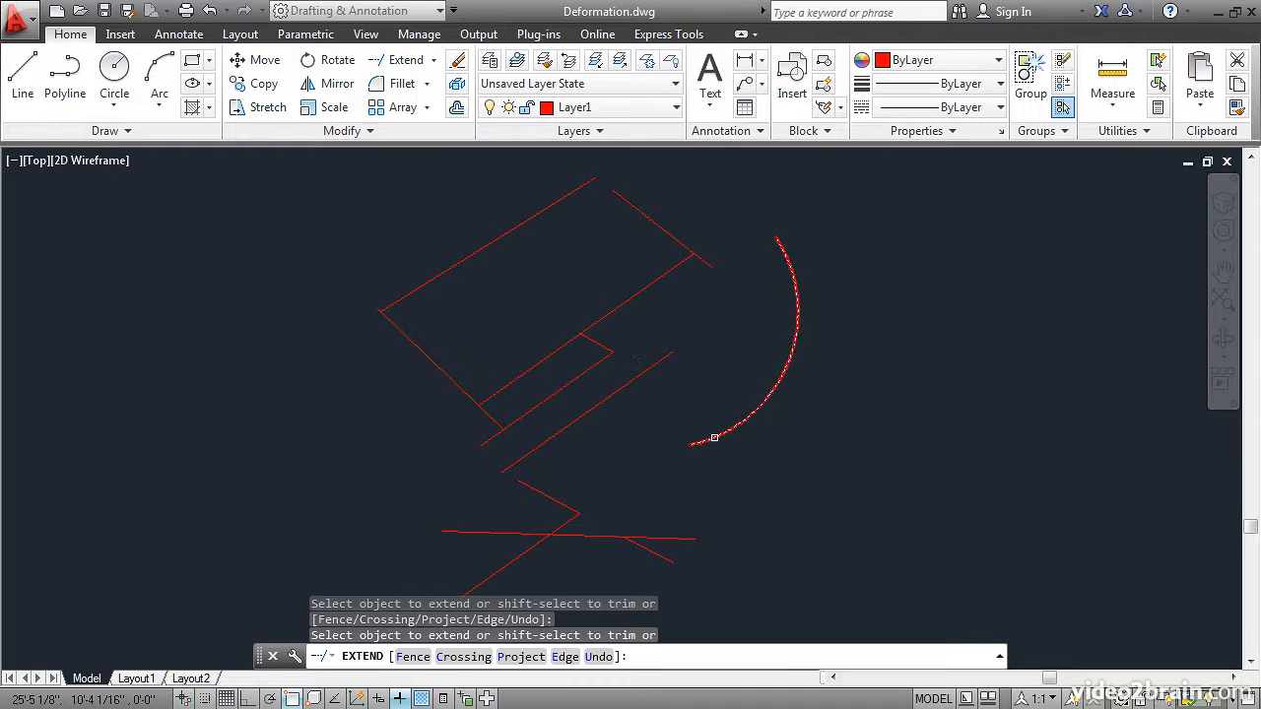
{"action": "left_click", "coordinate": [714, 437]}
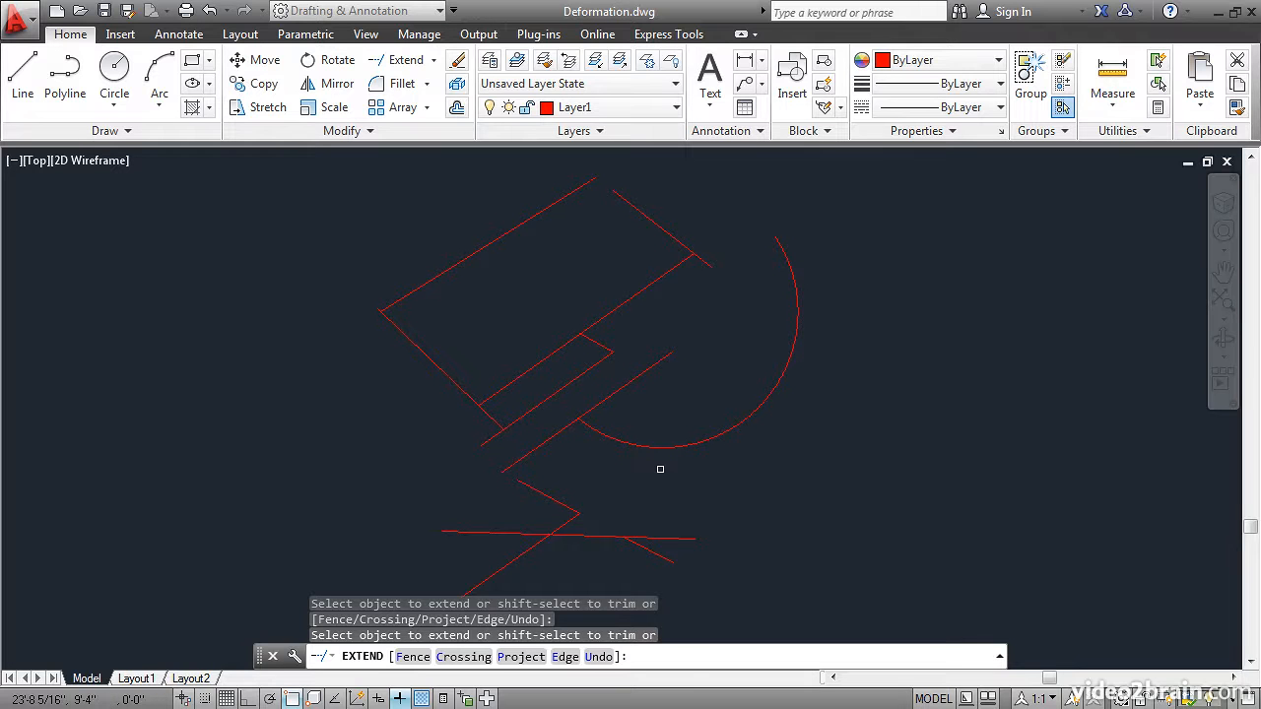
{"action": "mouse_move", "coordinate": [782, 274]}
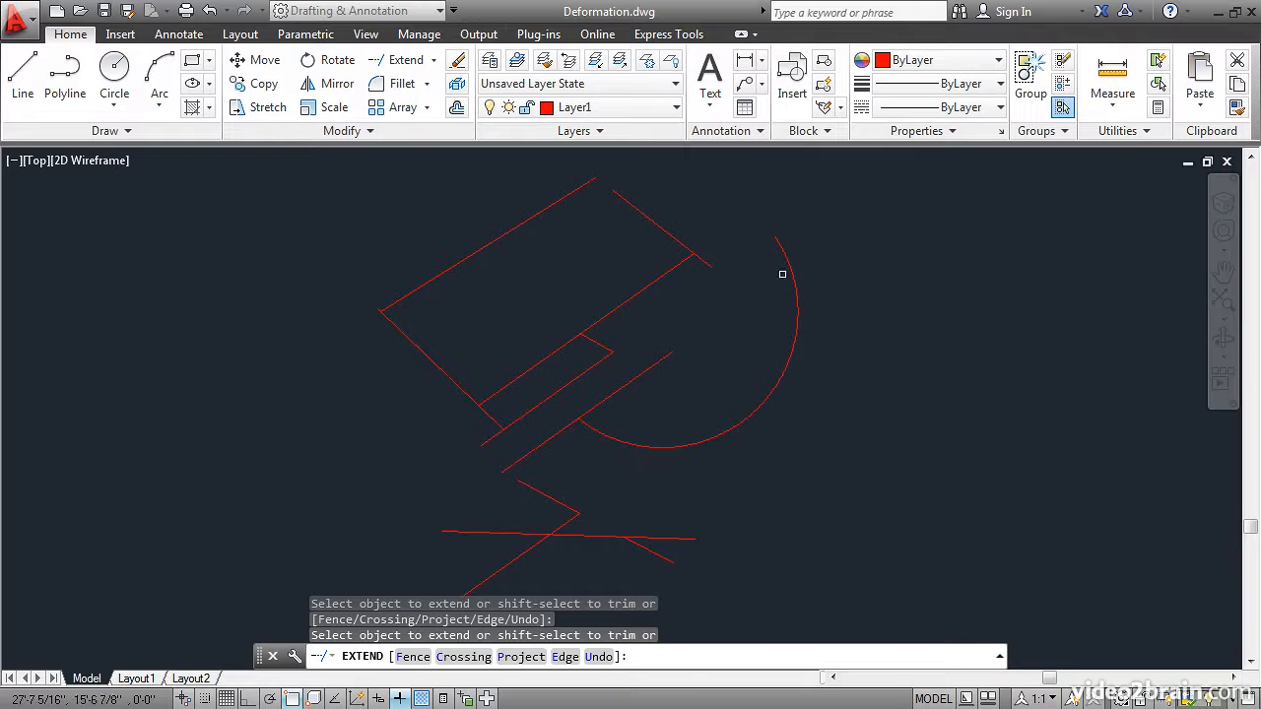
{"action": "left_click", "coordinate": [785, 259]}
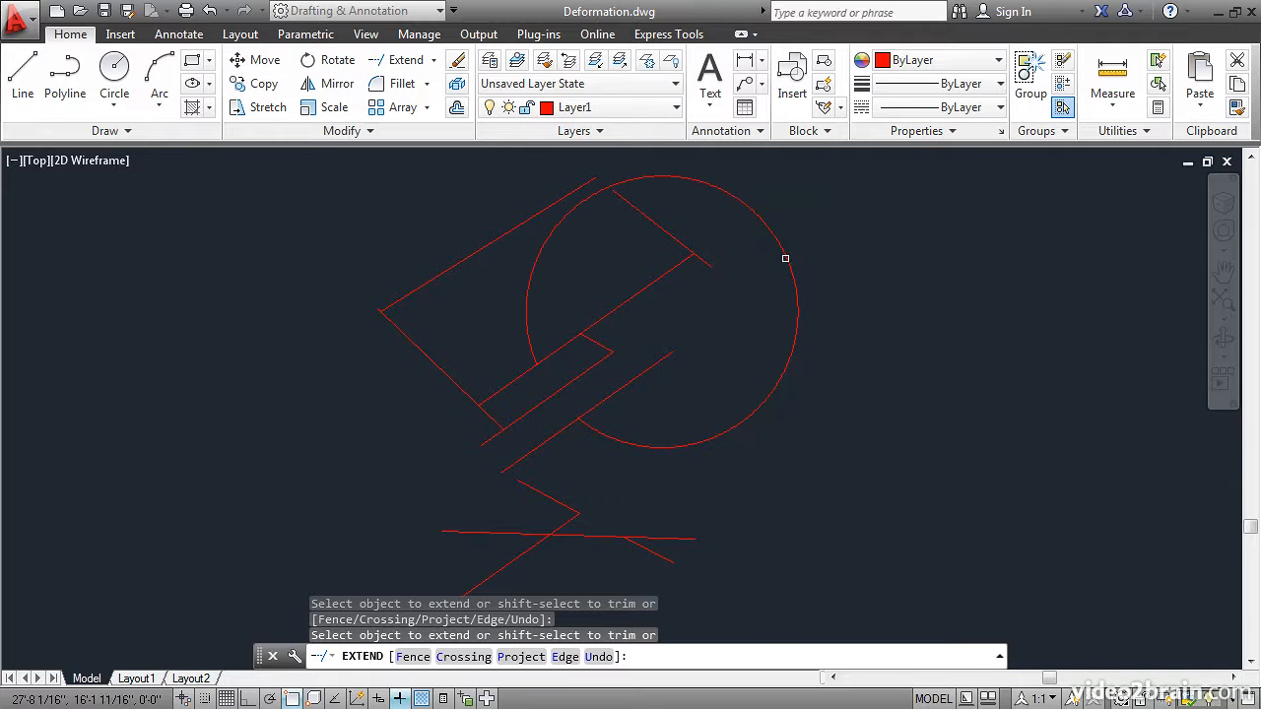
{"action": "mouse_move", "coordinate": [481, 358]}
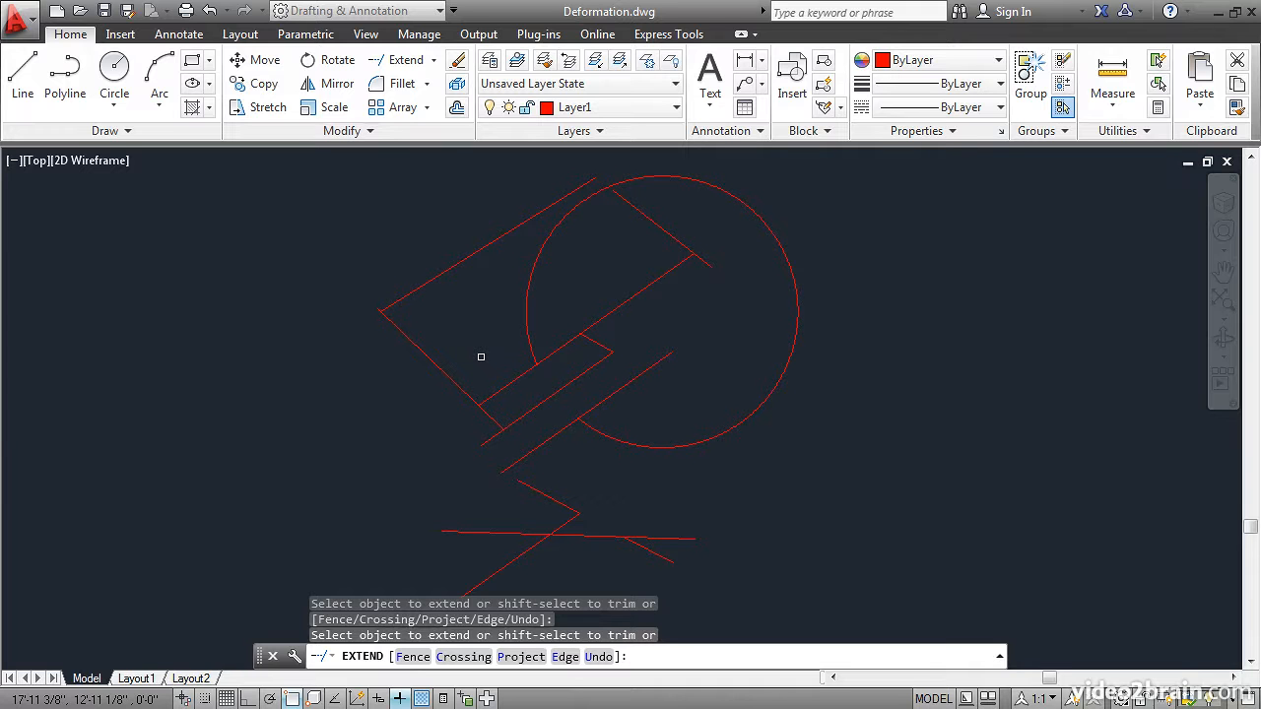
{"action": "mouse_move", "coordinate": [595, 385]}
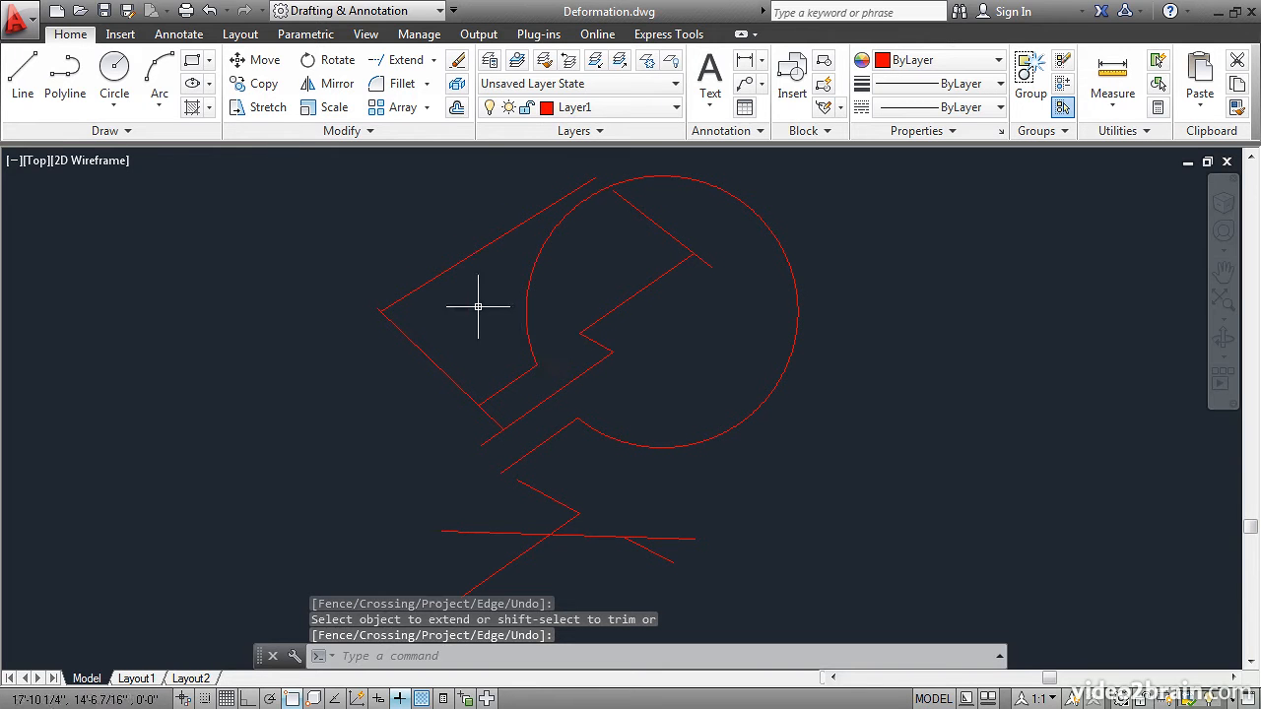
Extend the inner diagonal line across to the circle's lower-right edge during Trim
{"action": "left_click", "coordinate": [434, 60]}
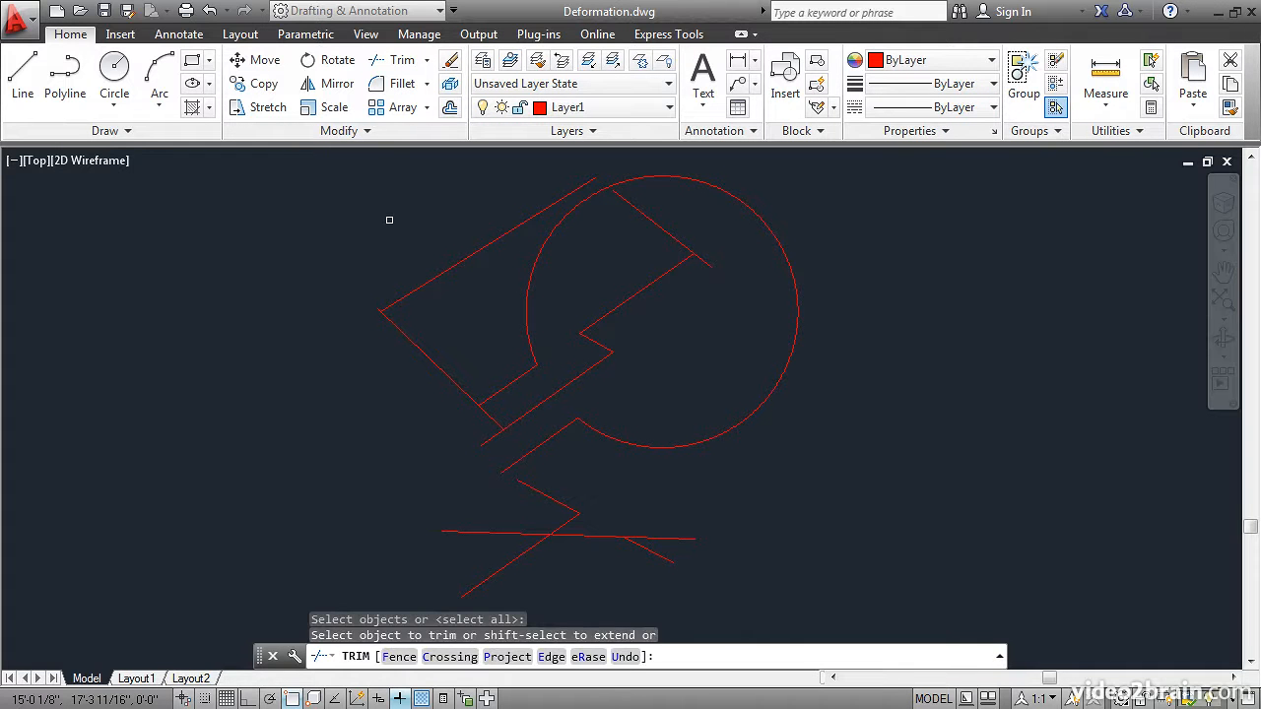
{"action": "left_click", "coordinate": [542, 245]}
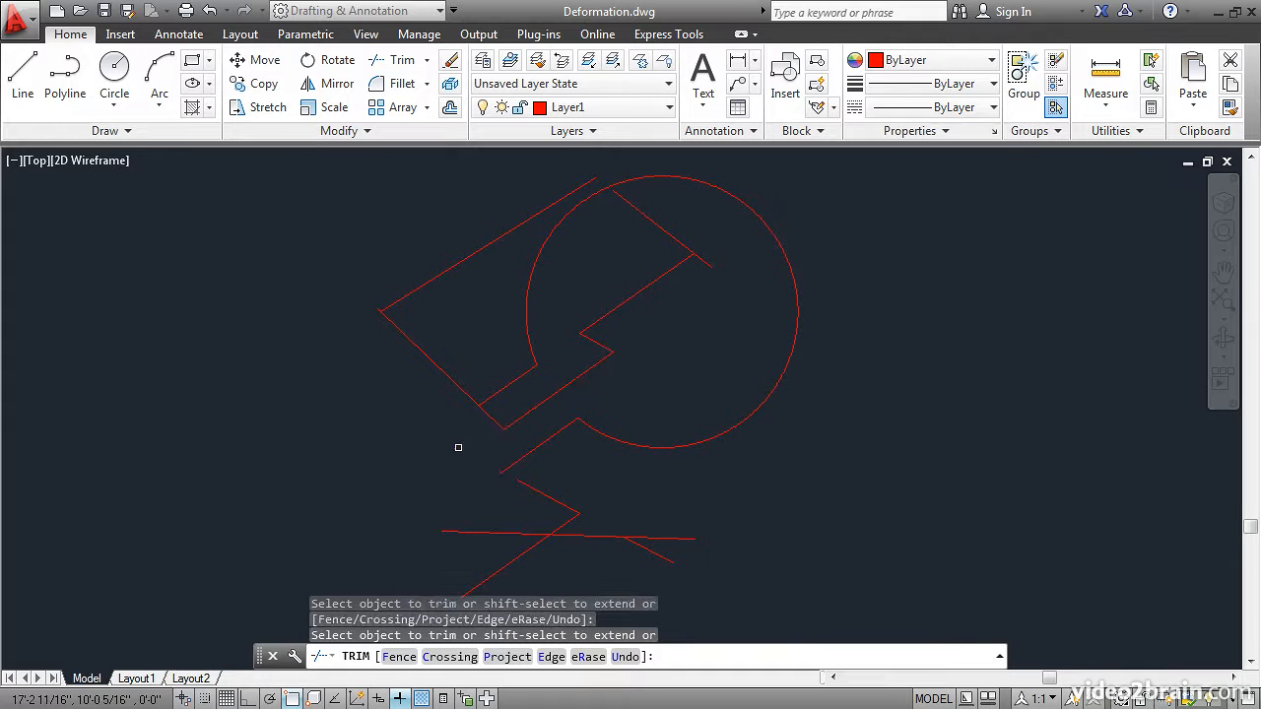
{"action": "left_click", "coordinate": [599, 348]}
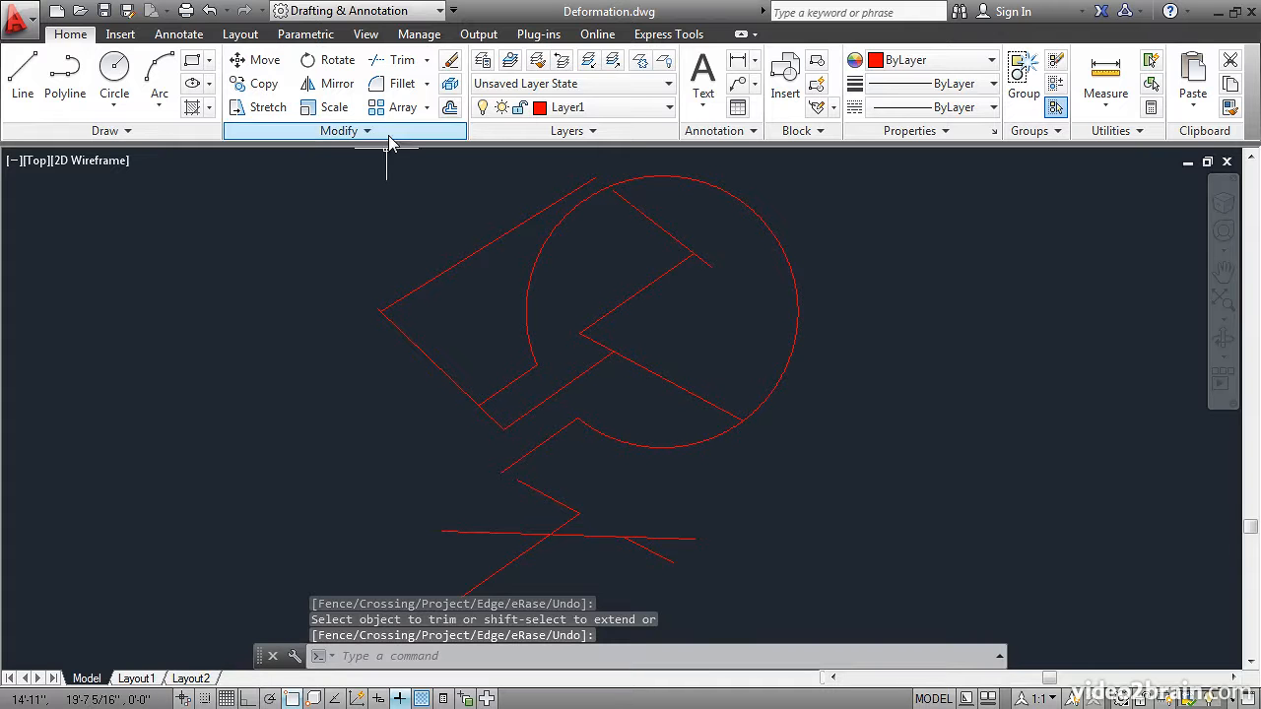
{"action": "mouse_move", "coordinate": [400, 83]}
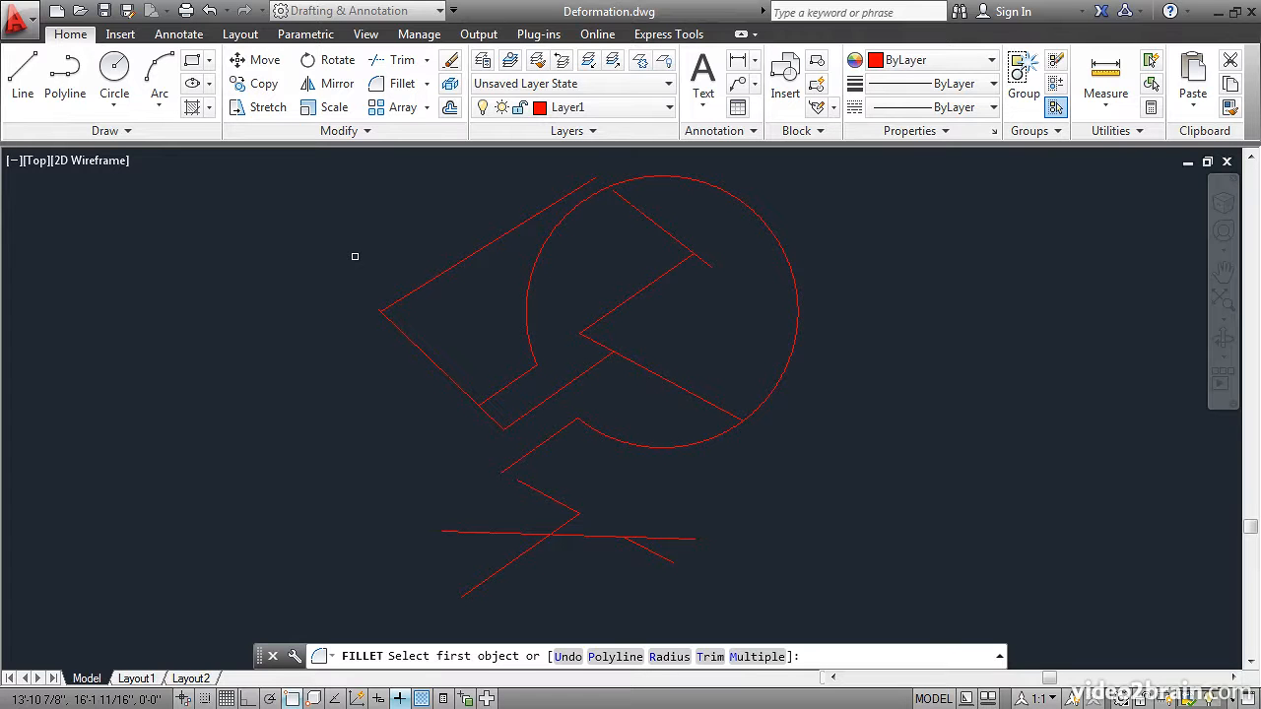
{"action": "mouse_move", "coordinate": [652, 618]}
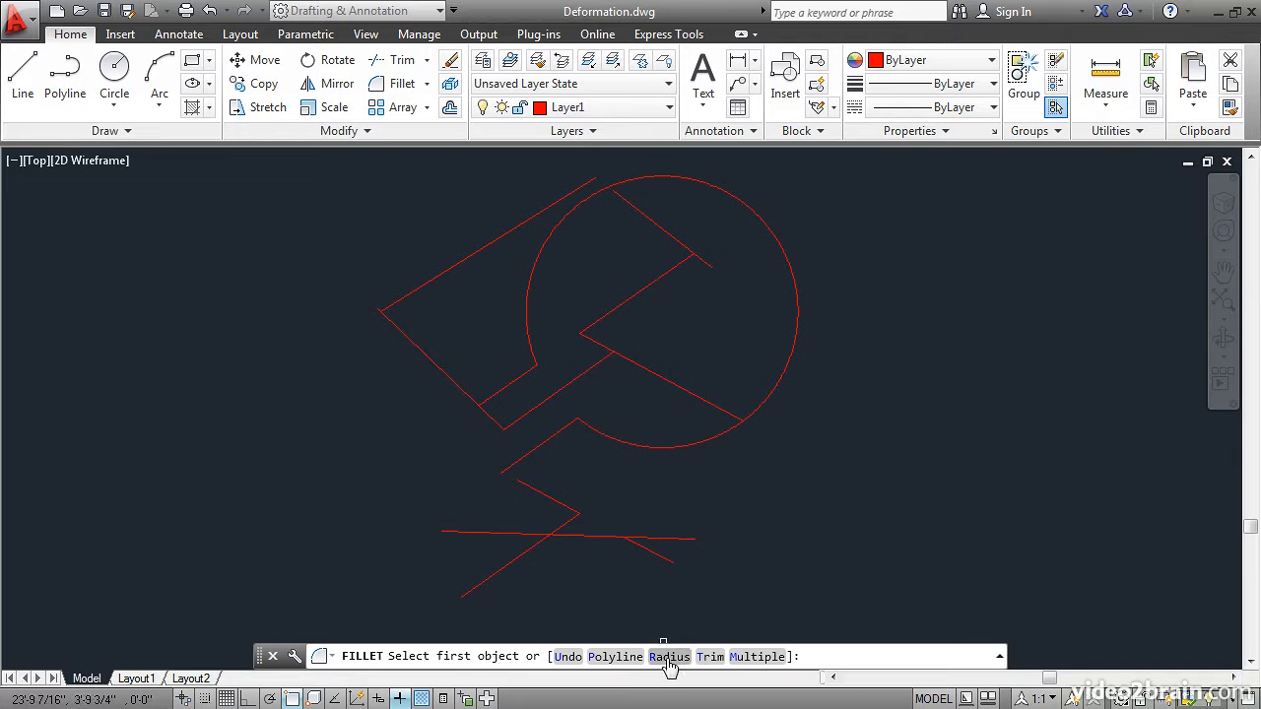
Set the fillet radius to 1'-3 9/16" and round the small notch corner
{"action": "left_click", "coordinate": [669, 657]}
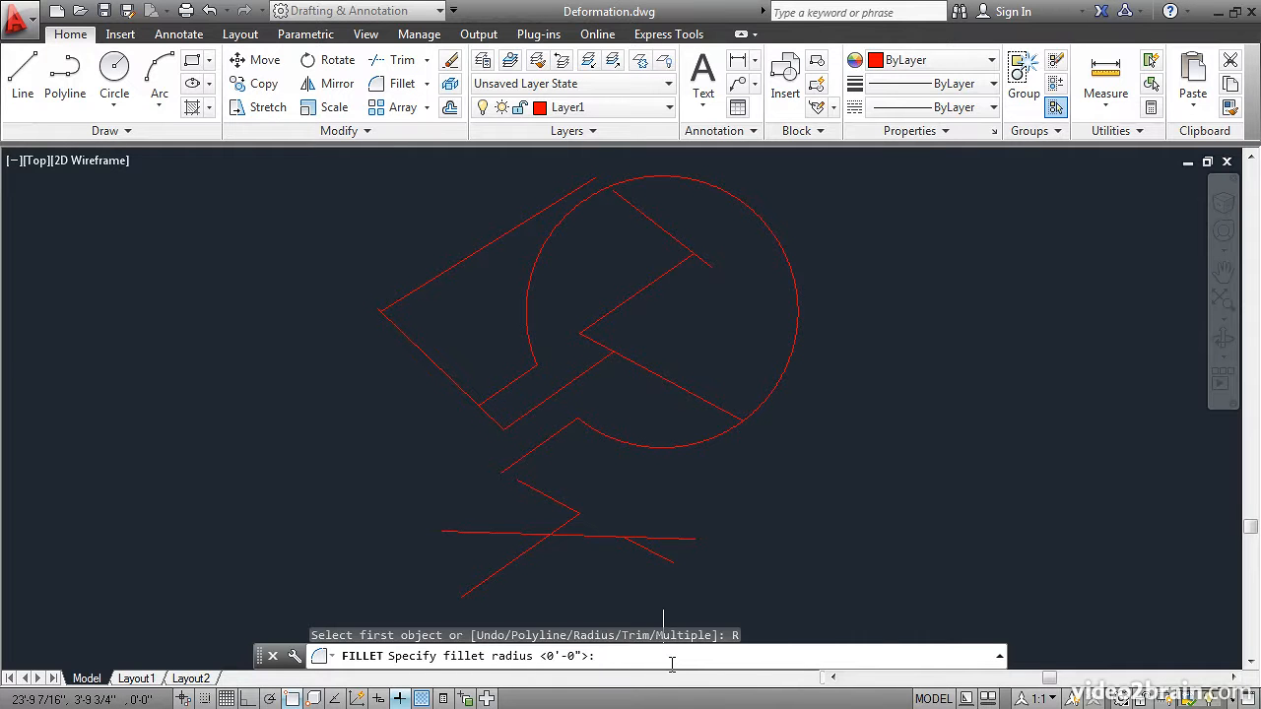
{"action": "mouse_move", "coordinate": [733, 569]}
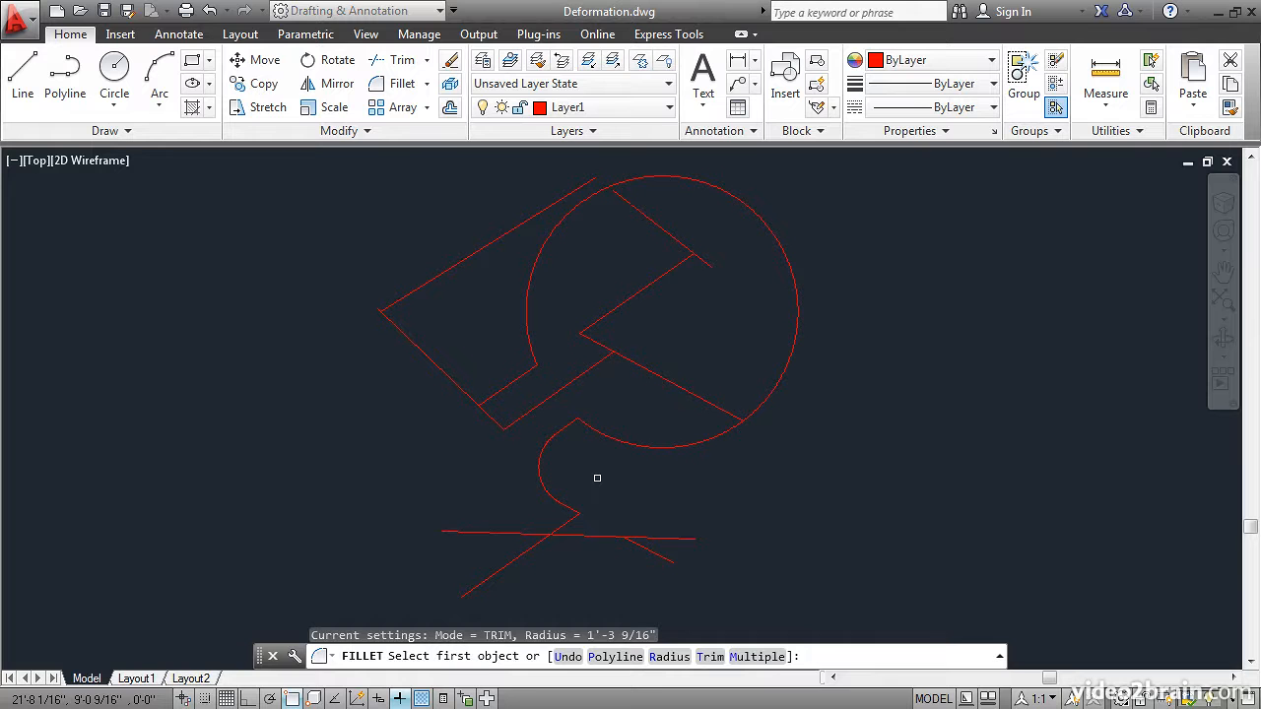
{"action": "mouse_move", "coordinate": [694, 309]}
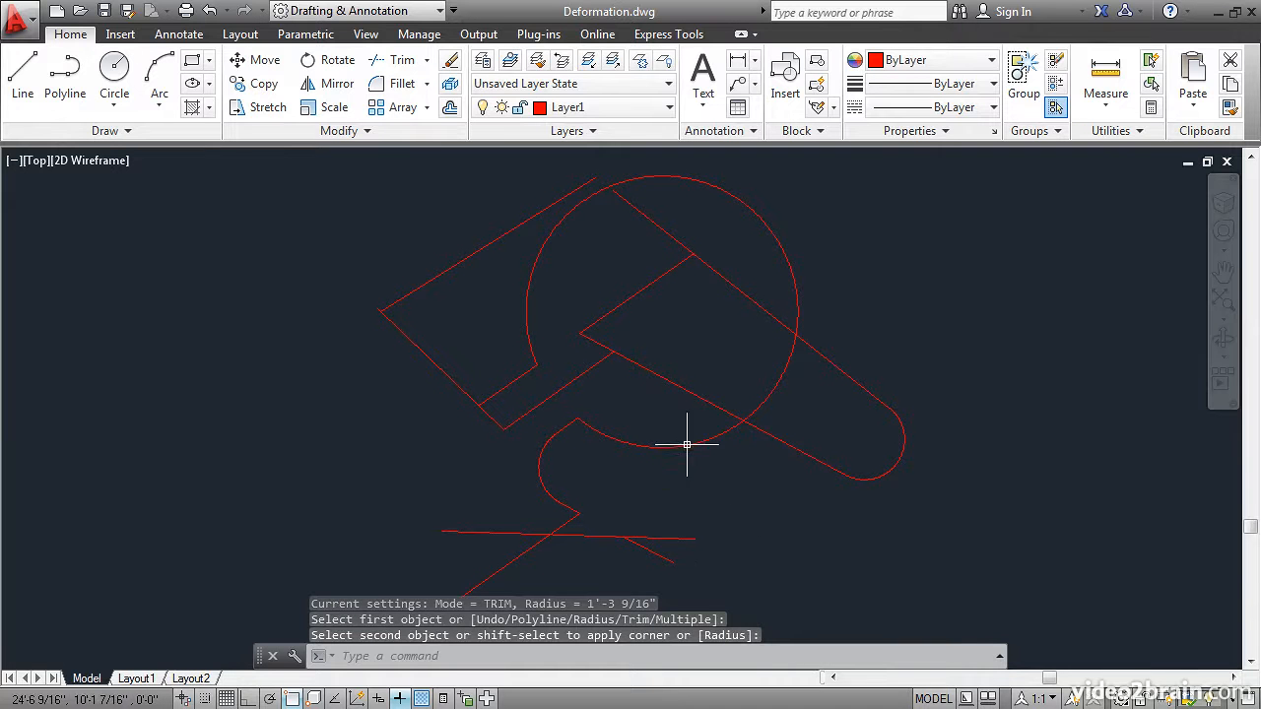
{"action": "mouse_move", "coordinate": [874, 397]}
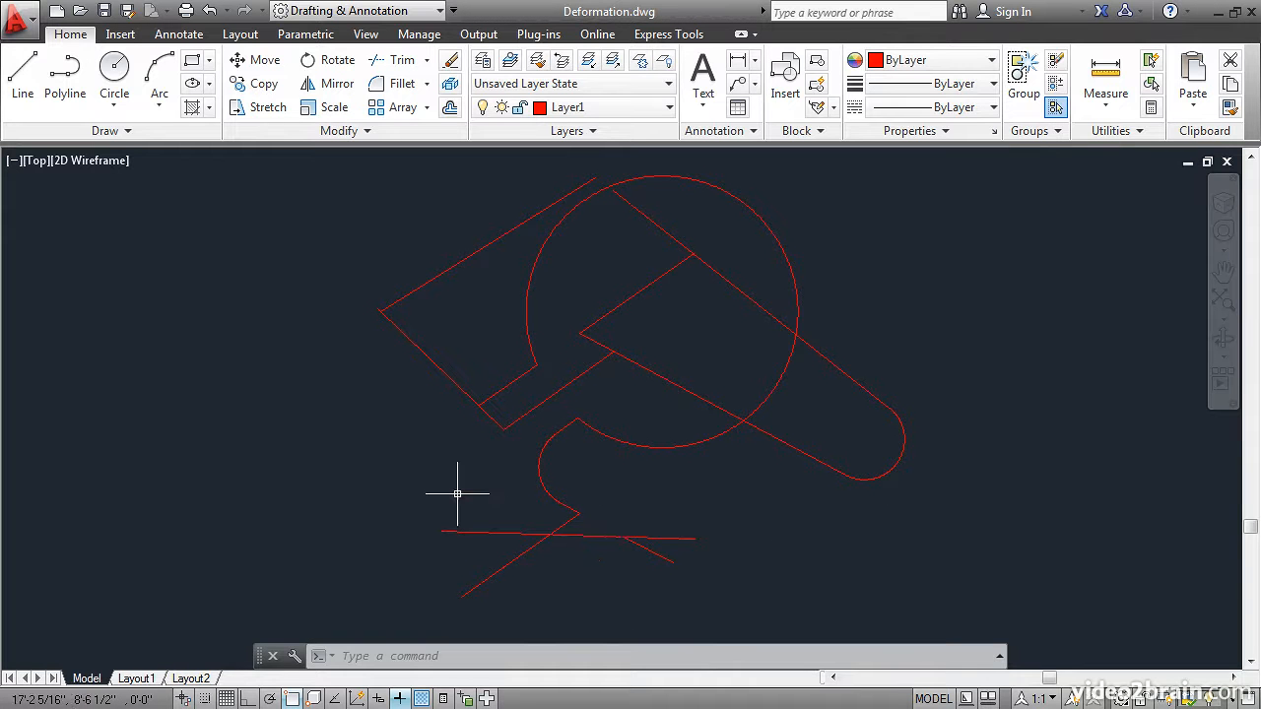
{"action": "left_click", "coordinate": [400, 83]}
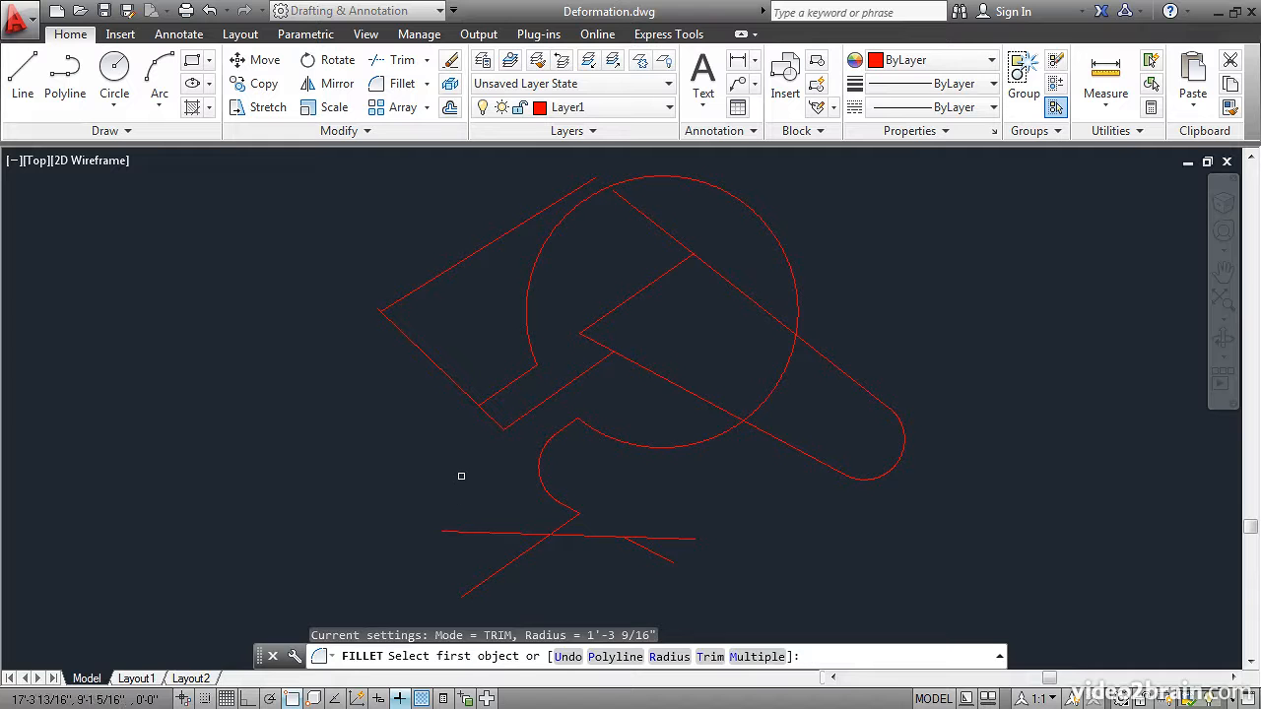
{"action": "left_click", "coordinate": [510, 405]}
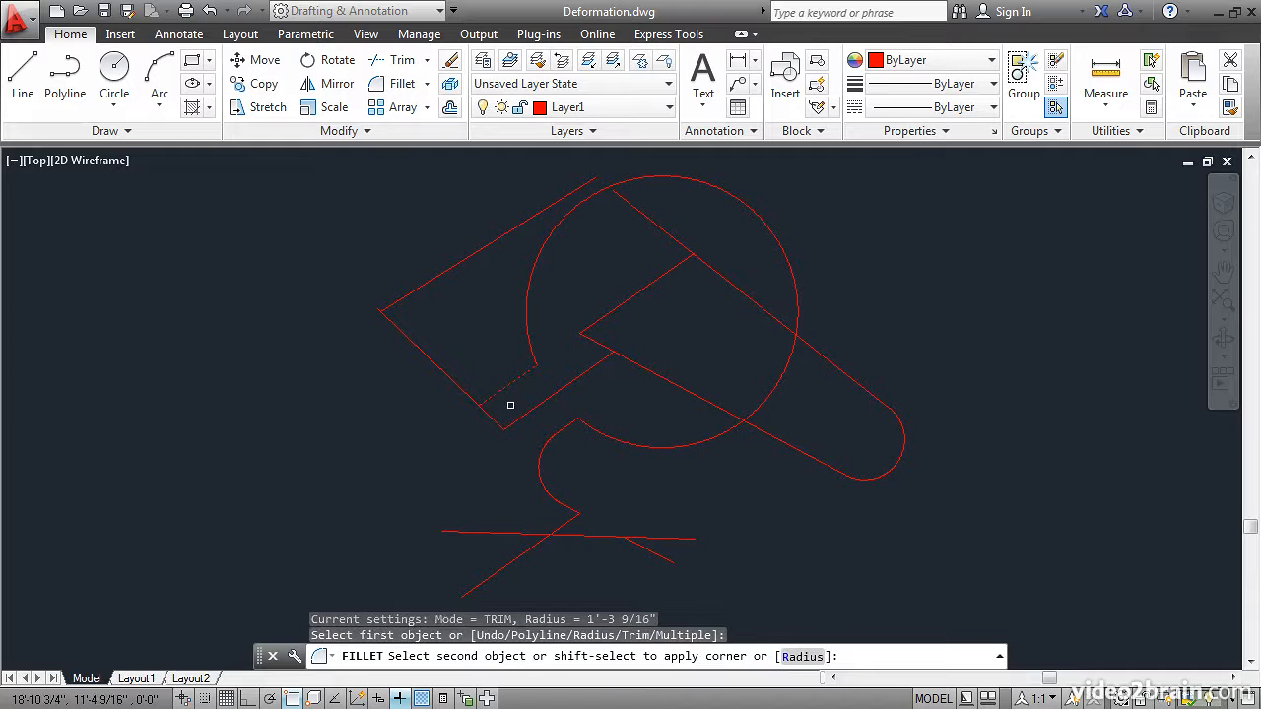
{"action": "left_click", "coordinate": [511, 405]}
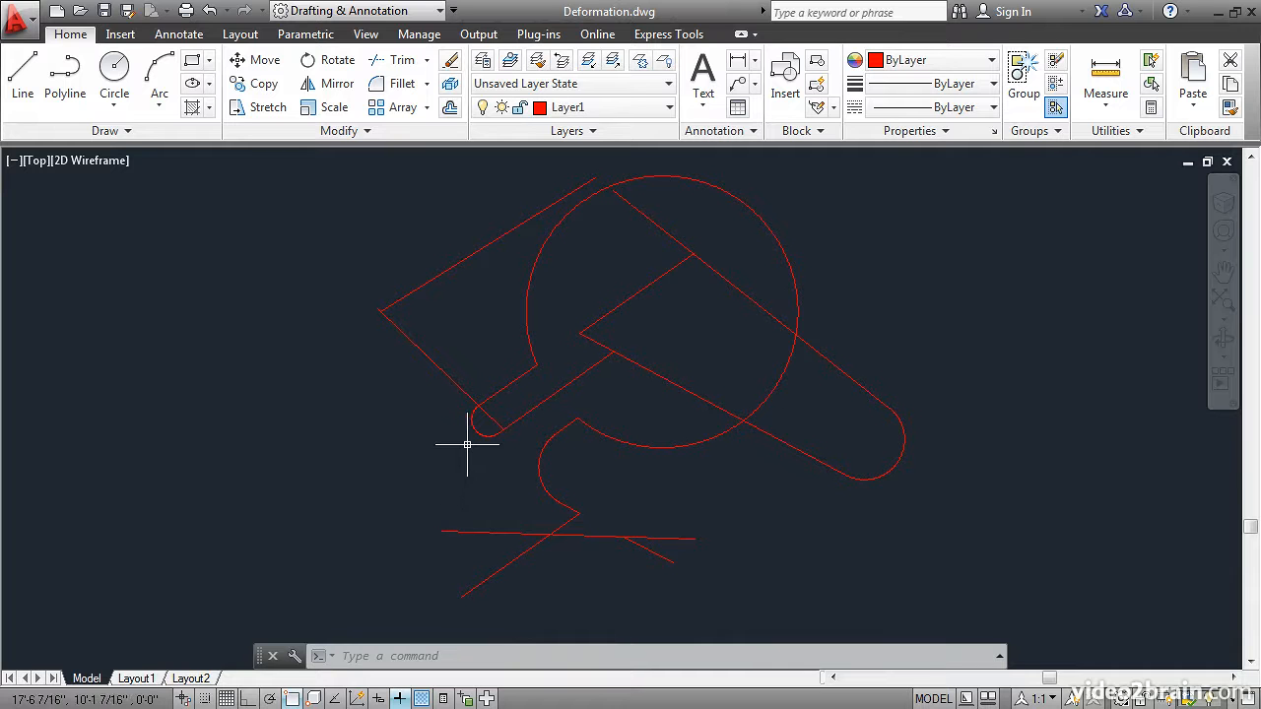
{"action": "mouse_move", "coordinate": [453, 464]}
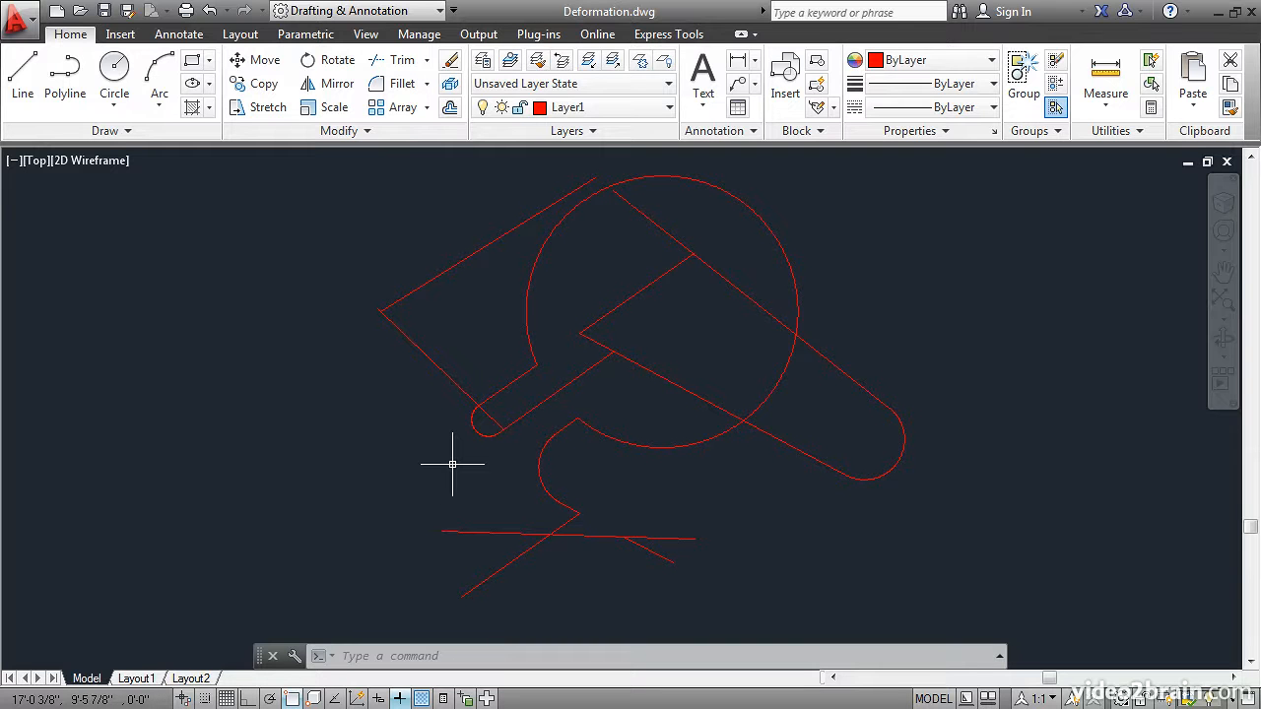
{"action": "mouse_move", "coordinate": [472, 445]}
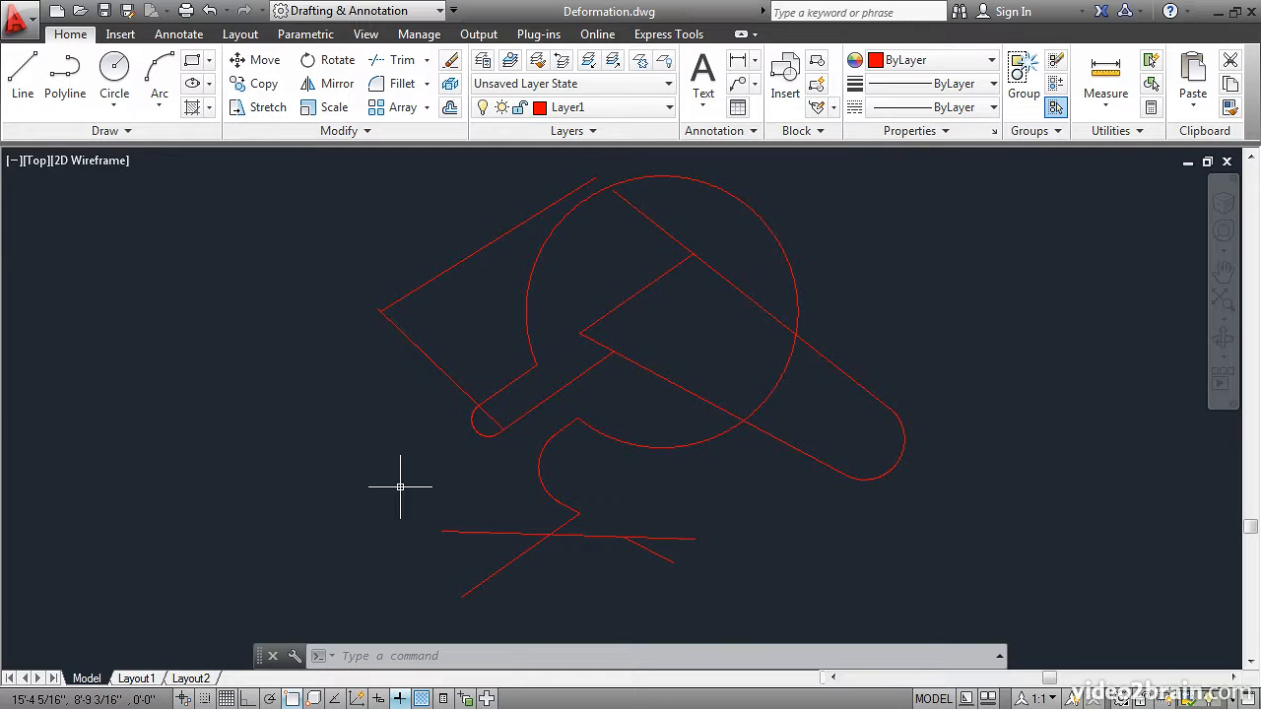
{"action": "mouse_move", "coordinate": [392, 159]}
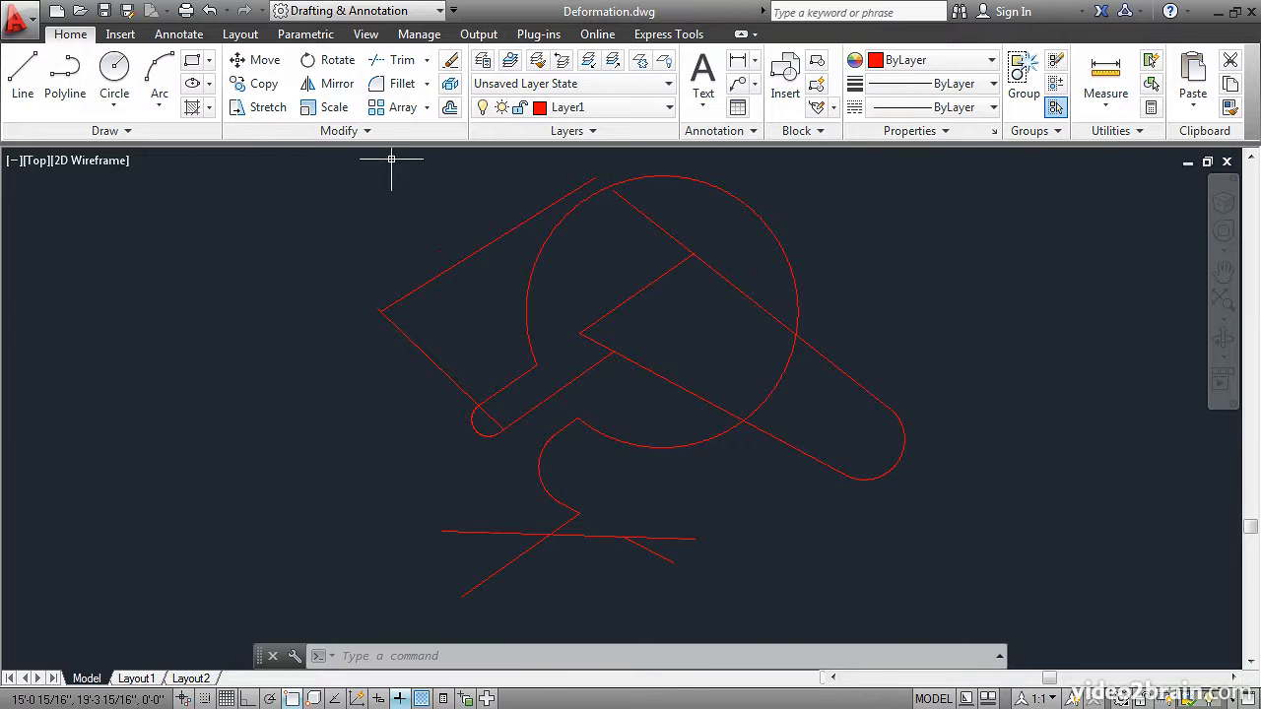
Fillet the zigzag's lower diagonal and bottom horizontal line with radius 0 into a sharp corner
{"action": "left_click", "coordinate": [402, 83]}
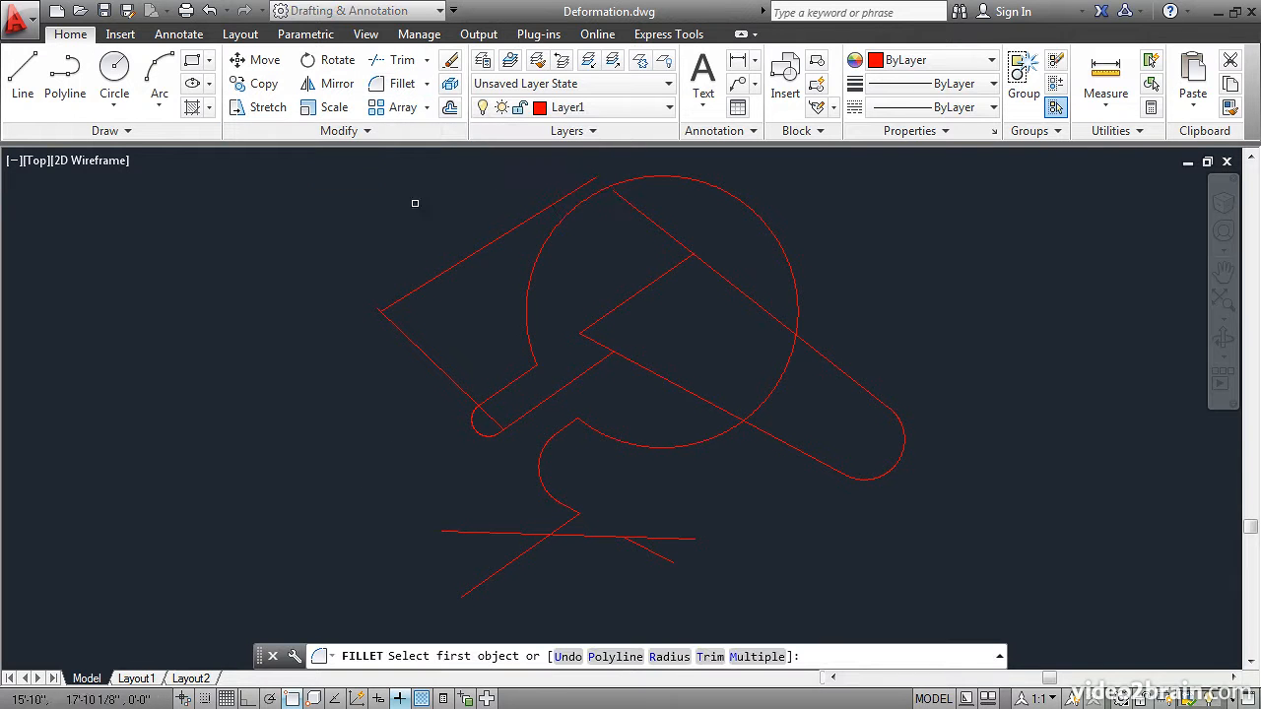
{"action": "type", "text": "R"}
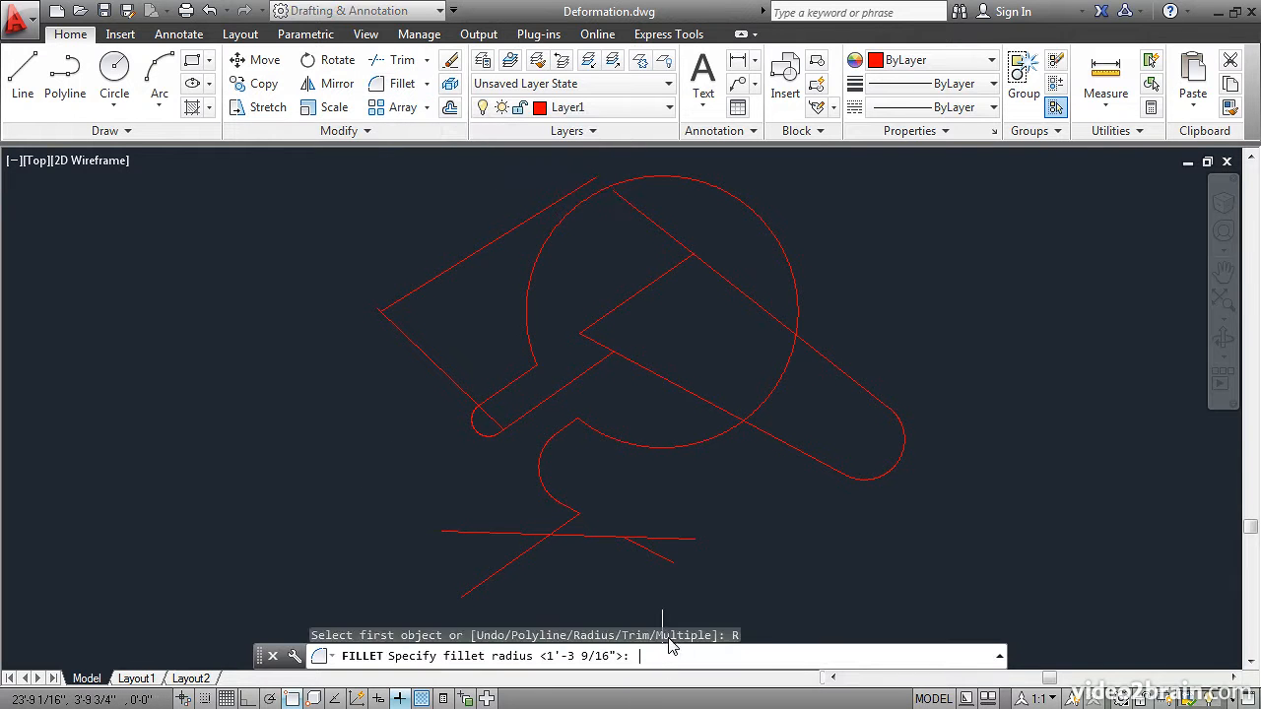
{"action": "type", "text": "0"}
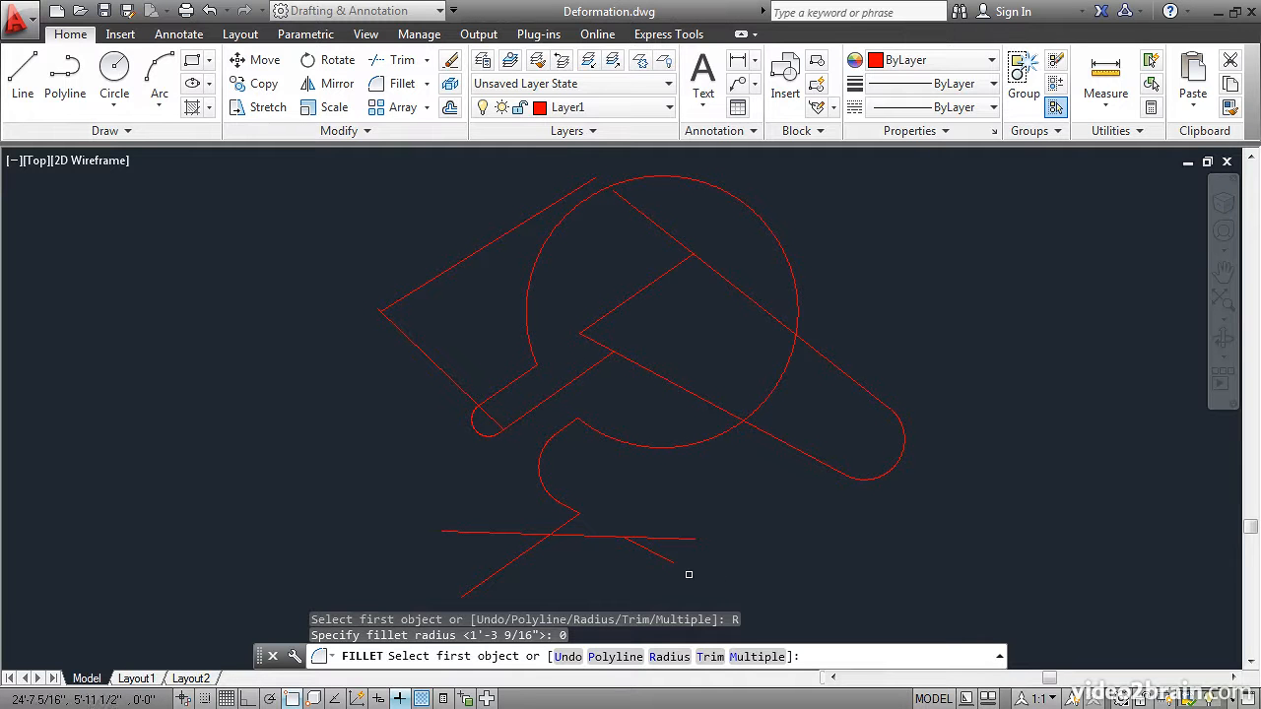
{"action": "mouse_move", "coordinate": [559, 483]}
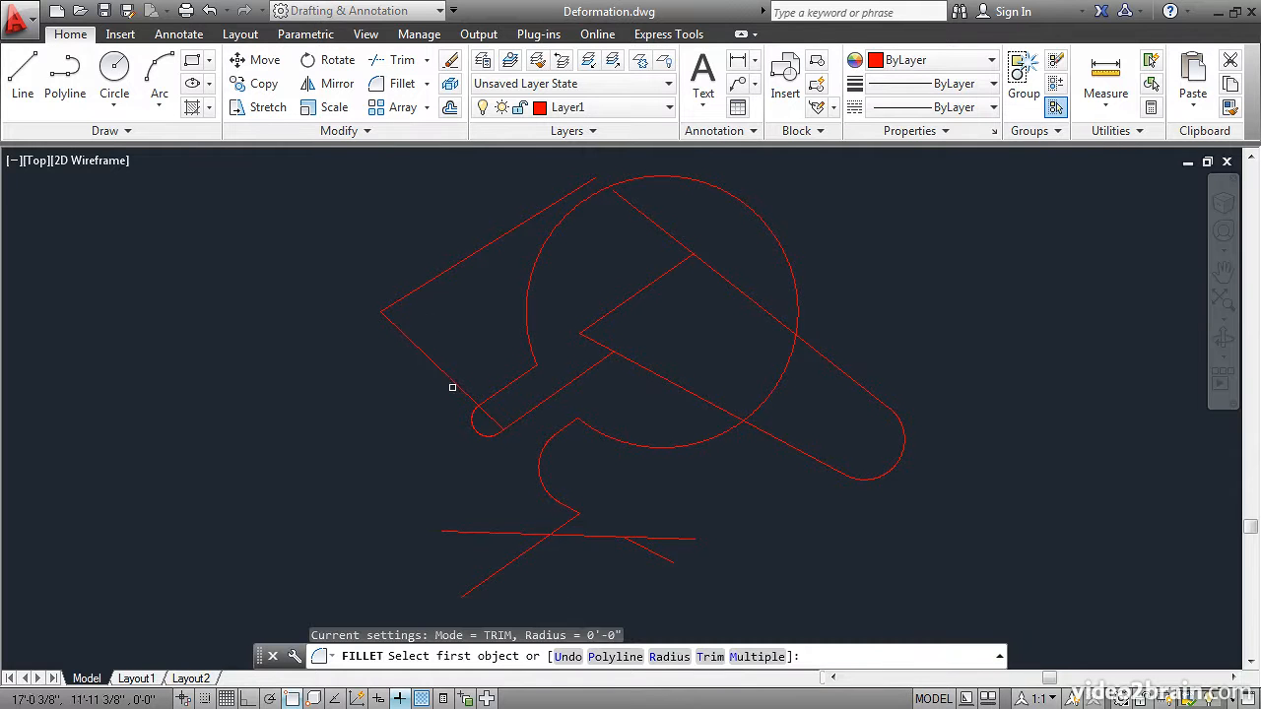
{"action": "left_click", "coordinate": [512, 537]}
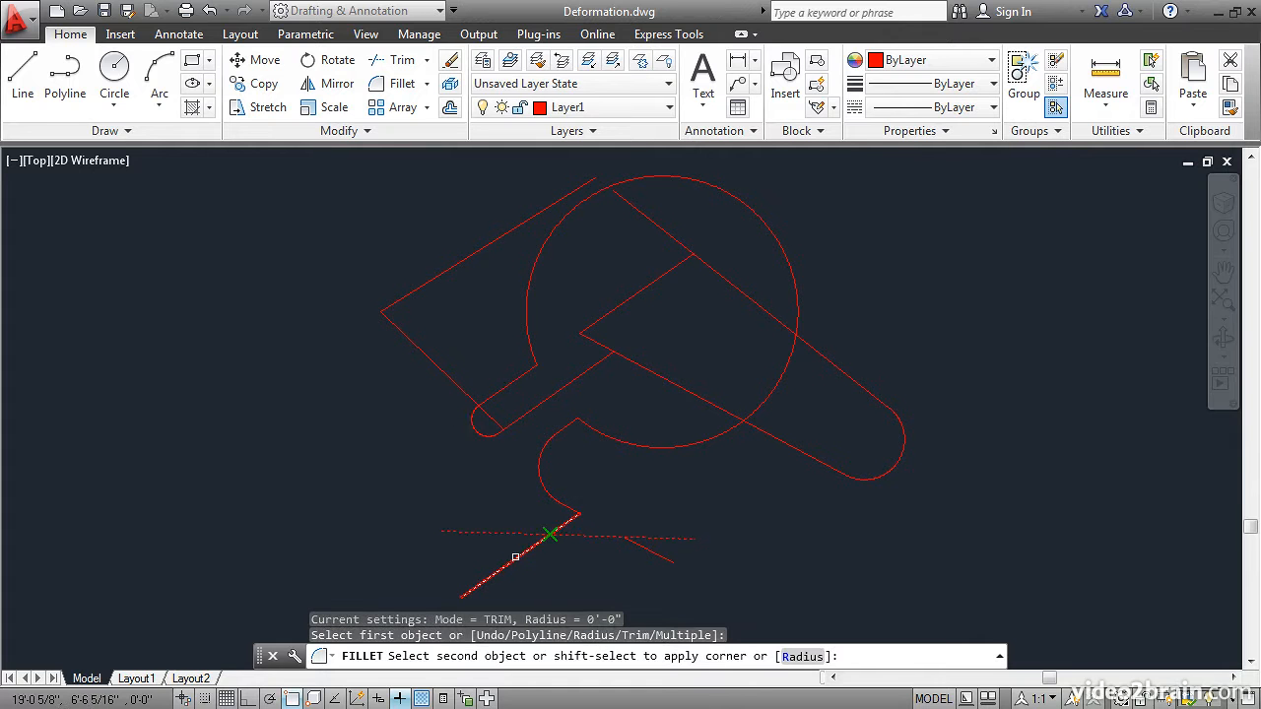
{"action": "left_click", "coordinate": [549, 533]}
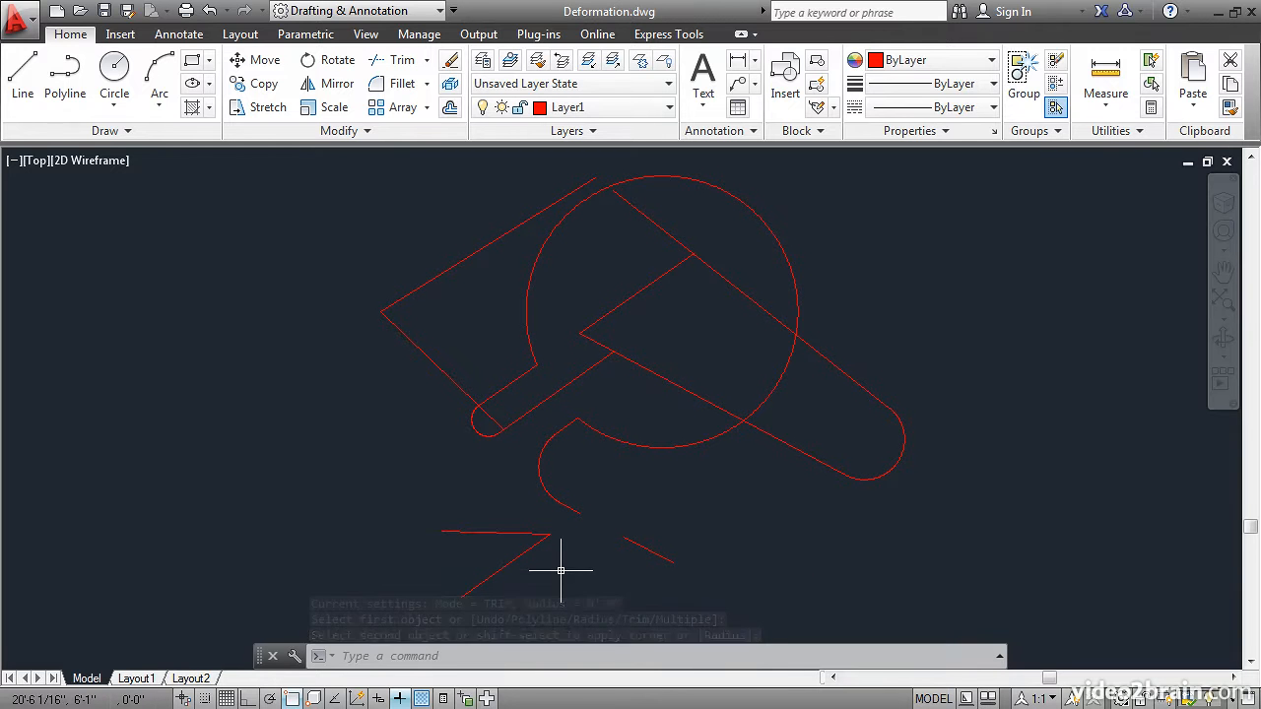
{"action": "left_click", "coordinate": [210, 11]}
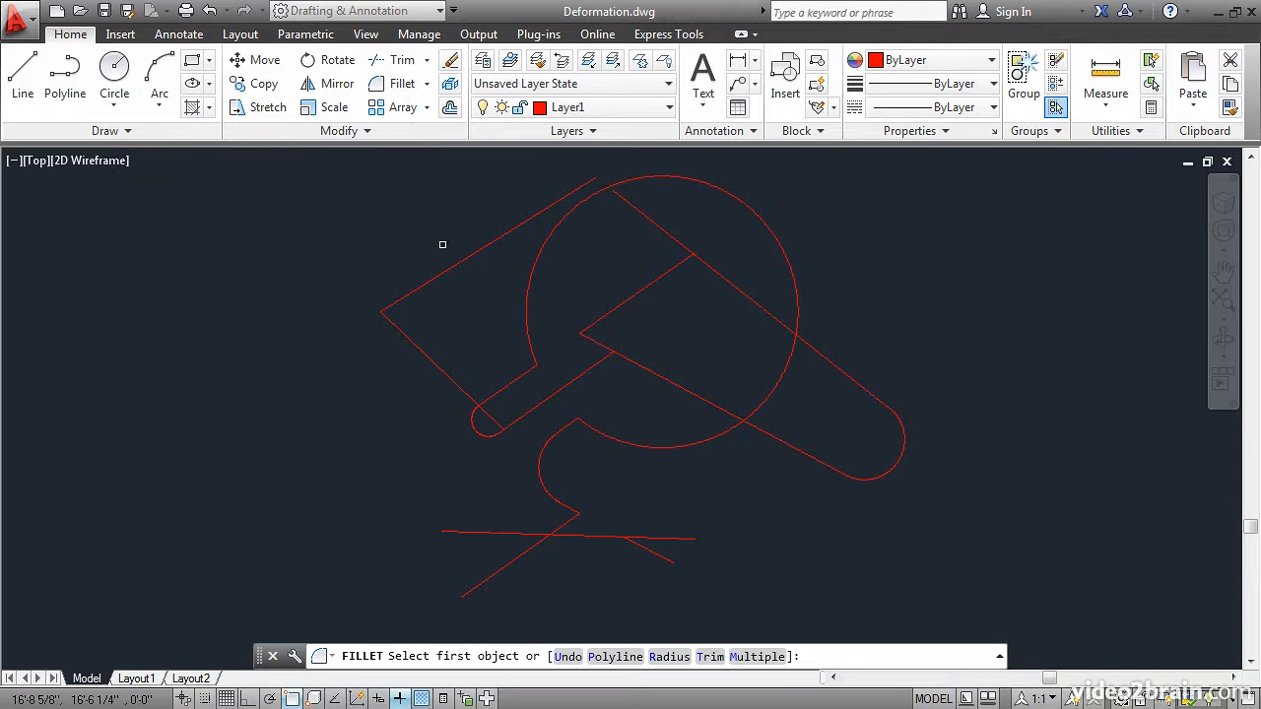
{"action": "mouse_move", "coordinate": [563, 522]}
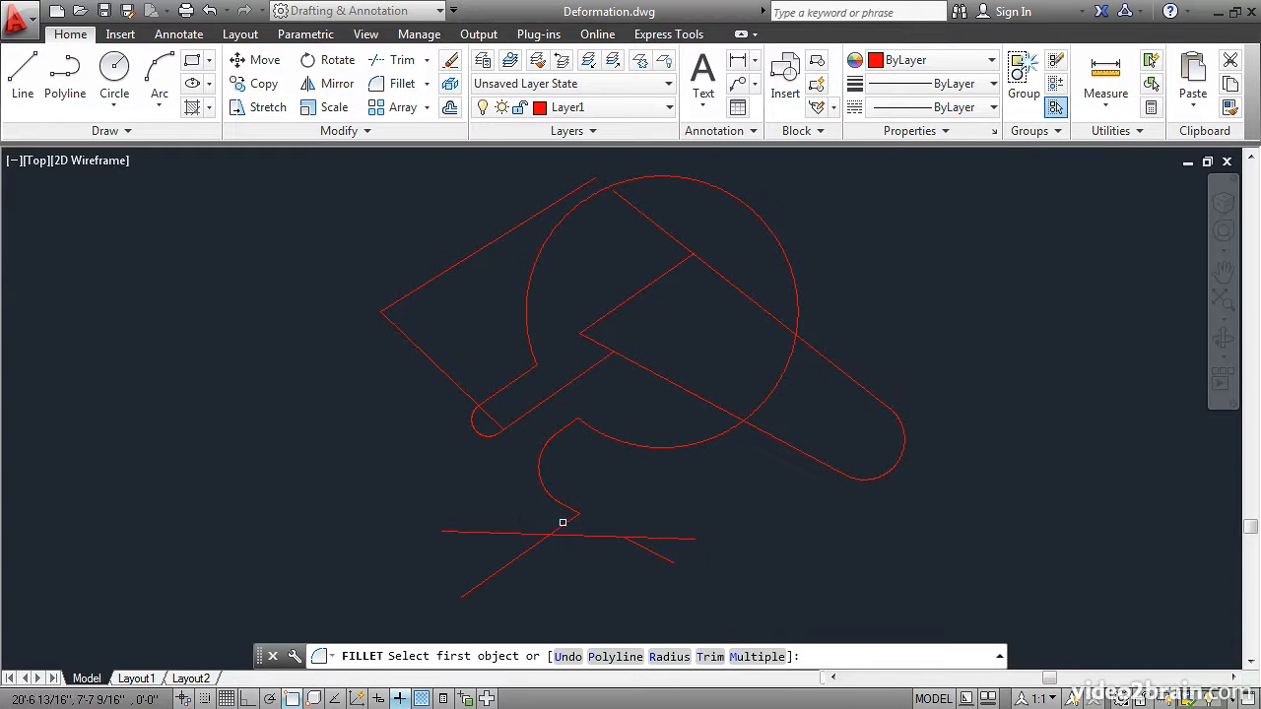
{"action": "left_click", "coordinate": [550, 535]}
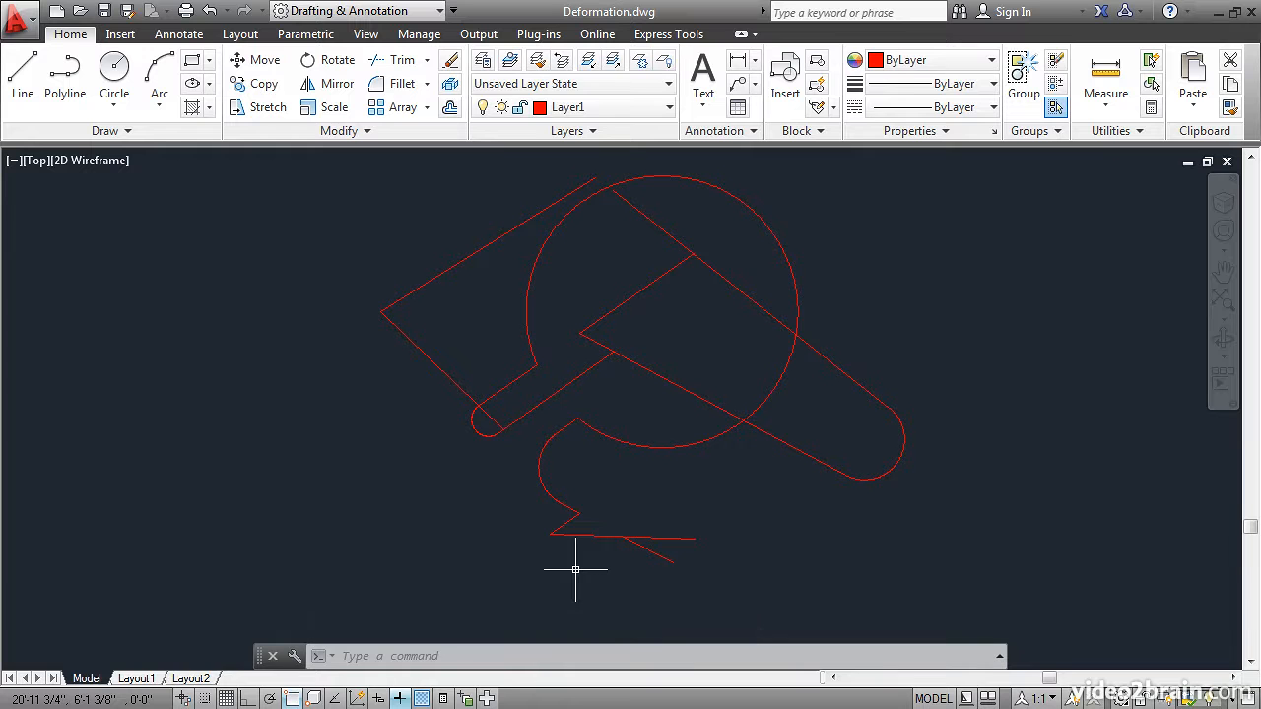
{"action": "mouse_move", "coordinate": [532, 492]}
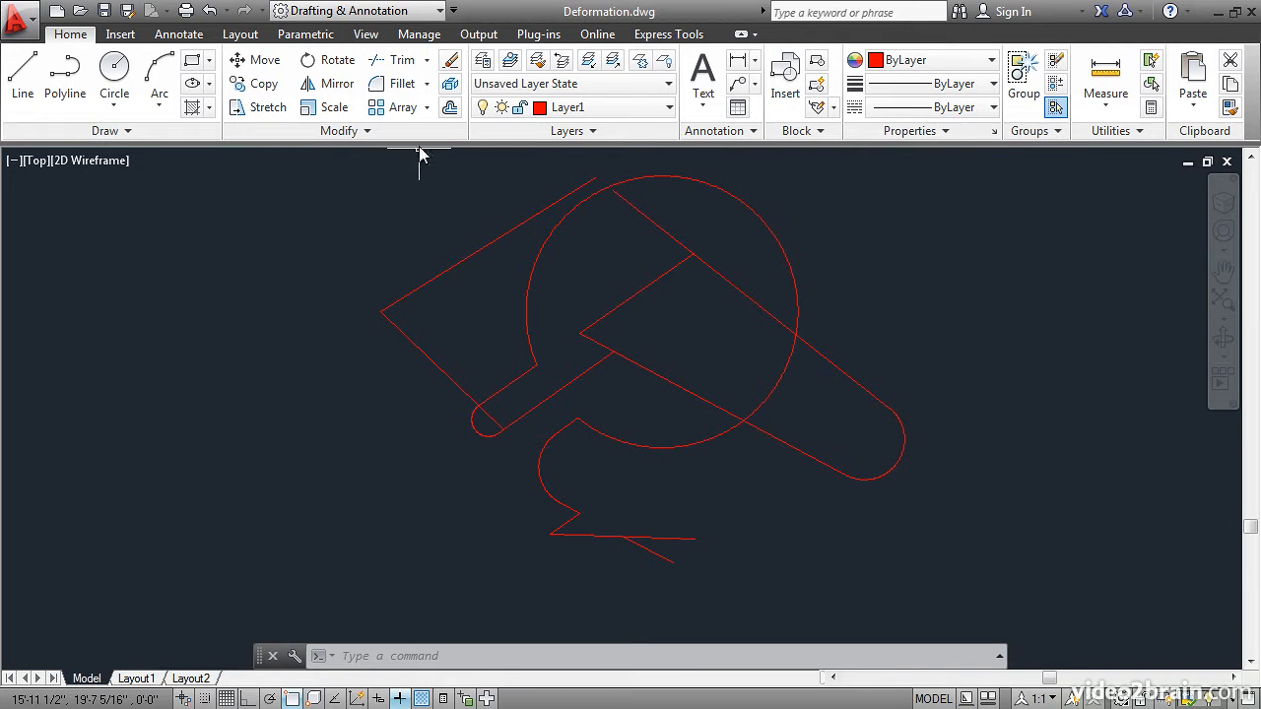
Chamfer the long diagonal and upper-left line with equal 1'-5 7/16" distances
{"action": "left_click", "coordinate": [425, 84]}
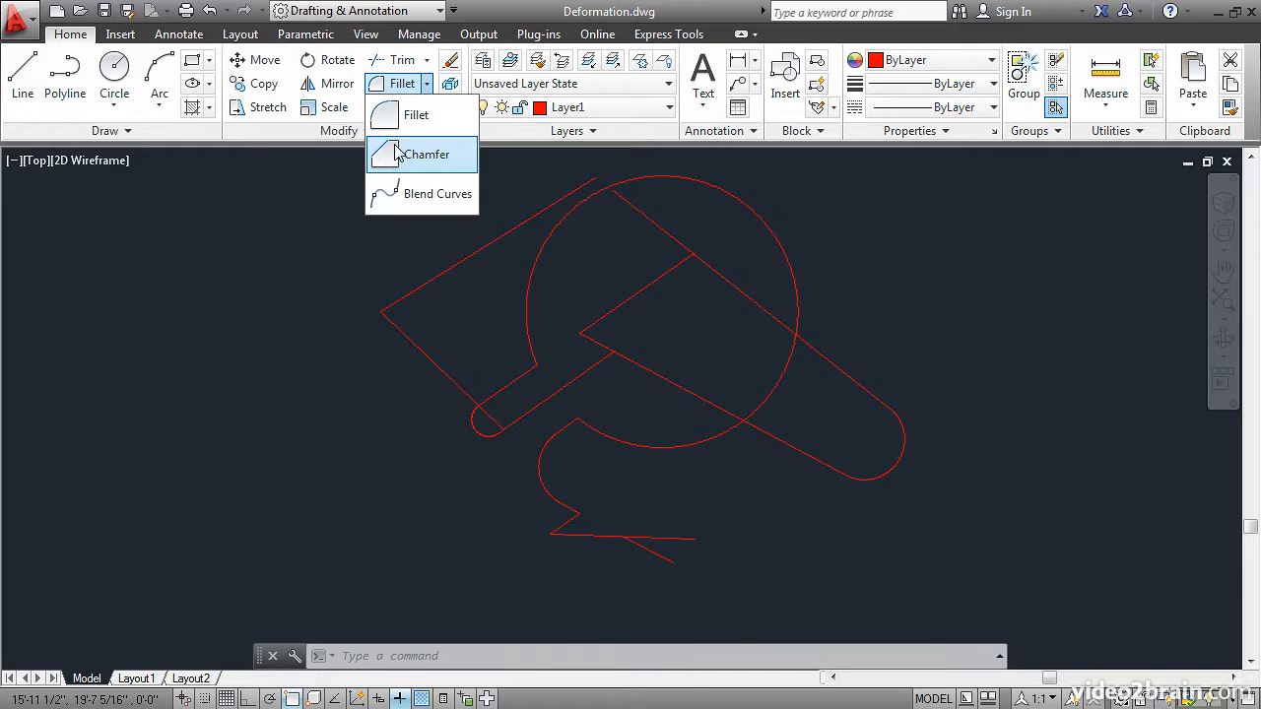
{"action": "left_click", "coordinate": [426, 154]}
{"action": "type", "text": "D"}
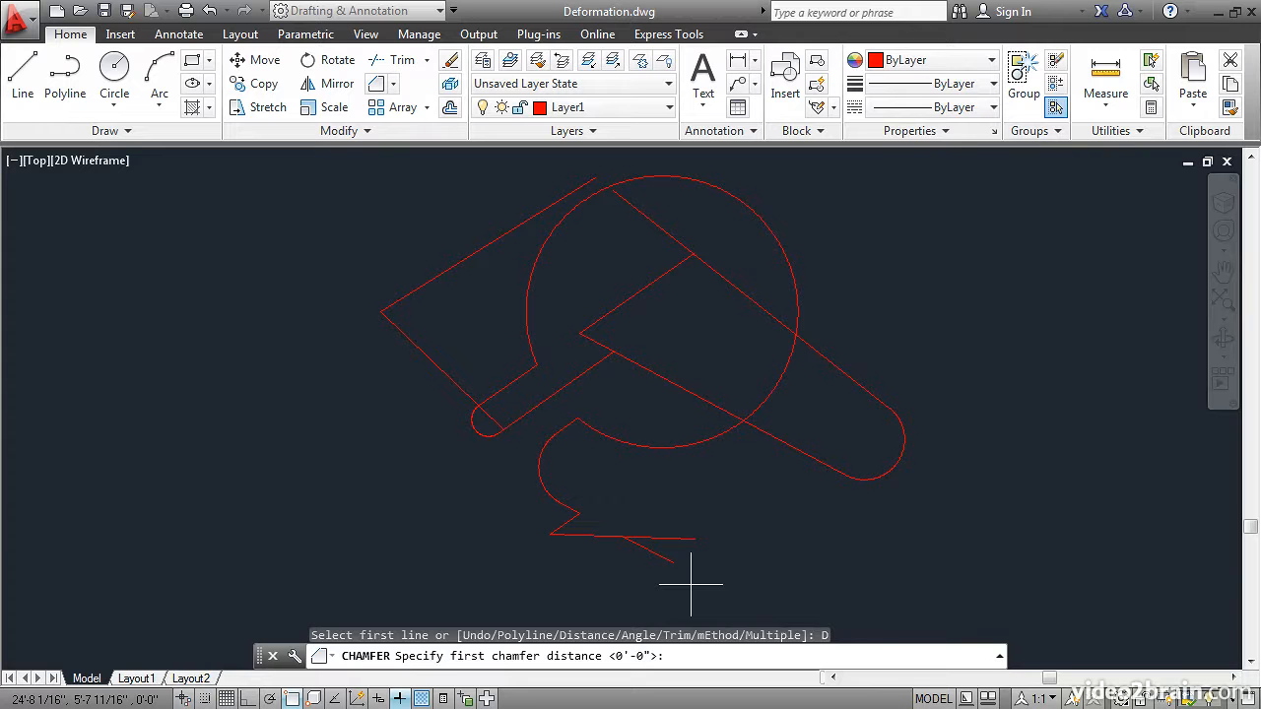
{"action": "mouse_move", "coordinate": [705, 568]}
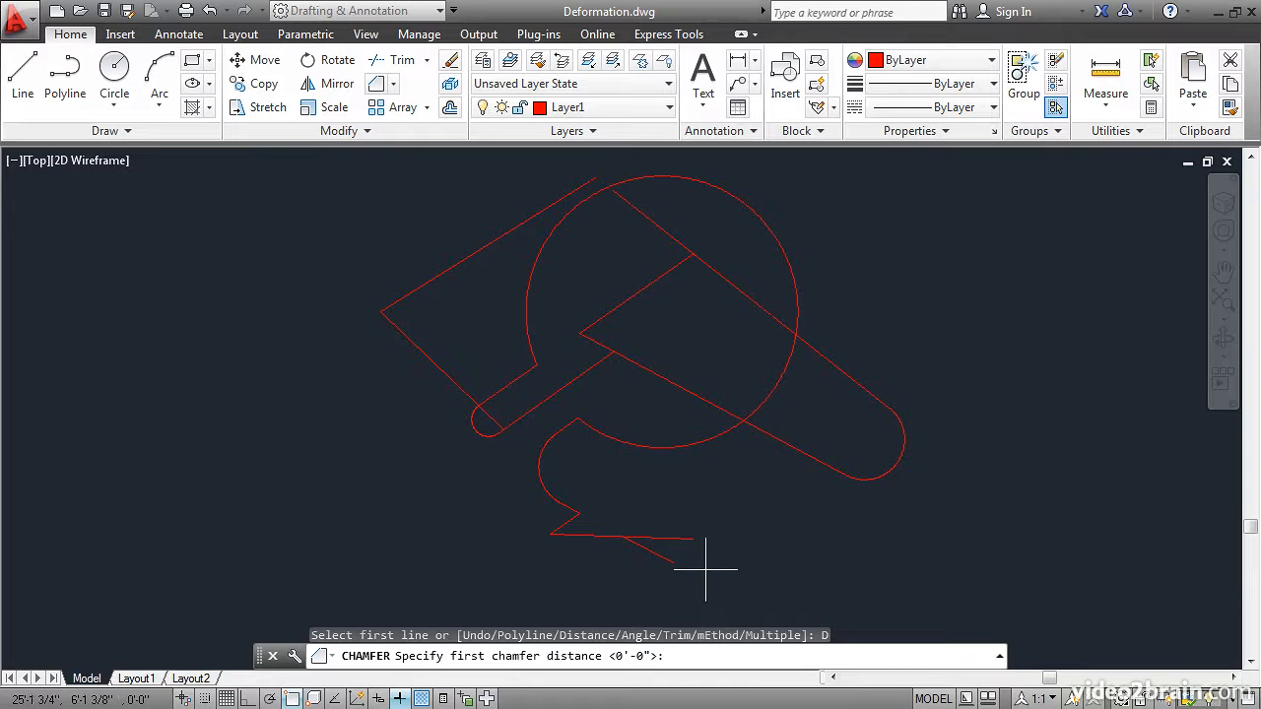
{"action": "left_click", "coordinate": [705, 569]}
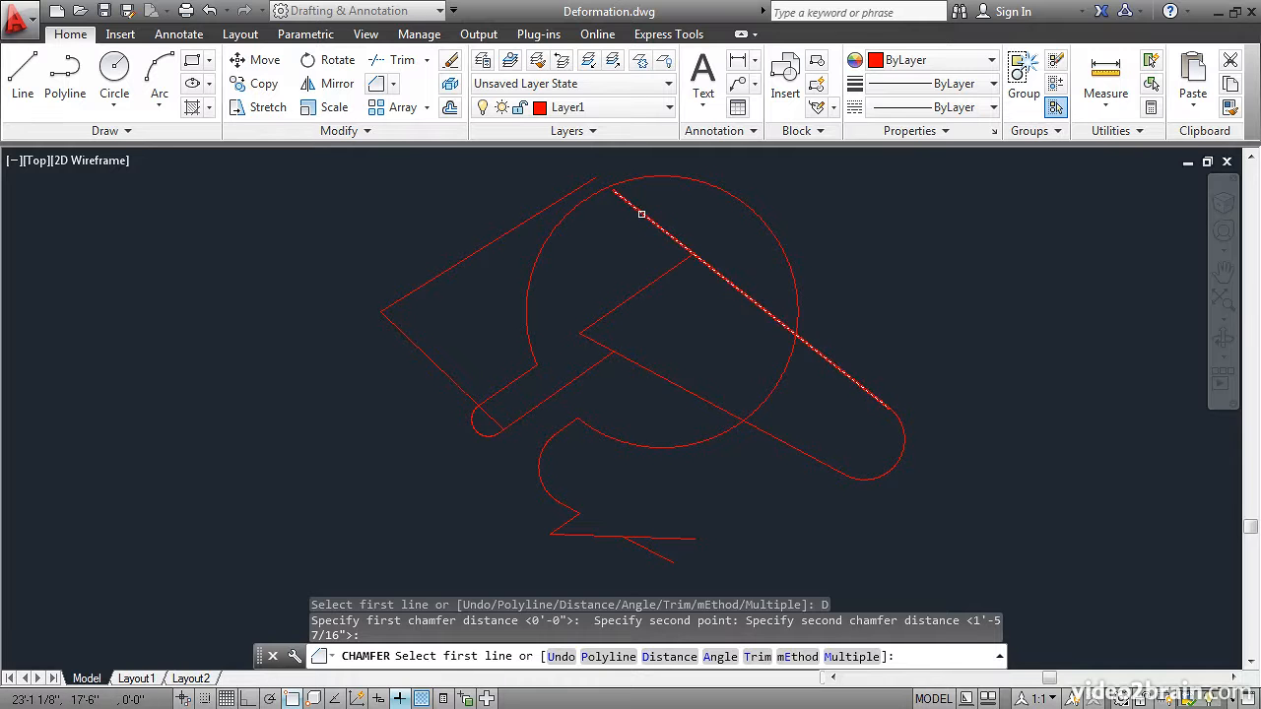
{"action": "left_click", "coordinate": [641, 214]}
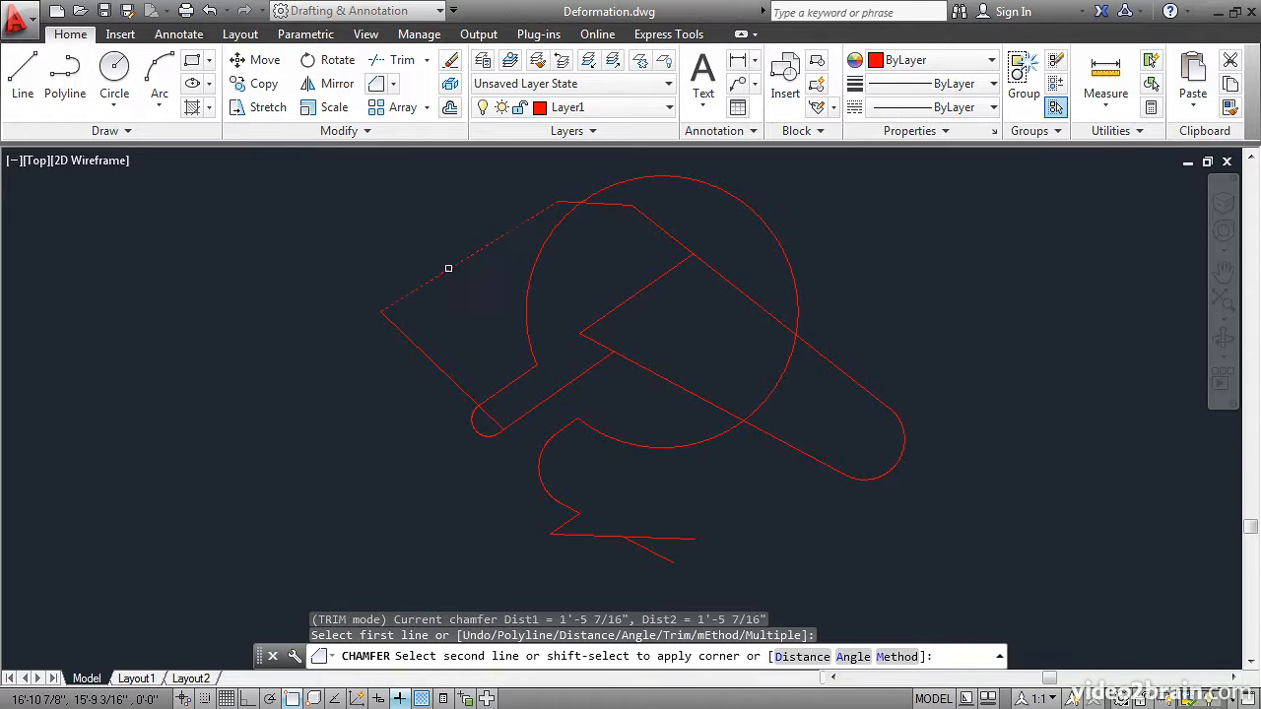
{"action": "left_click", "coordinate": [444, 369]}
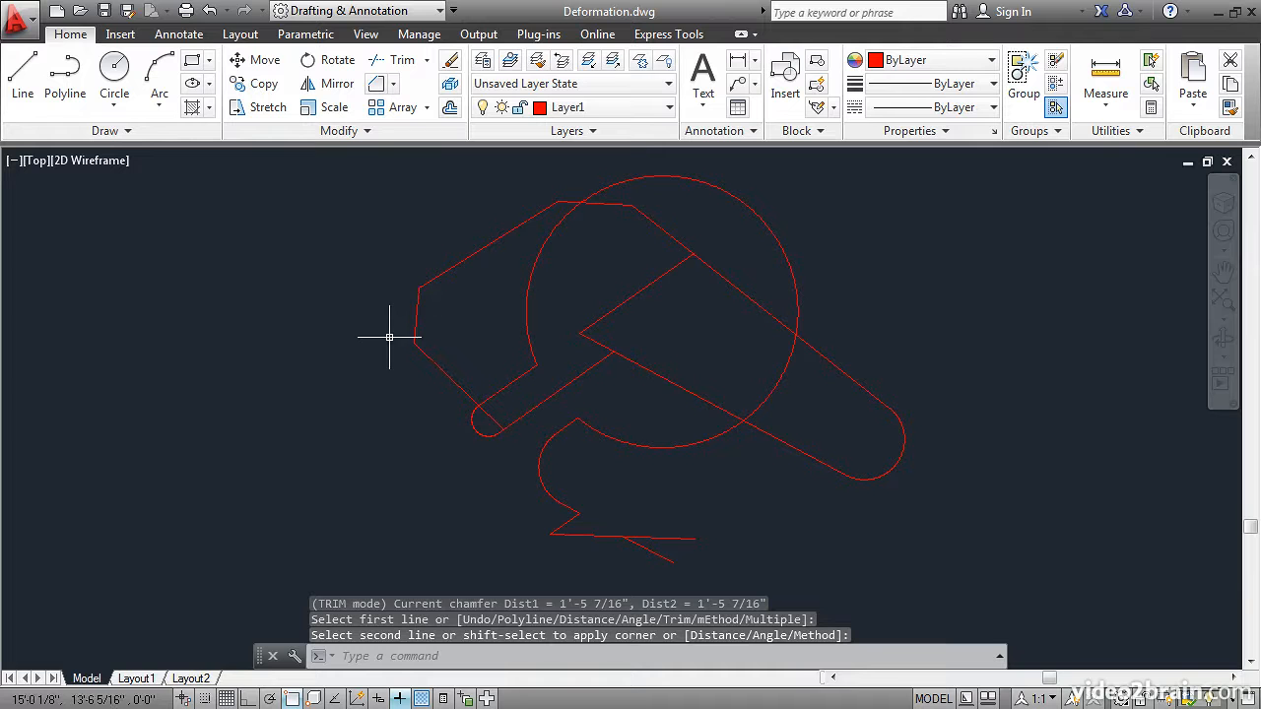
{"action": "mouse_move", "coordinate": [355, 387]}
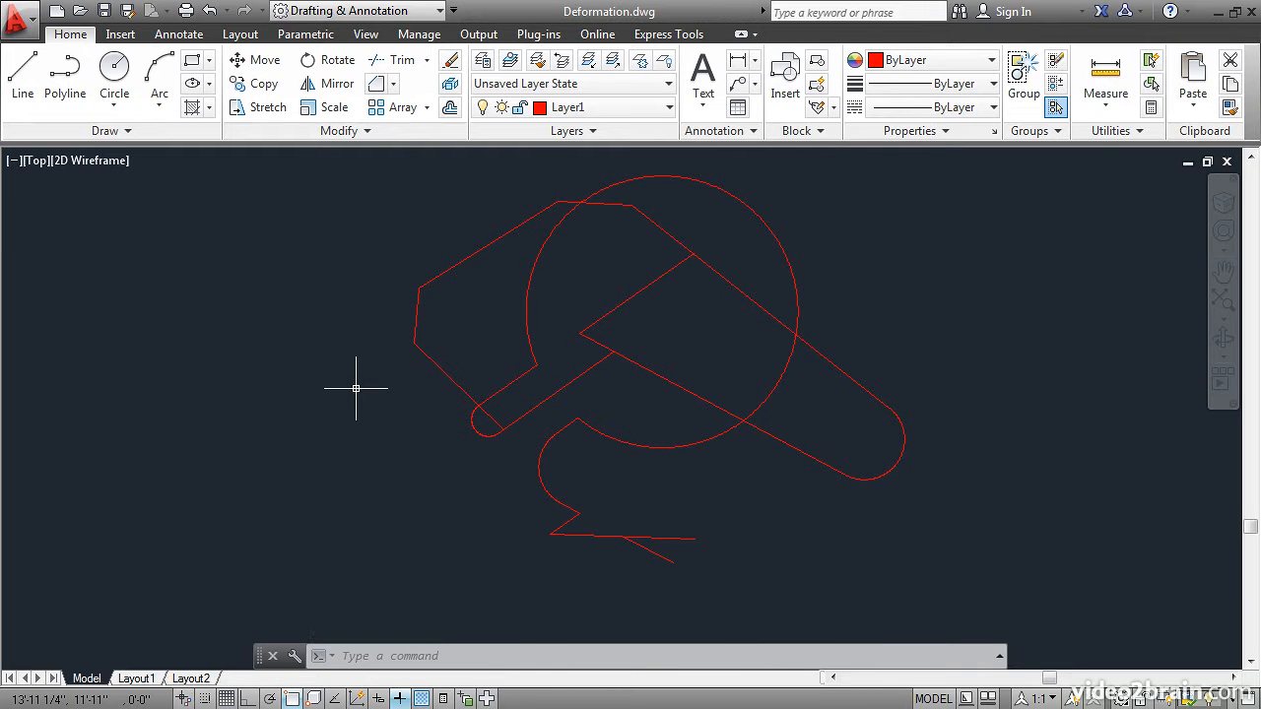
{"action": "mouse_move", "coordinate": [264, 147]}
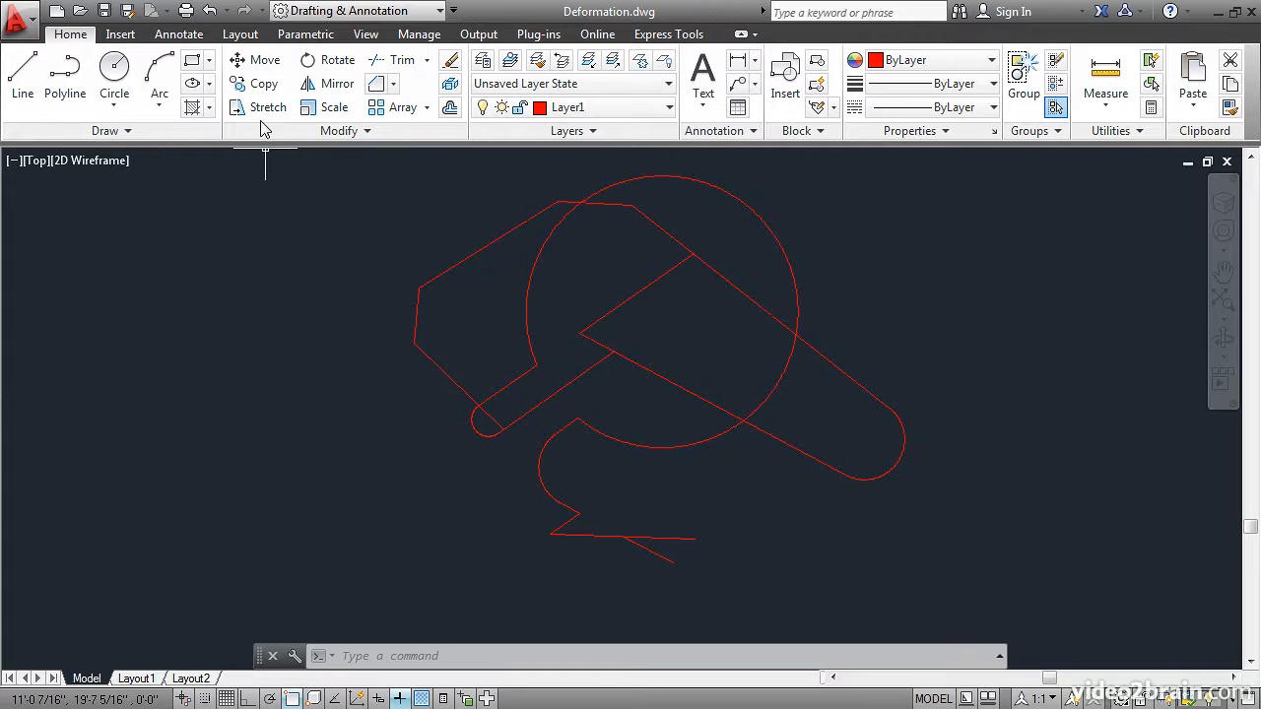
Crossing-select the rounded right end and stretch it outward to the right
{"action": "left_click", "coordinate": [267, 106]}
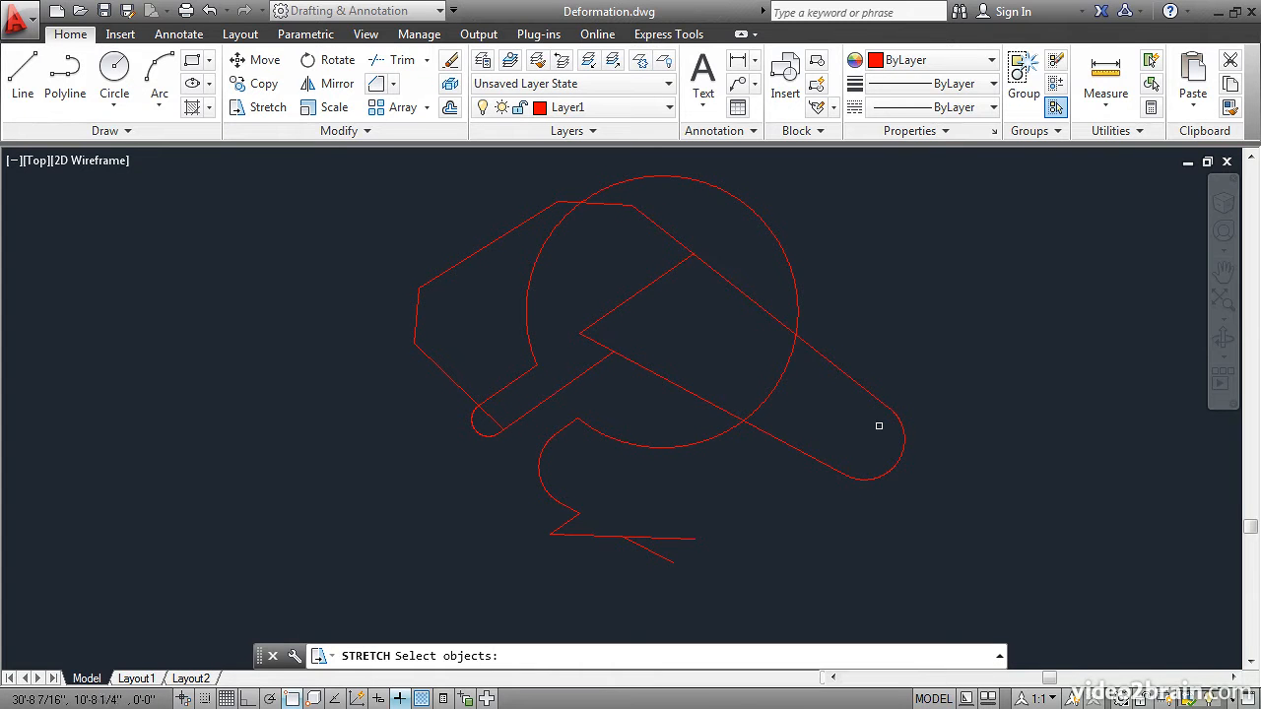
{"action": "mouse_move", "coordinate": [951, 524]}
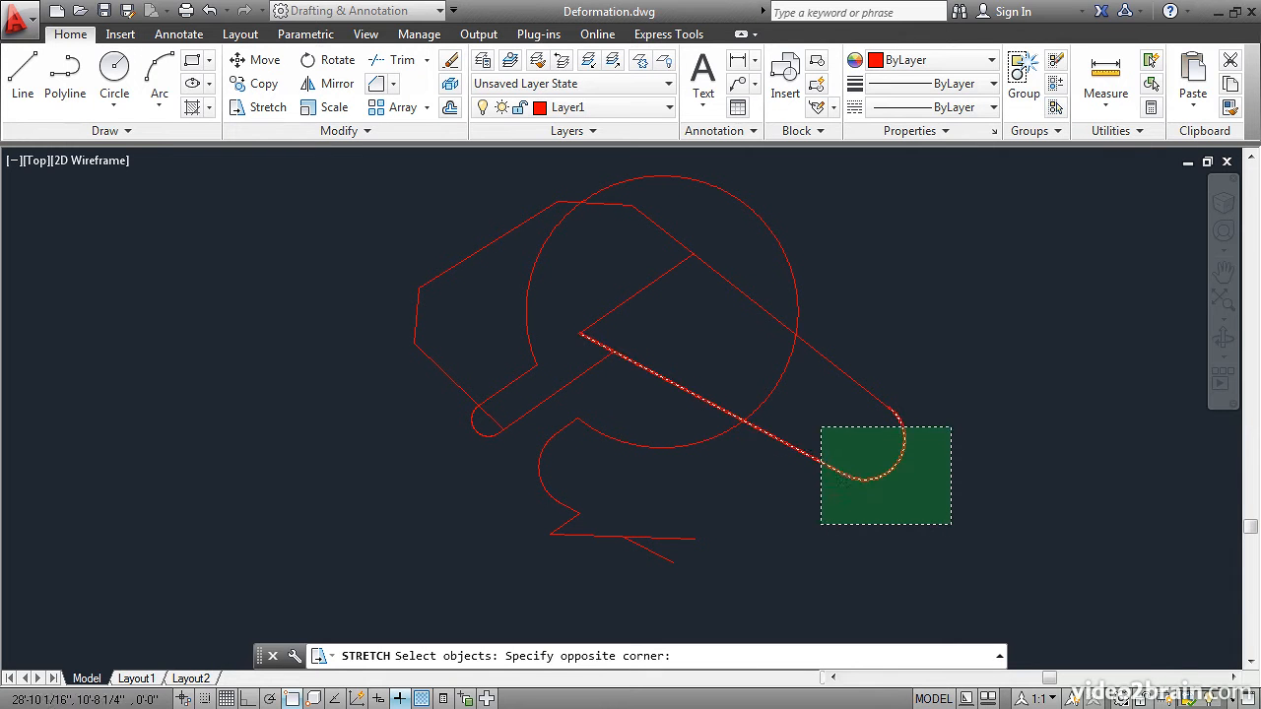
{"action": "left_click", "coordinate": [807, 385]}
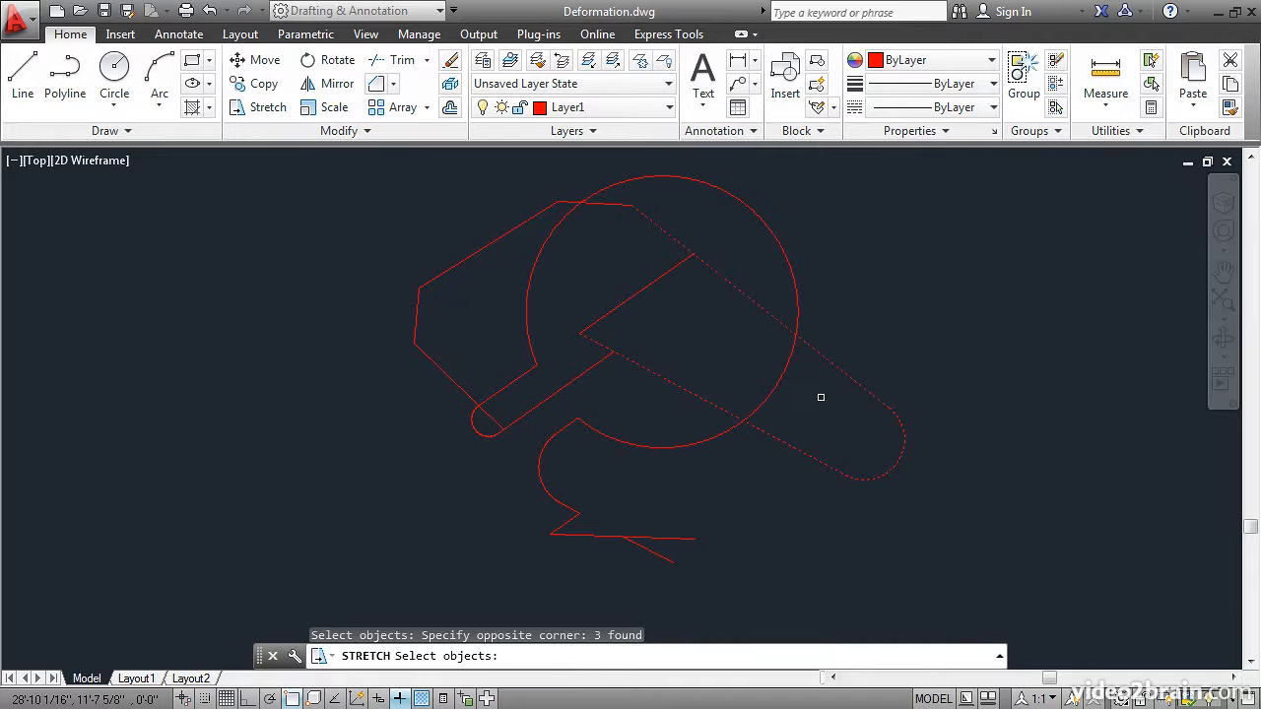
{"action": "key", "text": "enter"}
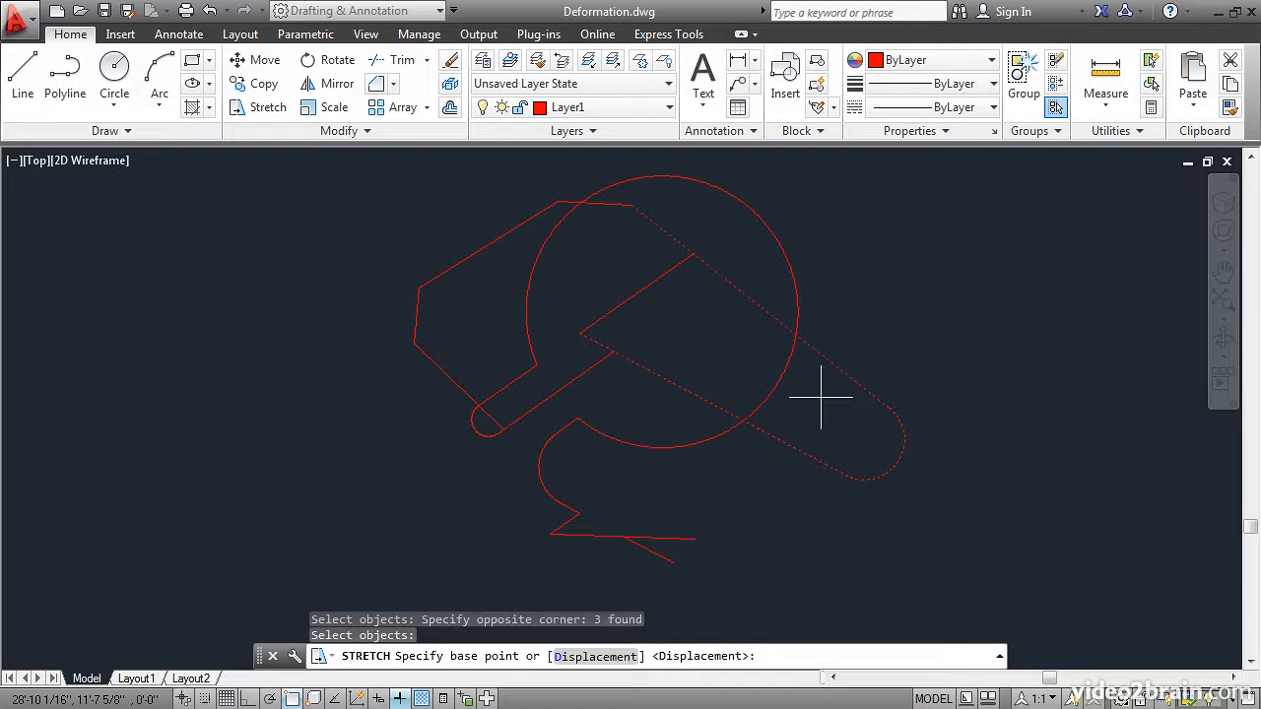
{"action": "mouse_move", "coordinate": [919, 322]}
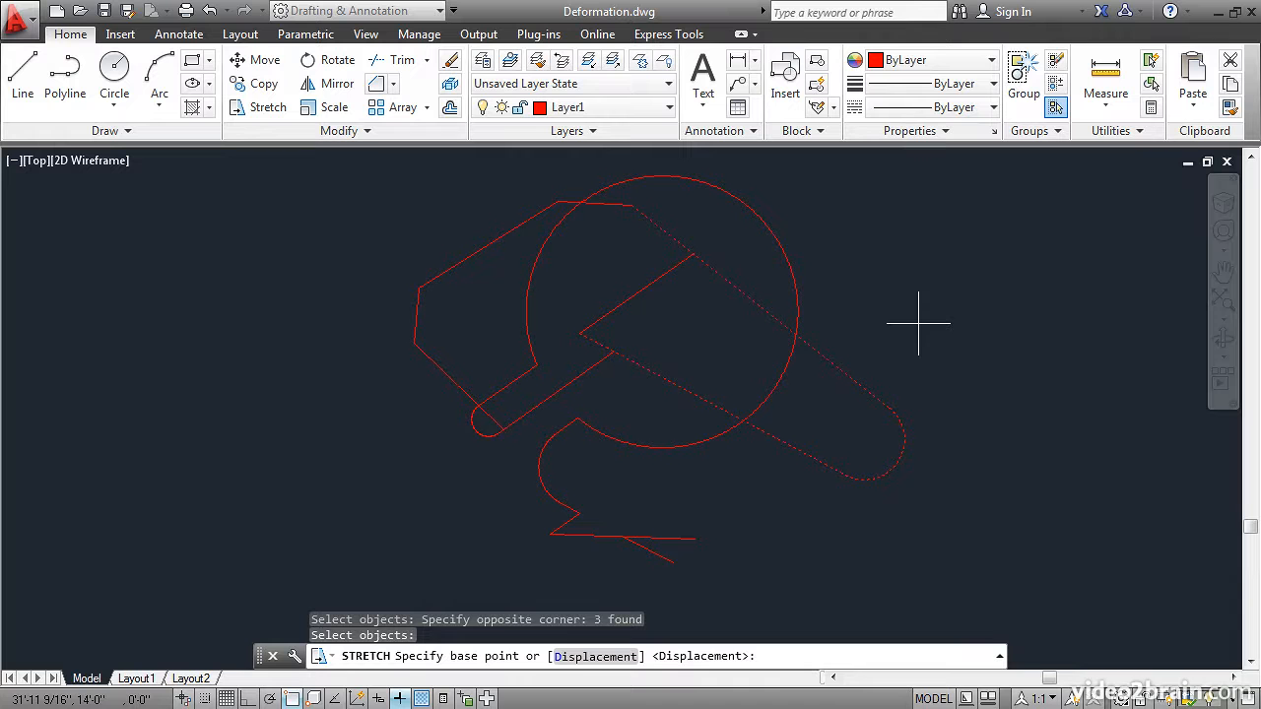
{"action": "left_click", "coordinate": [919, 322]}
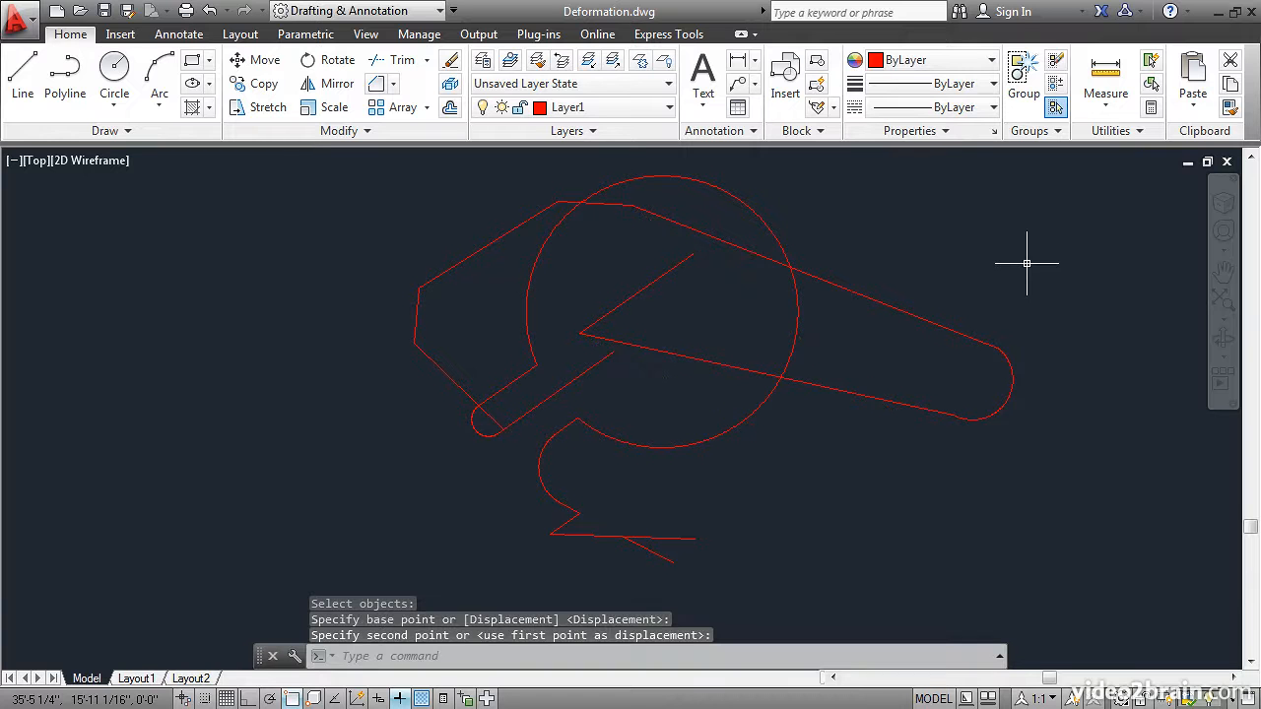
{"action": "mouse_move", "coordinate": [1063, 475]}
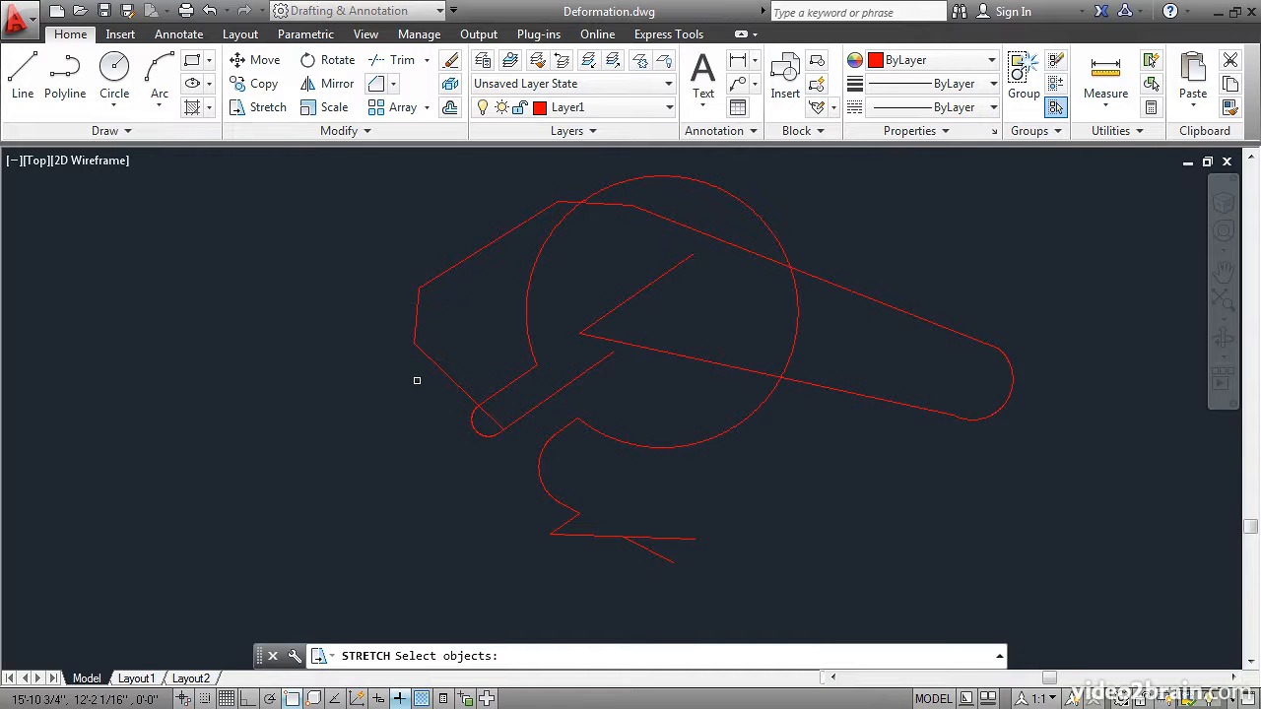
Crossing-select the outline's chamfered left end and stretch it far left
{"action": "left_click", "coordinate": [417, 380]}
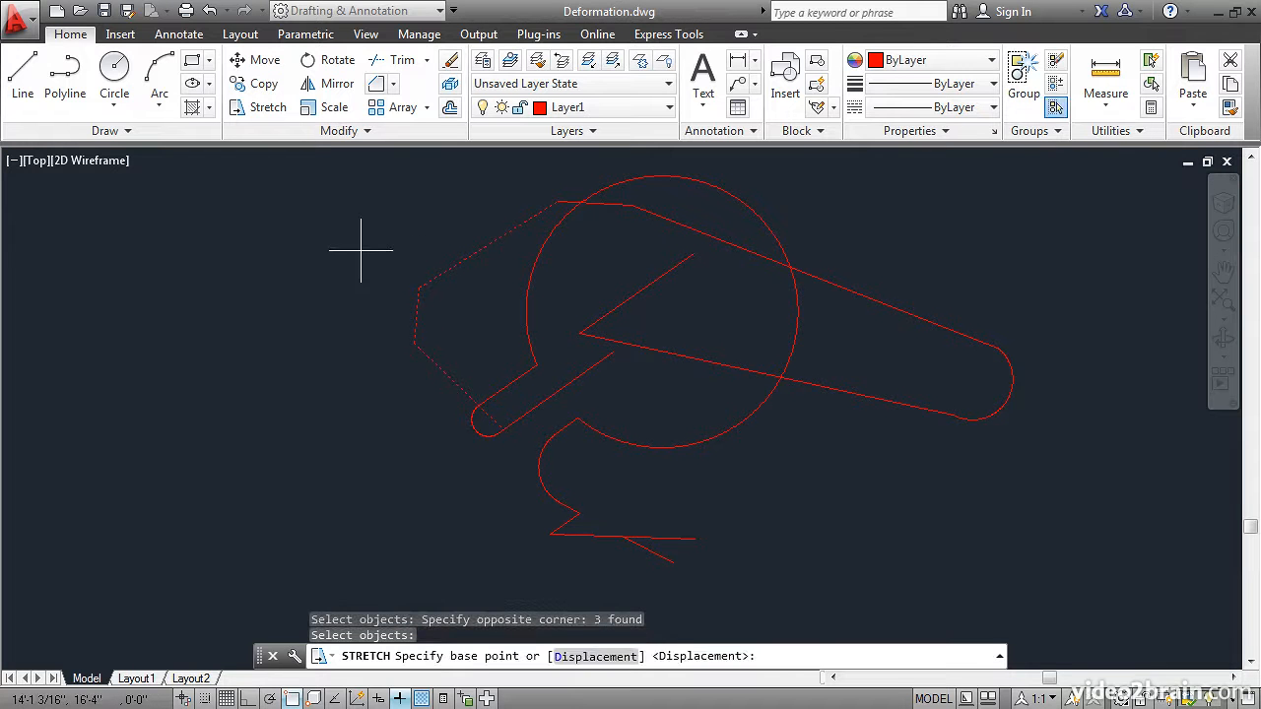
{"action": "left_click", "coordinate": [360, 249]}
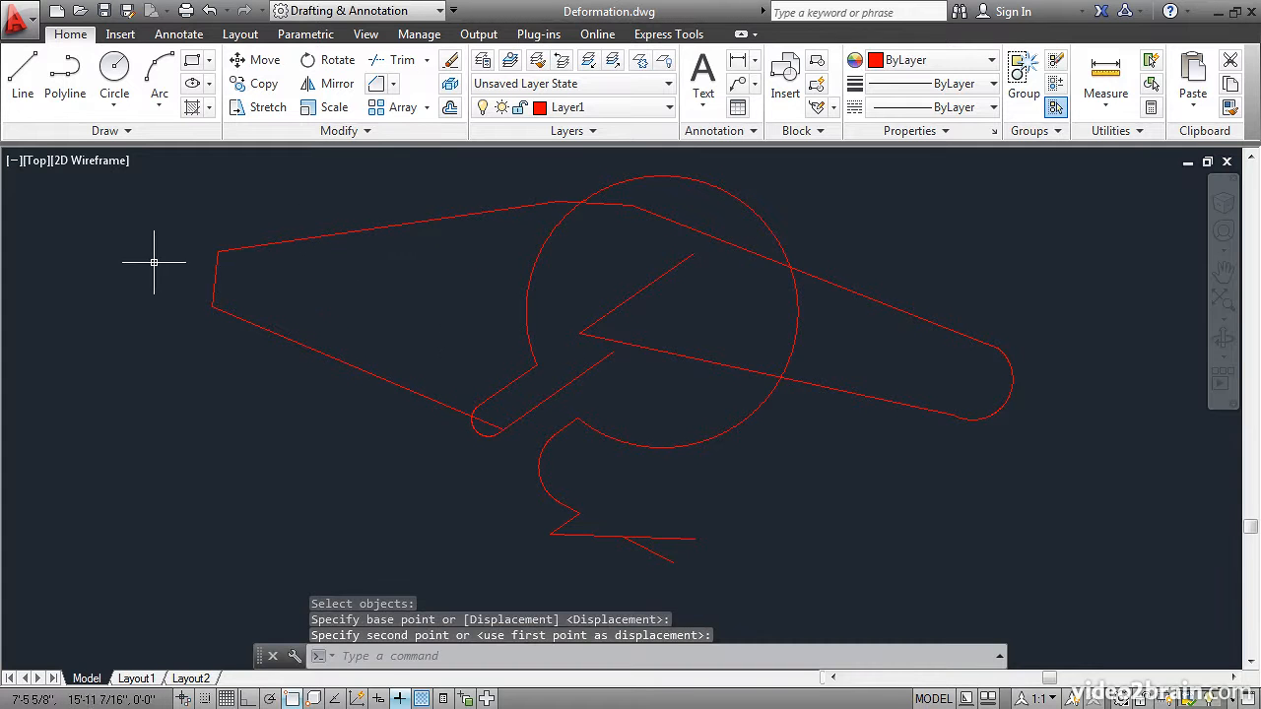
{"action": "mouse_move", "coordinate": [186, 224]}
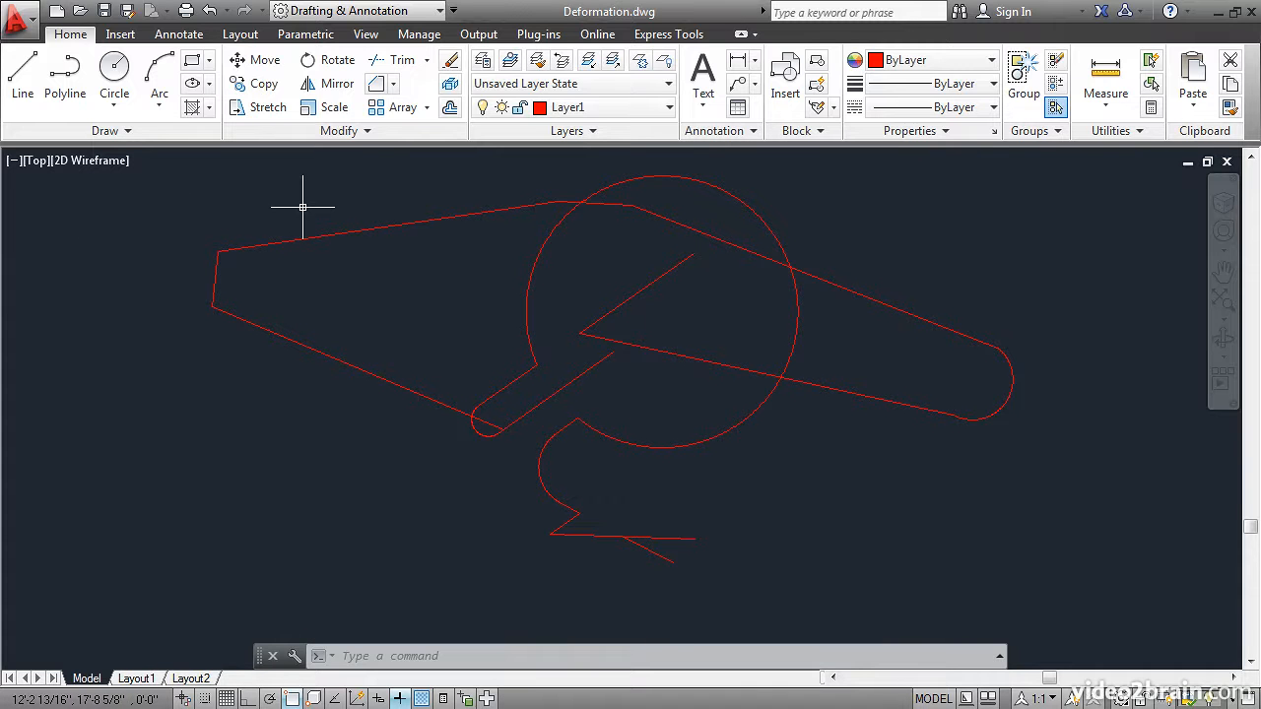
{"action": "mouse_move", "coordinate": [346, 130]}
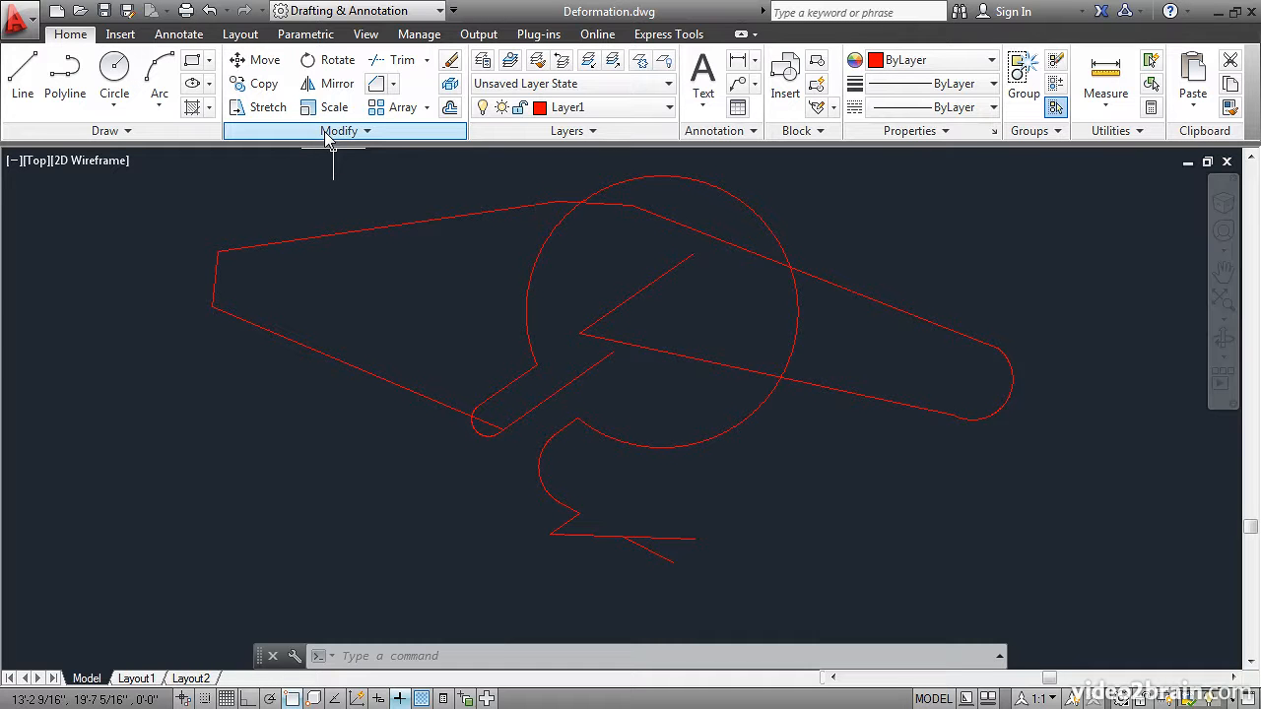
Lengthen the bottom horizontal line at both ends by 150 percent
{"action": "left_click", "coordinate": [345, 130]}
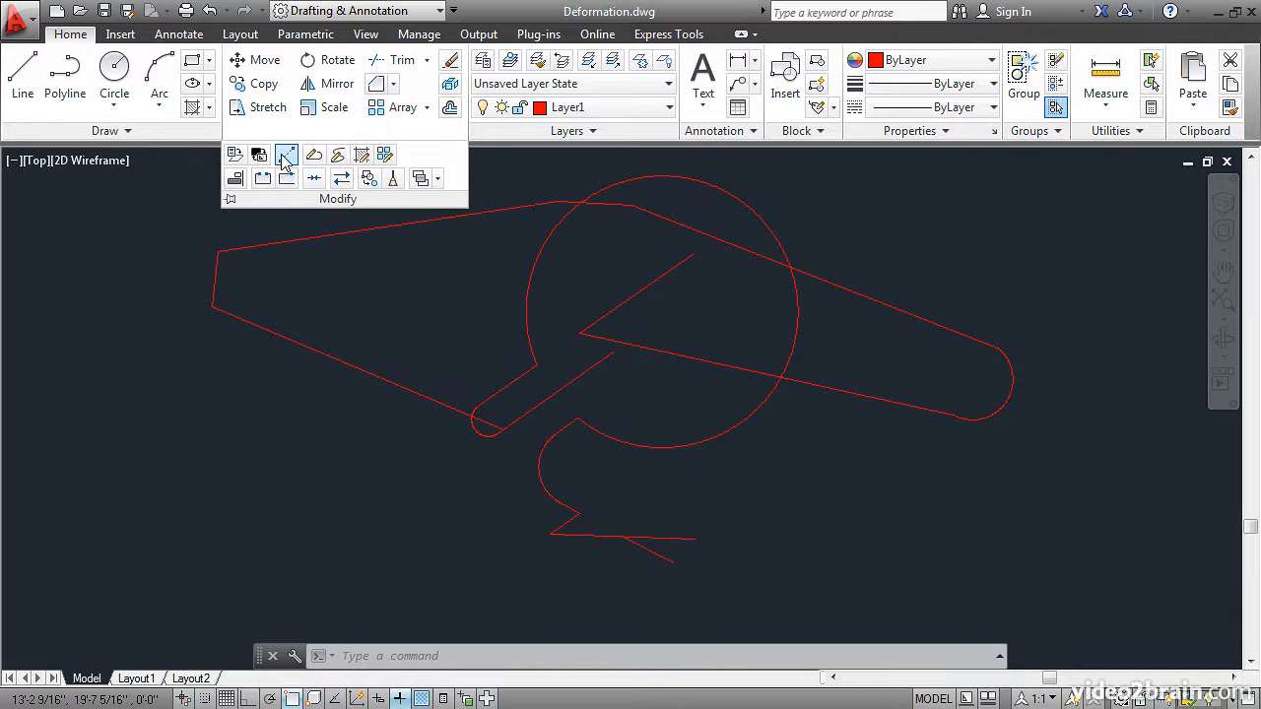
{"action": "mouse_move", "coordinate": [288, 154]}
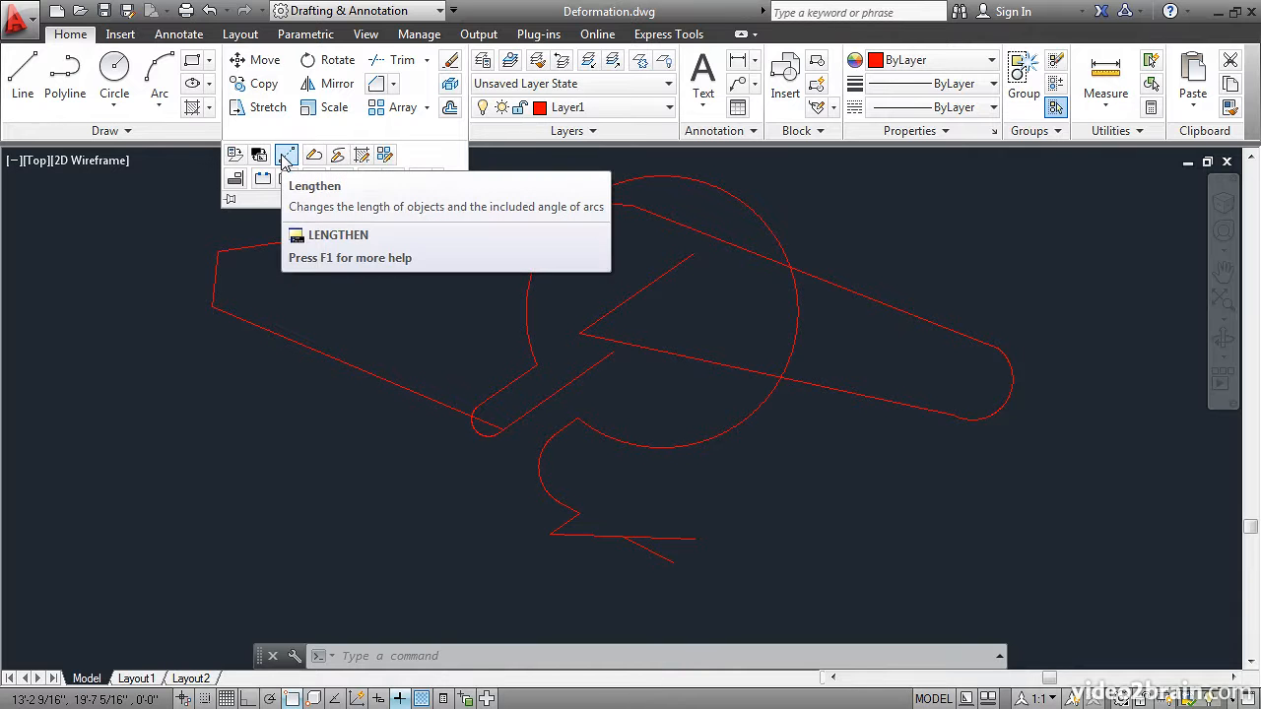
{"action": "left_click", "coordinate": [287, 155]}
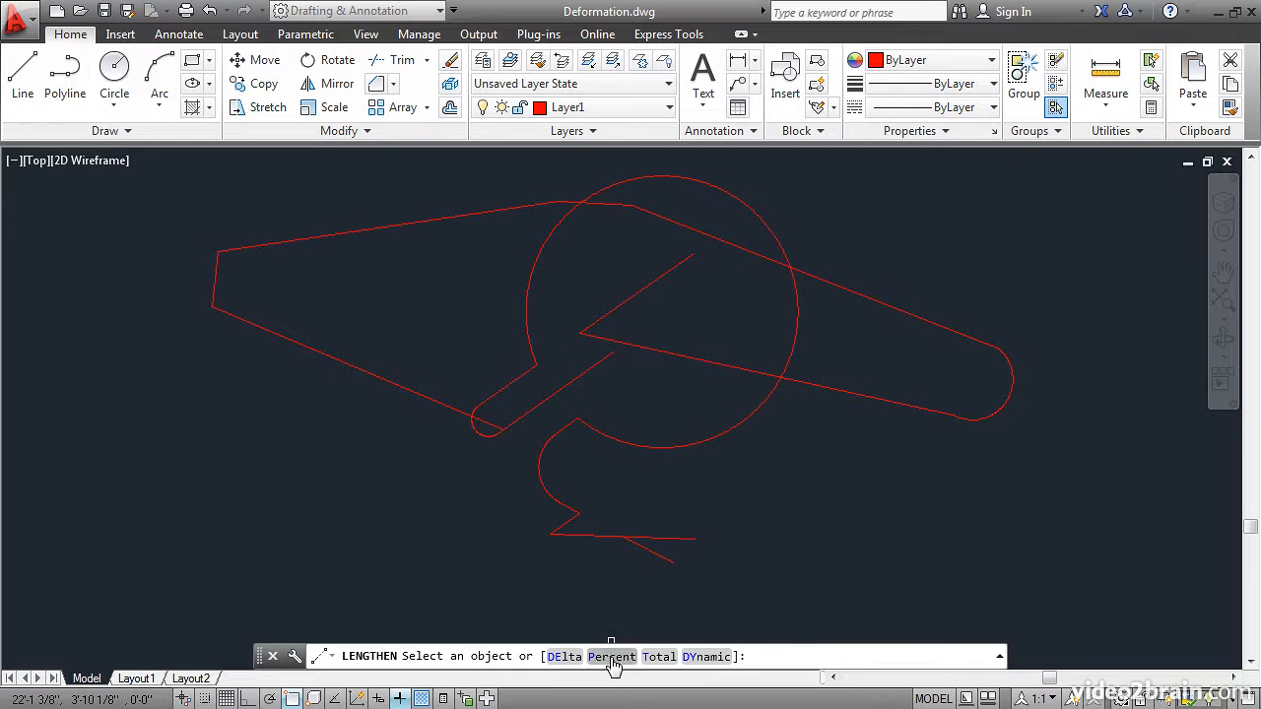
{"action": "type", "text": "P"}
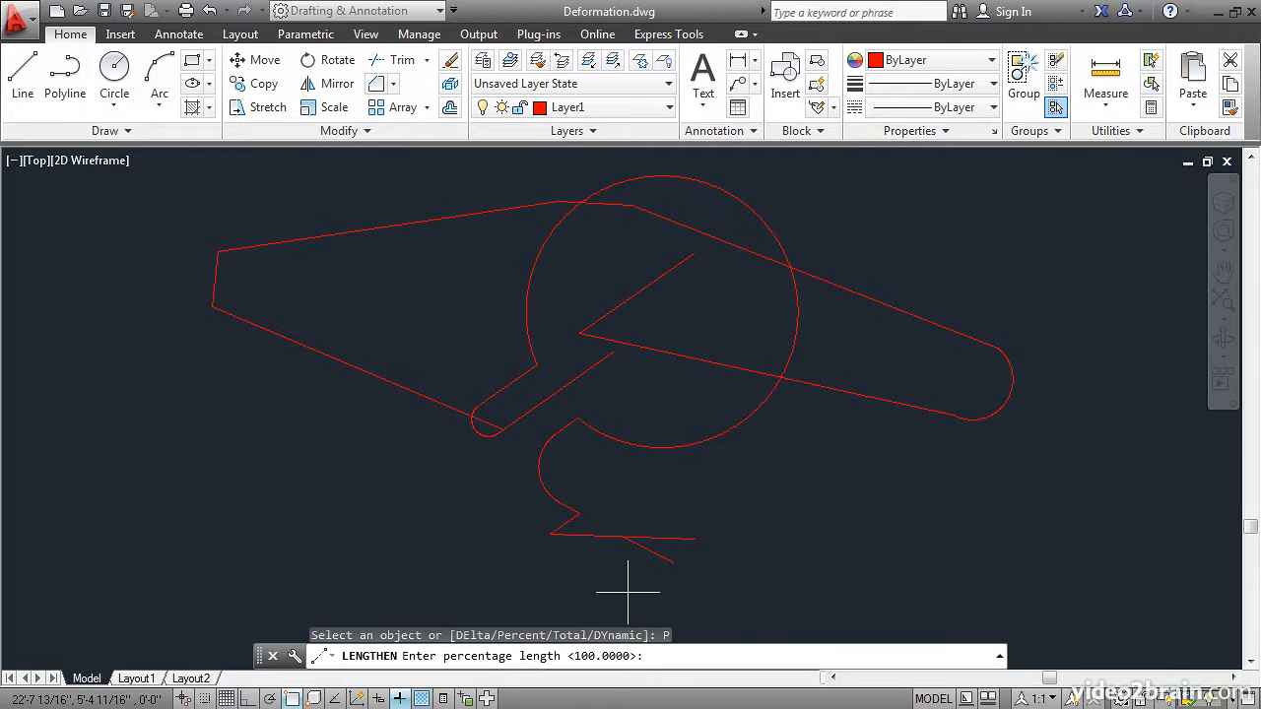
{"action": "type", "text": "150"}
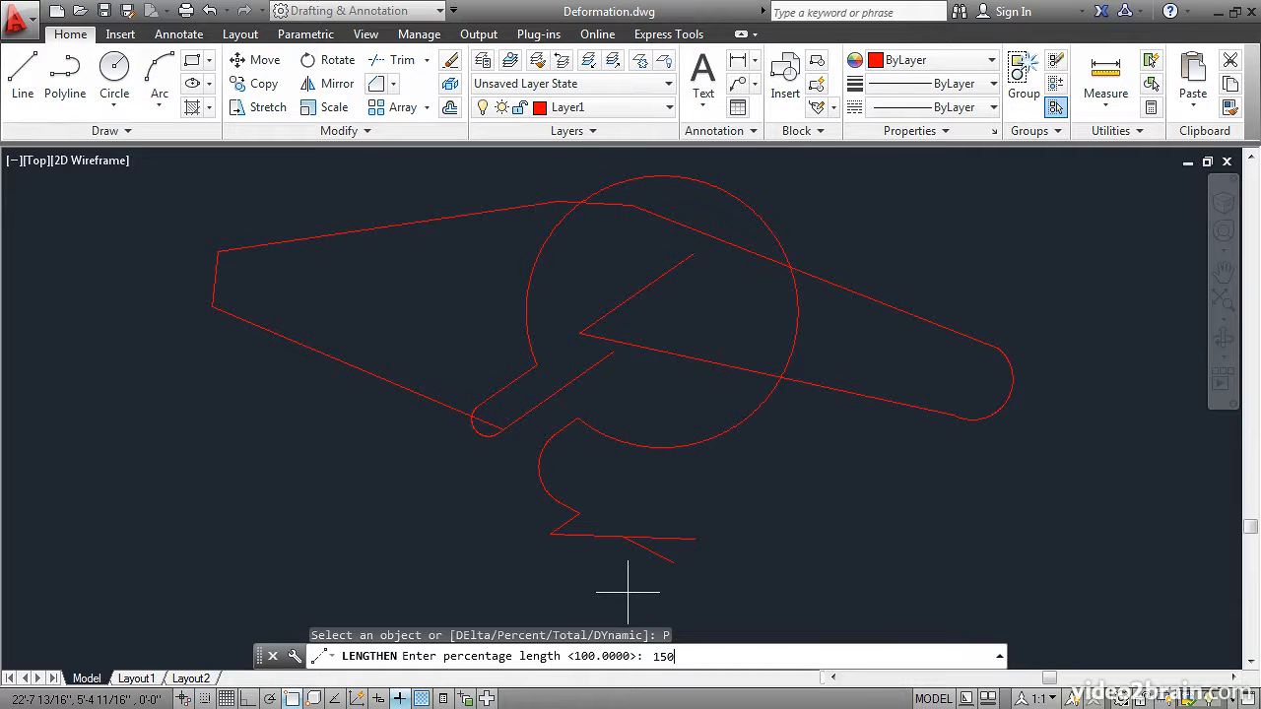
{"action": "key", "text": "enter"}
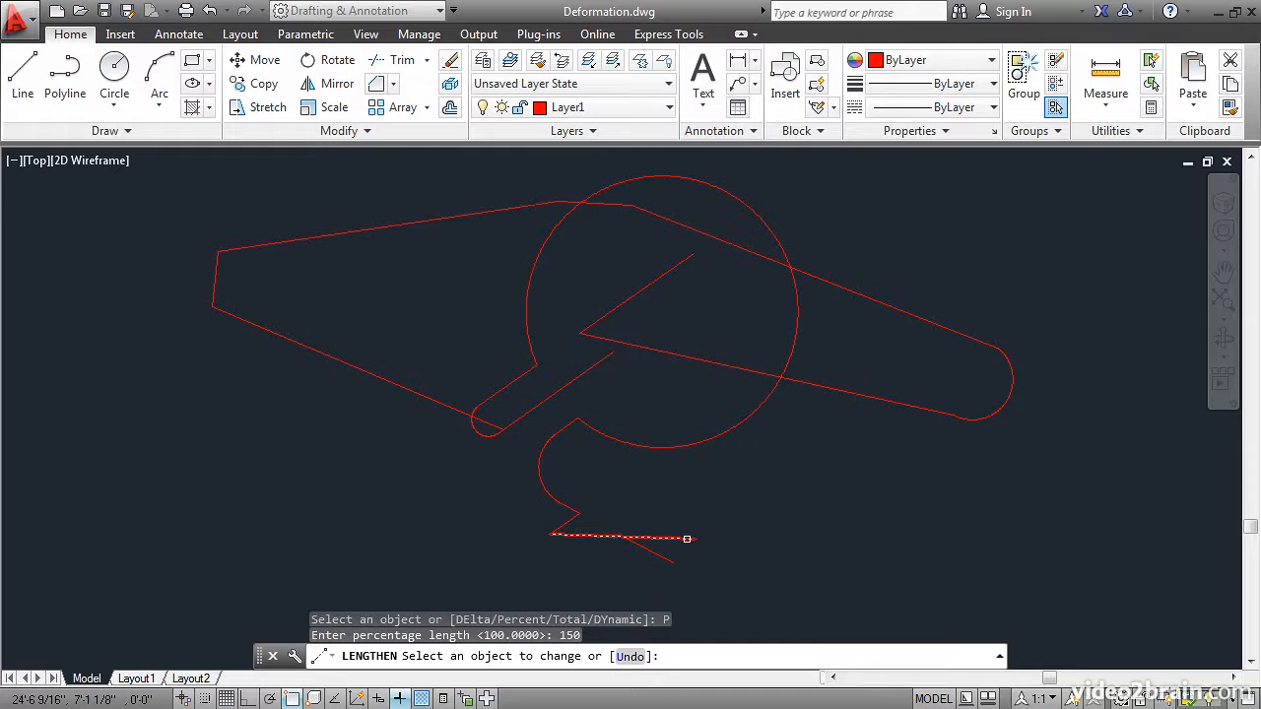
{"action": "left_click", "coordinate": [670, 539]}
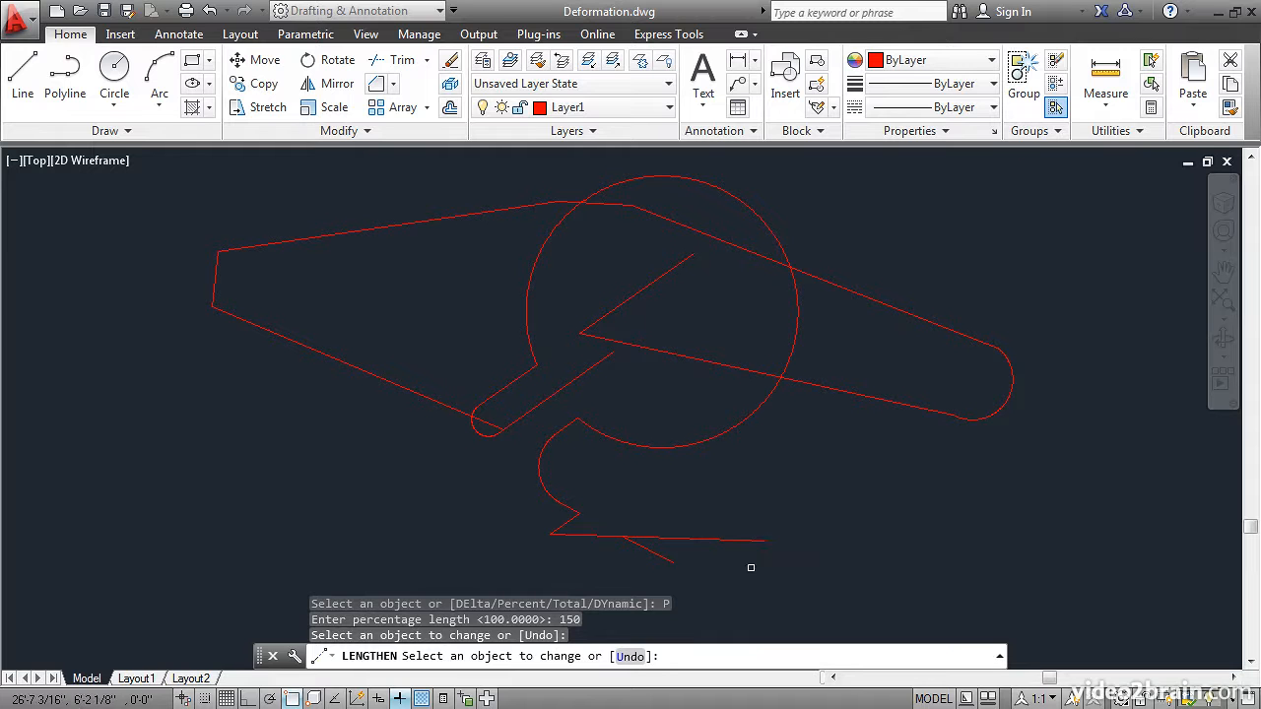
{"action": "mouse_move", "coordinate": [702, 553]}
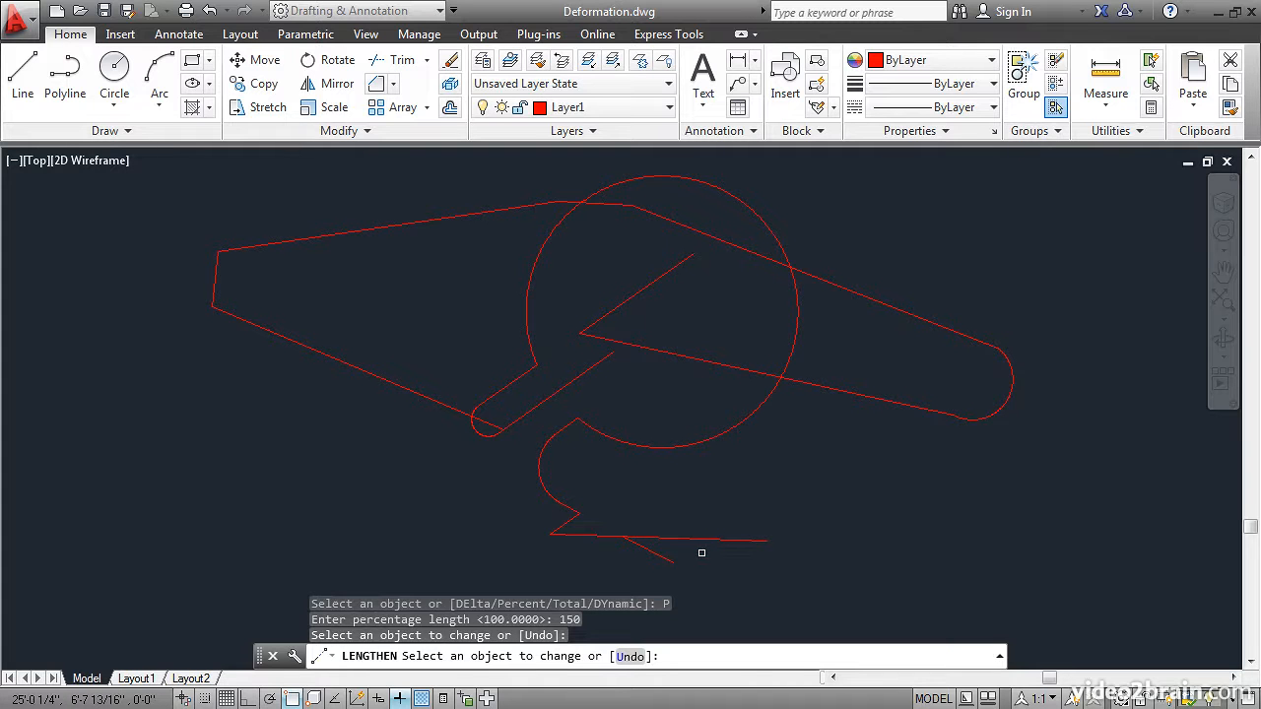
{"action": "mouse_move", "coordinate": [653, 591]}
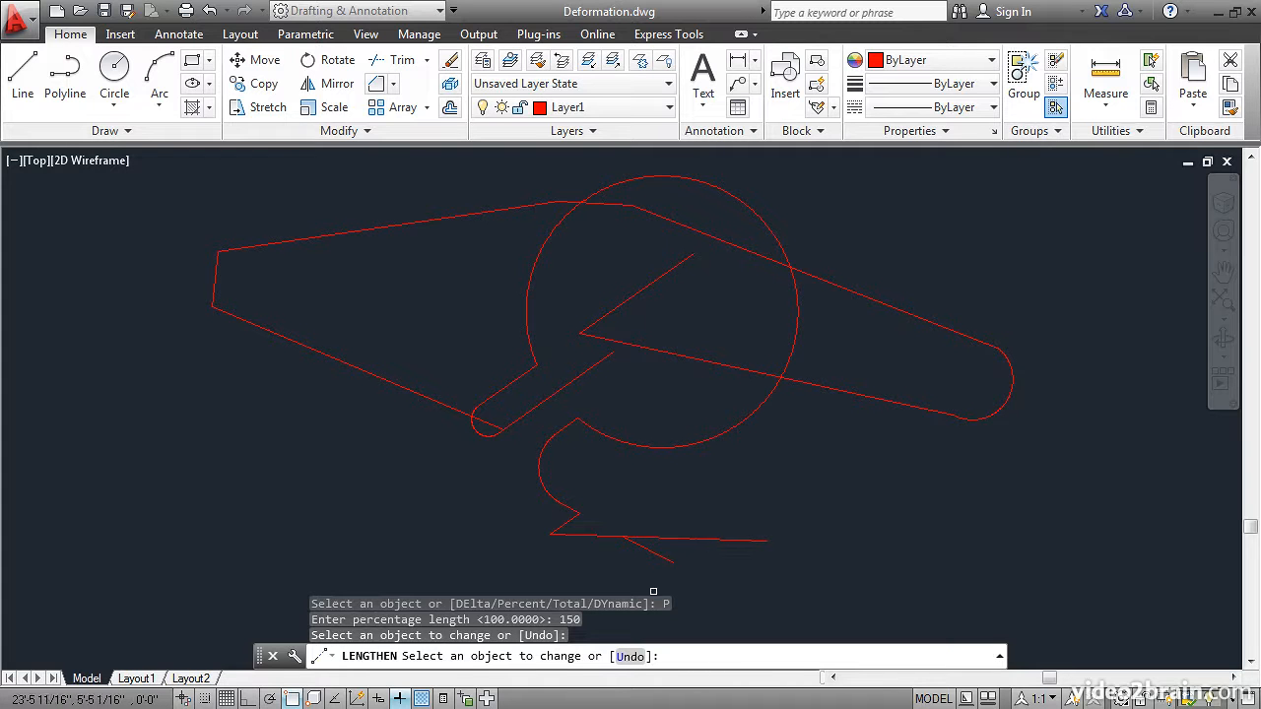
{"action": "left_click", "coordinate": [566, 535]}
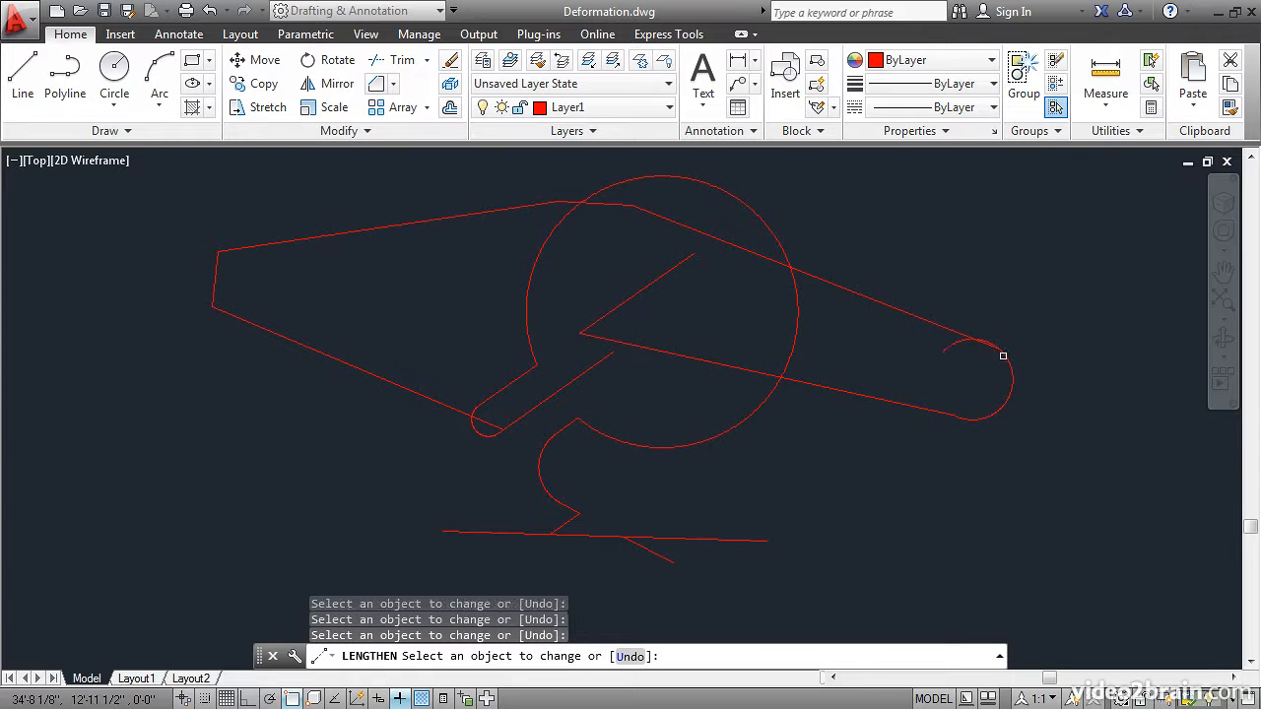
{"action": "mouse_move", "coordinate": [950, 393]}
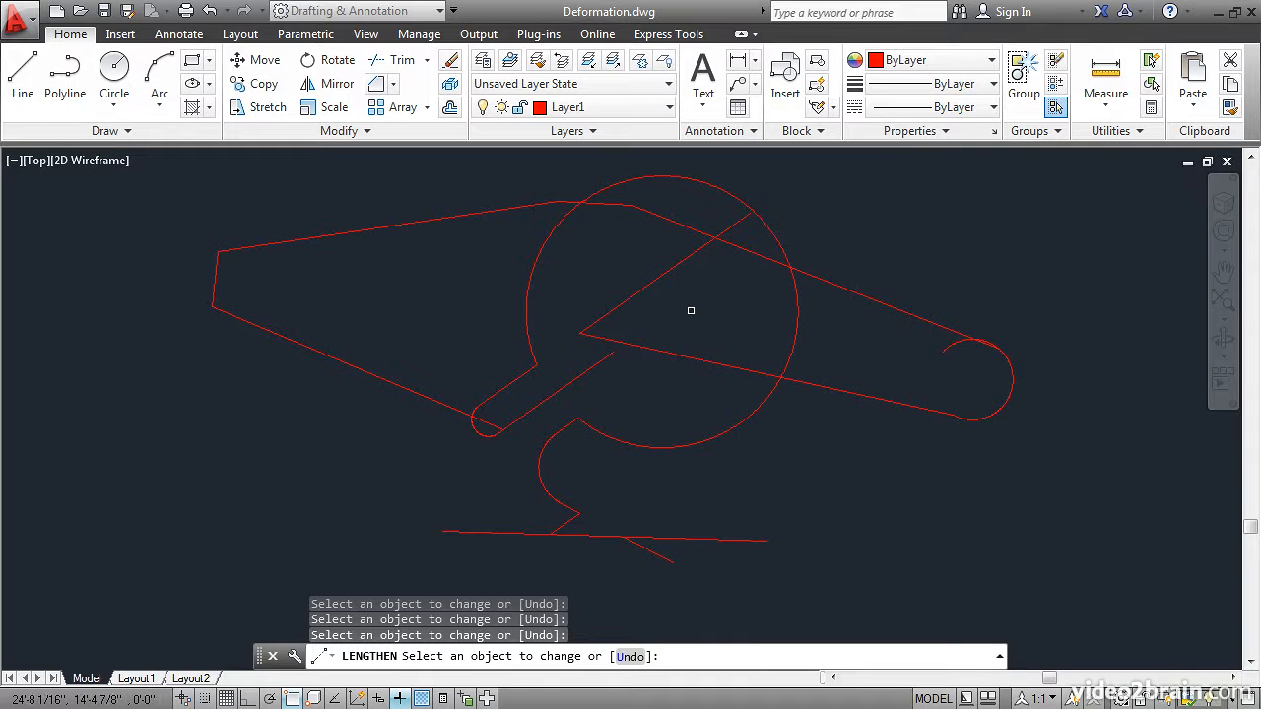
{"action": "mouse_move", "coordinate": [750, 256]}
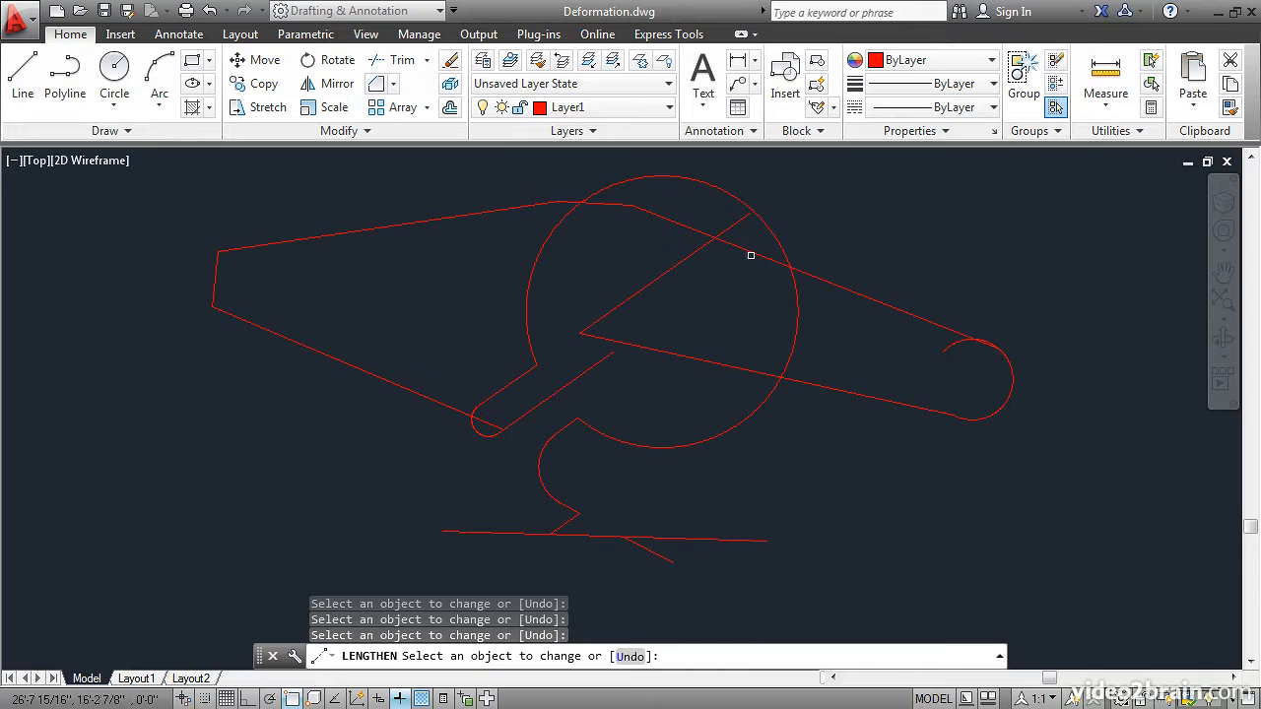
{"action": "mouse_move", "coordinate": [731, 331]}
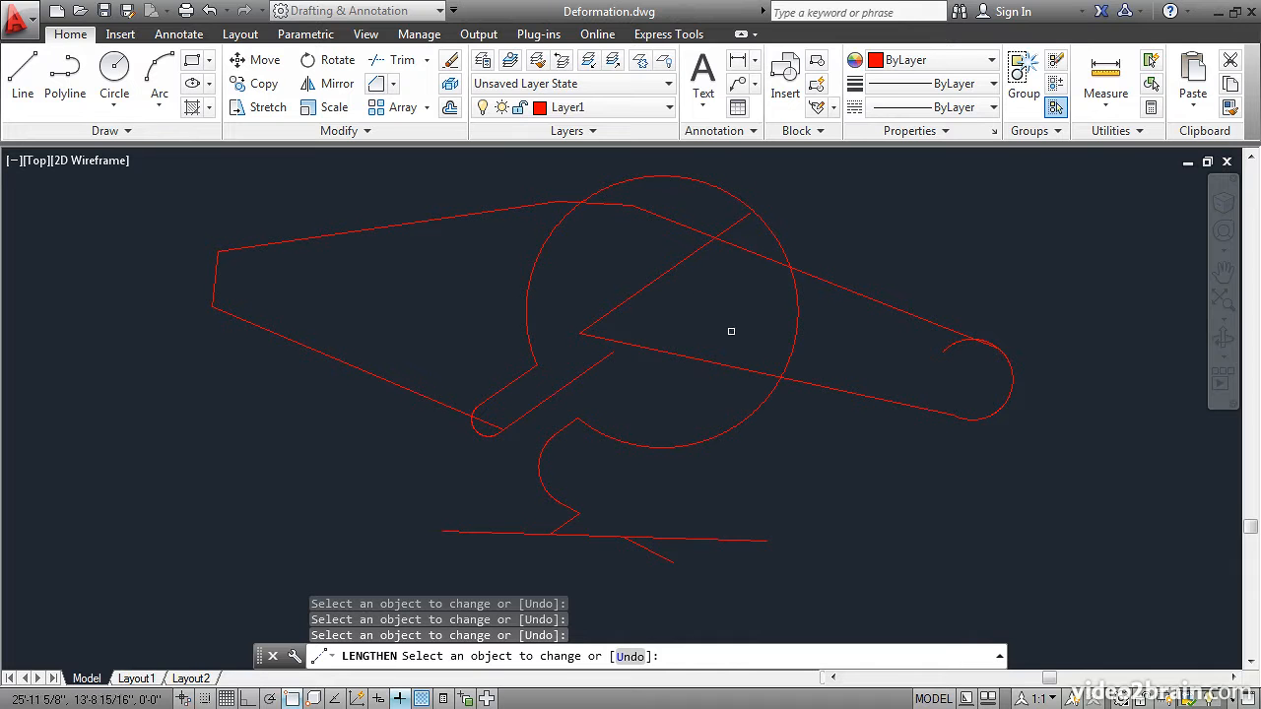